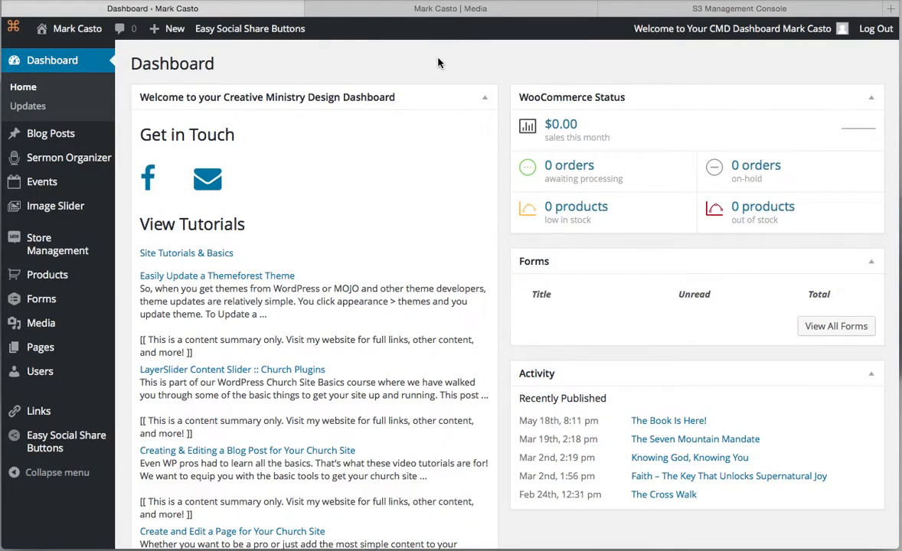
mouse_move(506, 74)
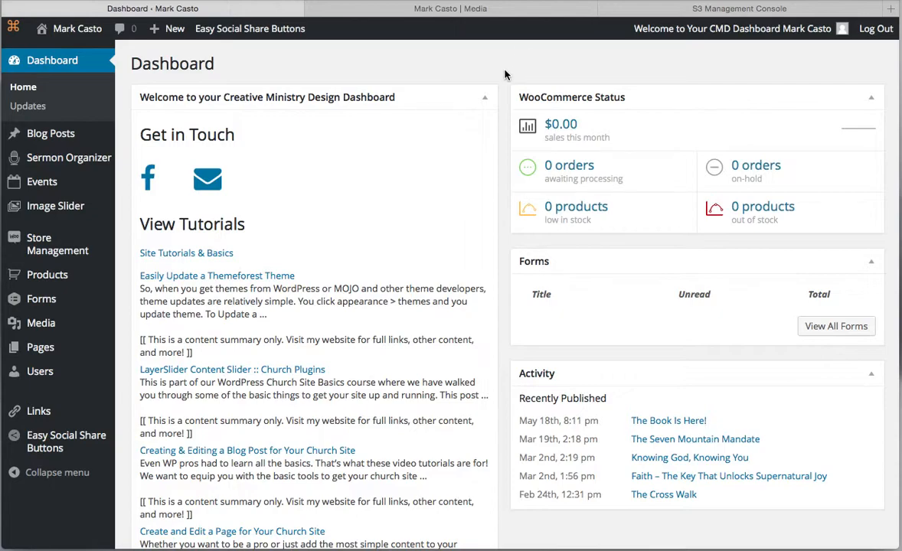
mouse_move(502, 68)
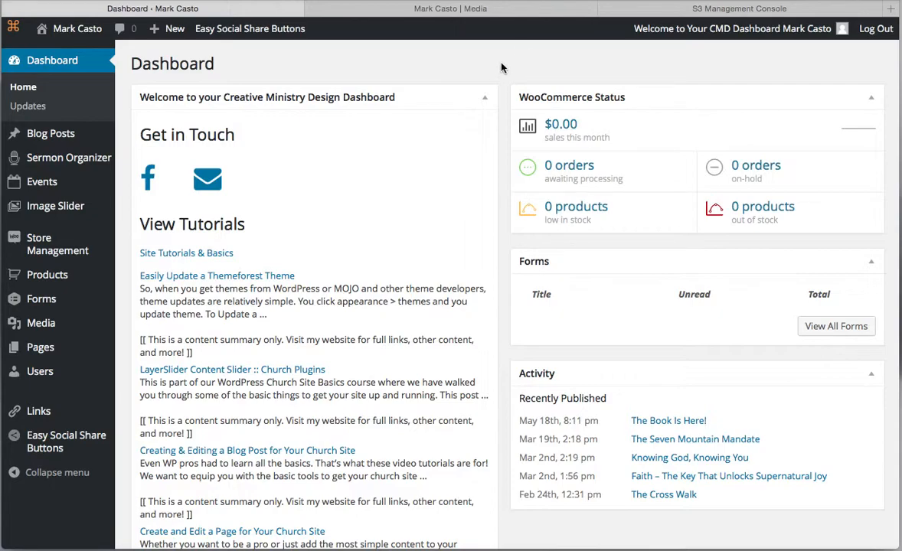
mouse_move(121, 85)
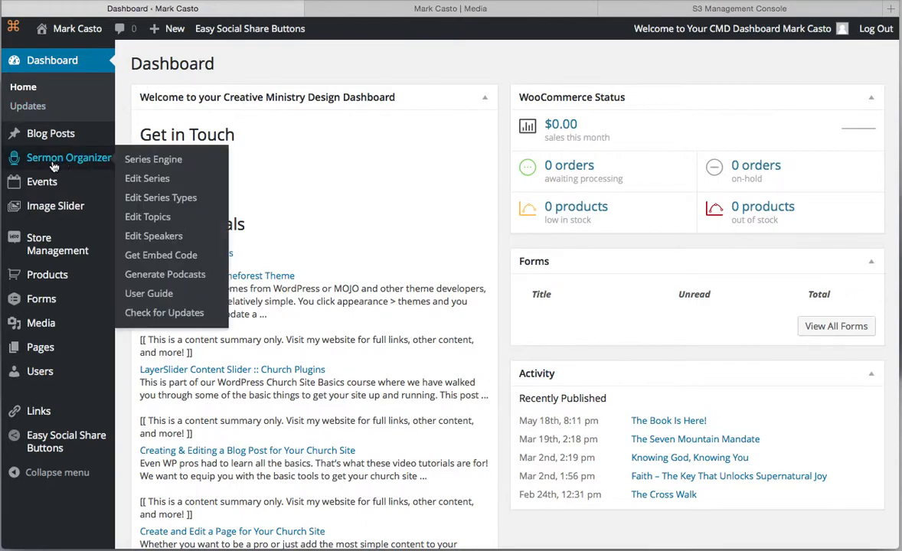
mouse_move(55, 159)
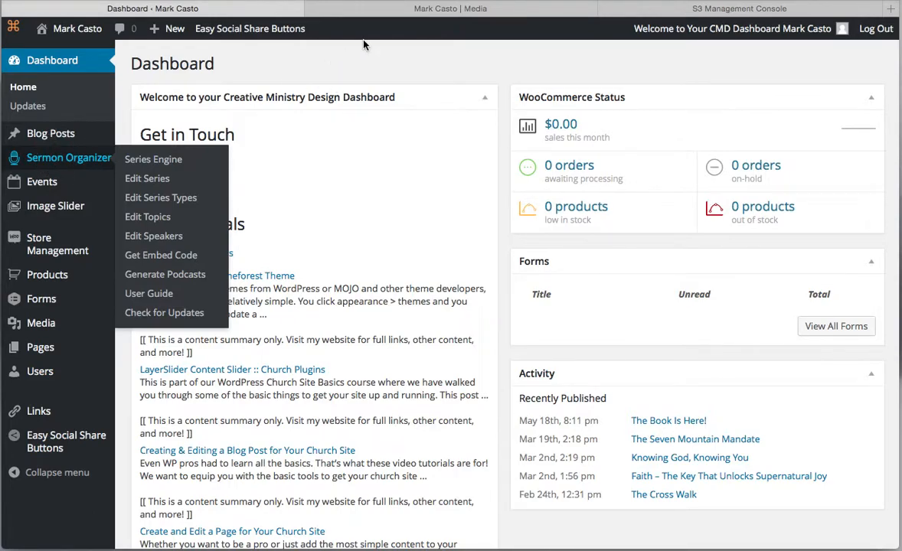
- Open the Series Engine messages list, showing the When Misfits Become Kings message in Demo Series
click(153, 159)
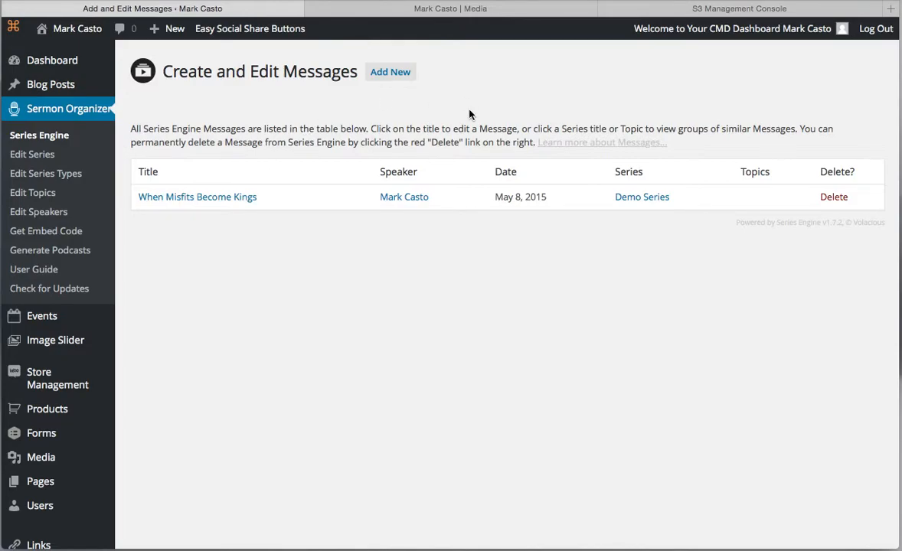
scroll(down, 3)
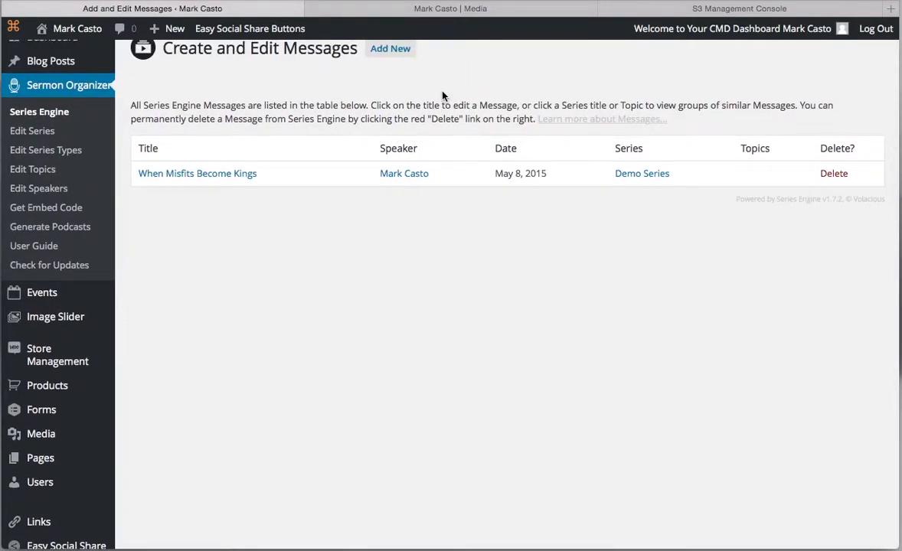
scroll(down, 3)
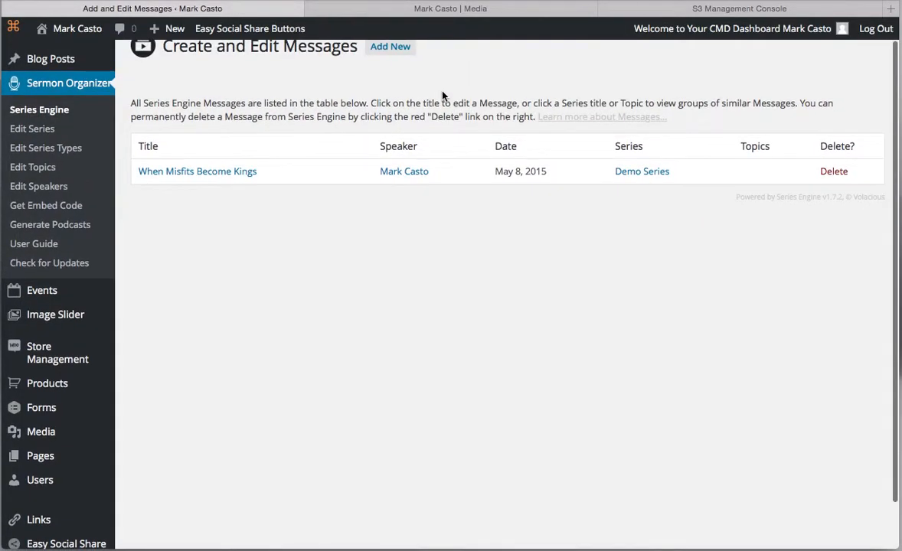
mouse_move(414, 190)
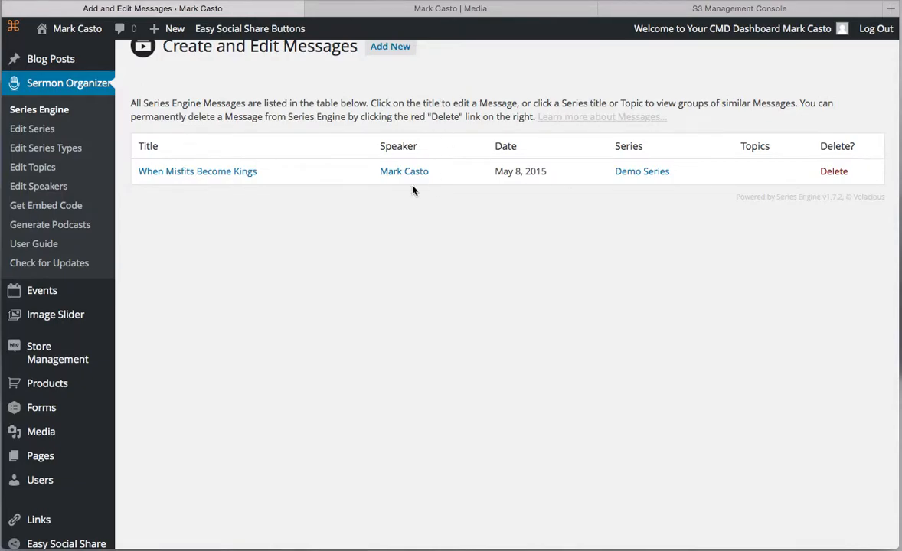
mouse_move(45, 148)
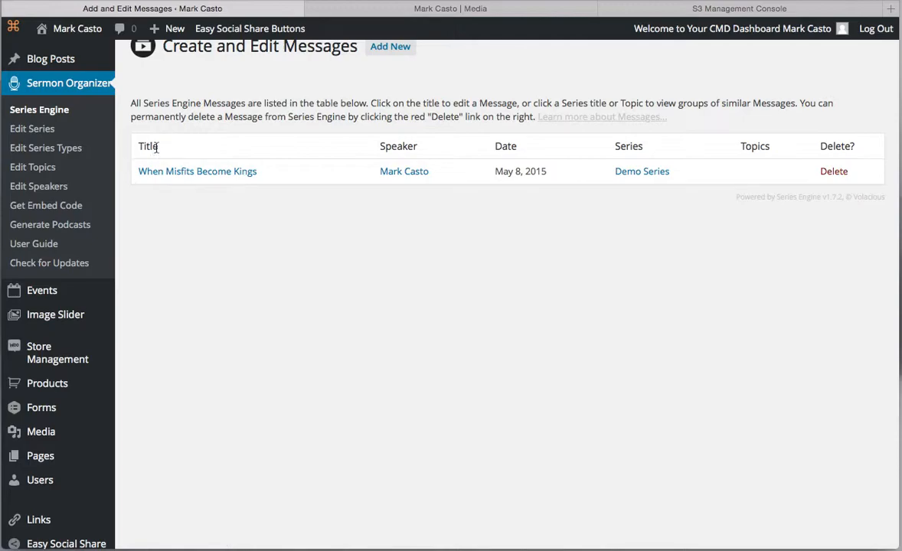
mouse_move(202, 160)
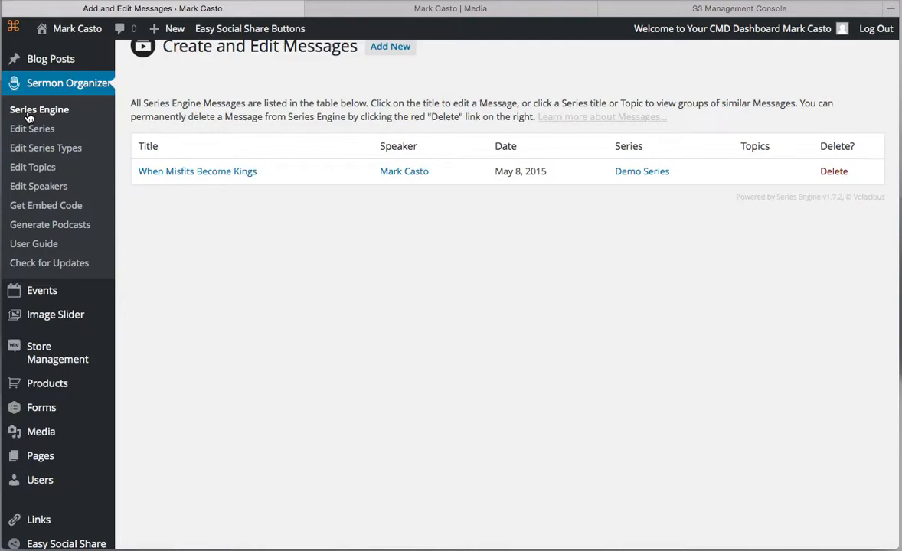
mouse_move(186, 182)
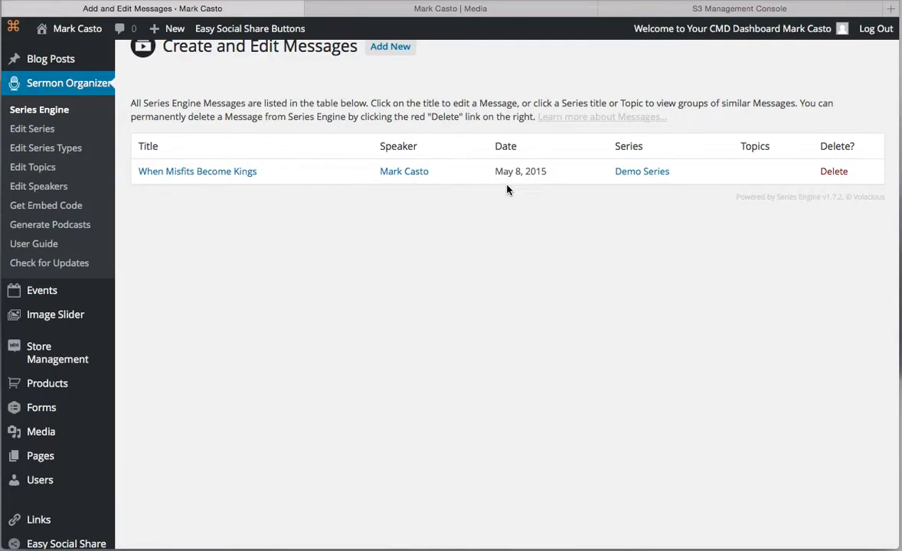
mouse_move(497, 189)
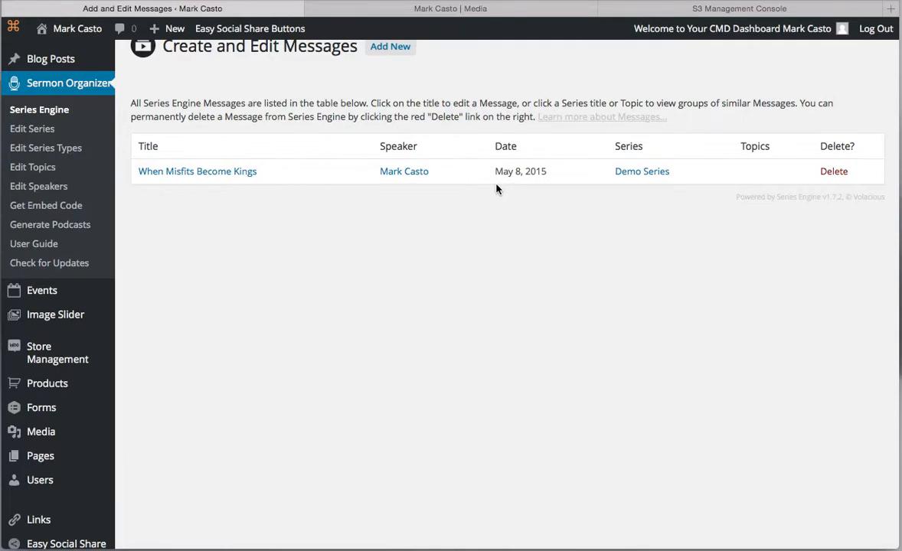
mouse_move(563, 186)
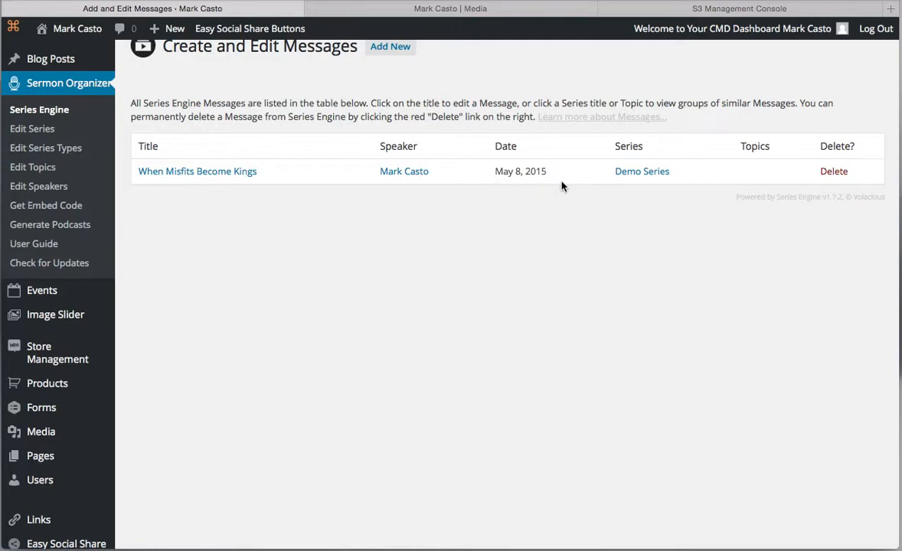
mouse_move(728, 193)
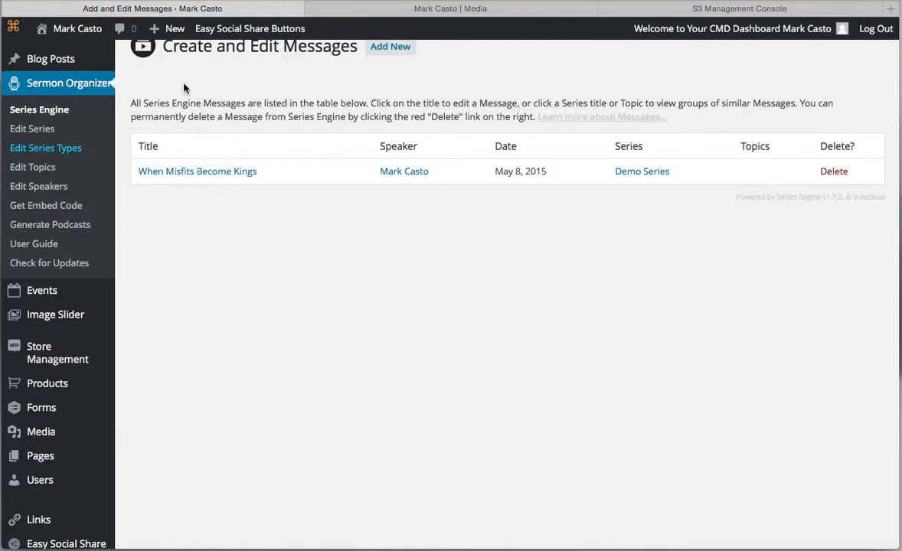
- Open the Circuit Riders series type and save it without changes
click(45, 148)
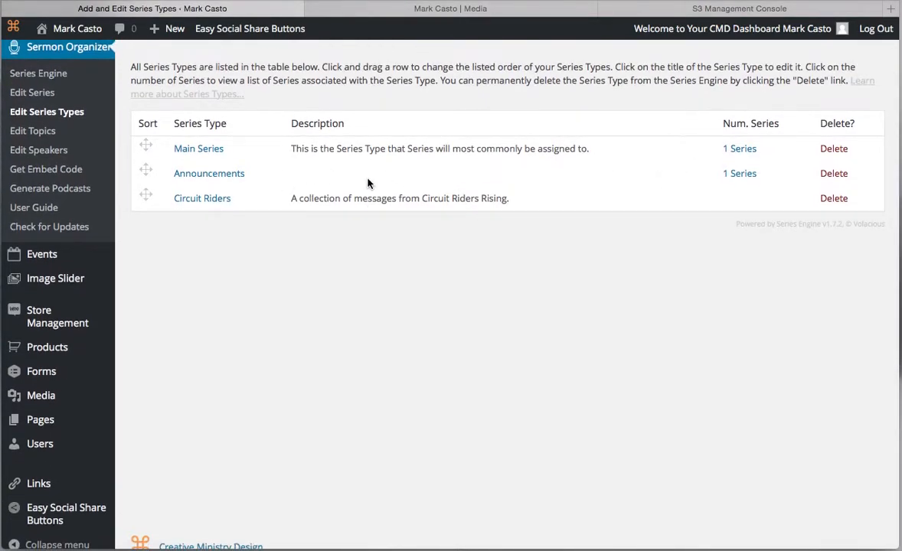
mouse_move(420, 178)
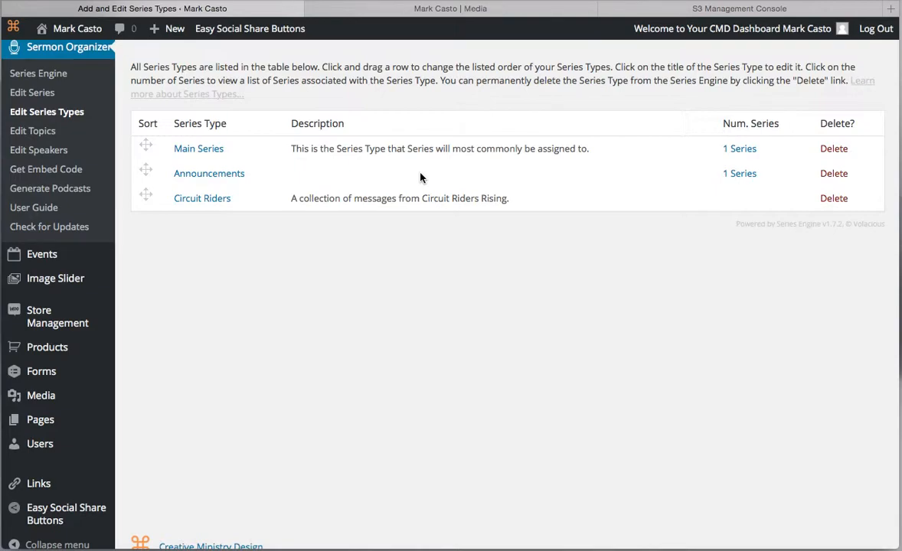
mouse_move(218, 268)
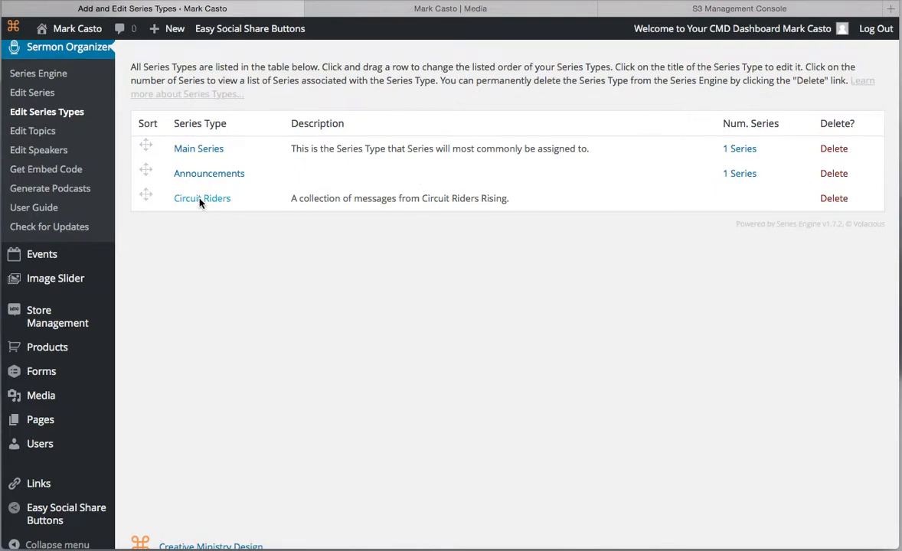
click(202, 198)
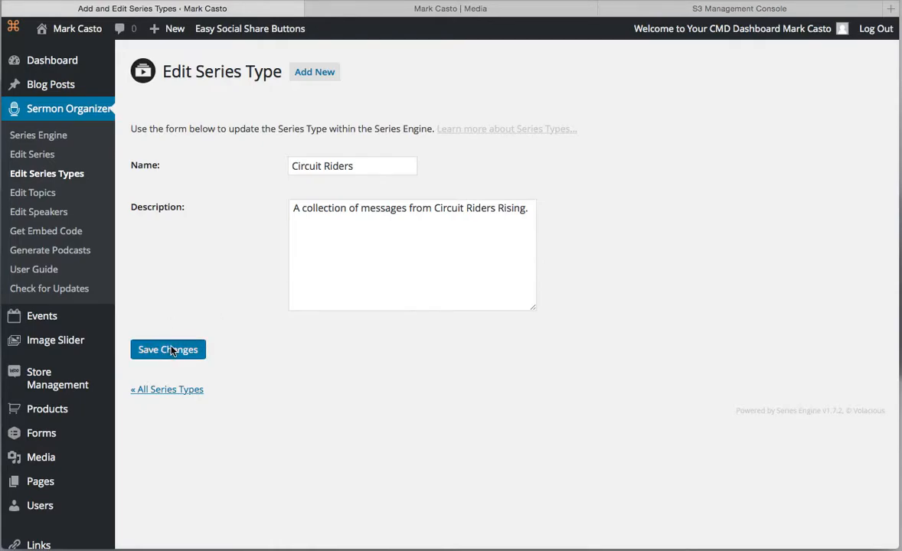
click(168, 349)
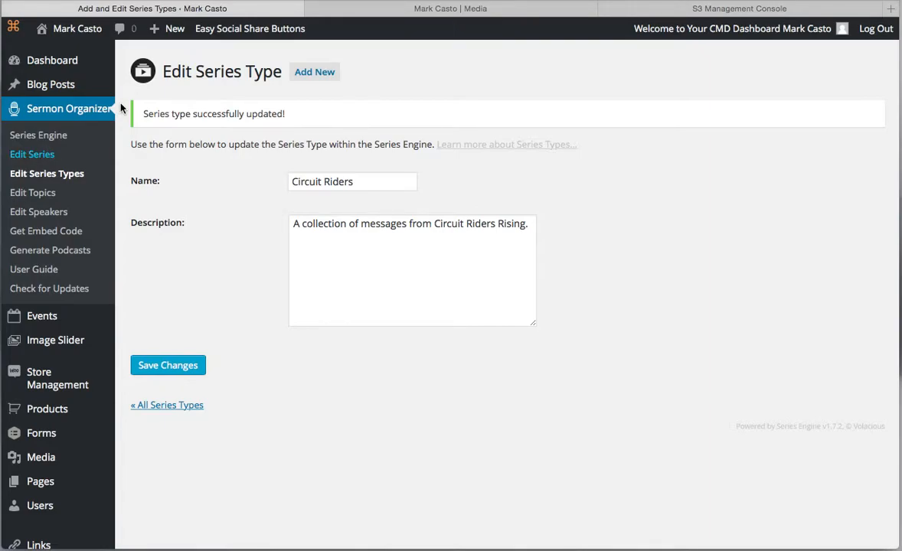
- Go to Edit Series to list the Announcements and Demo Series series
click(33, 153)
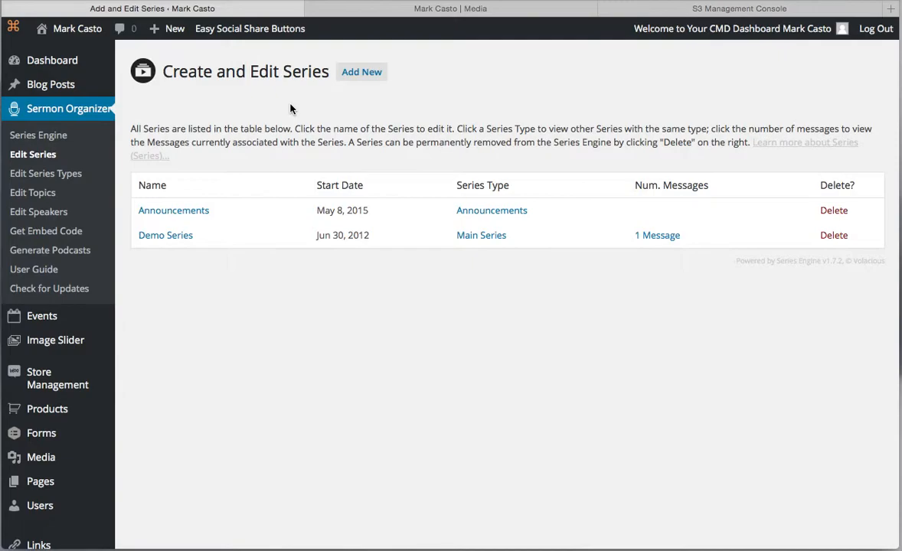
mouse_move(281, 121)
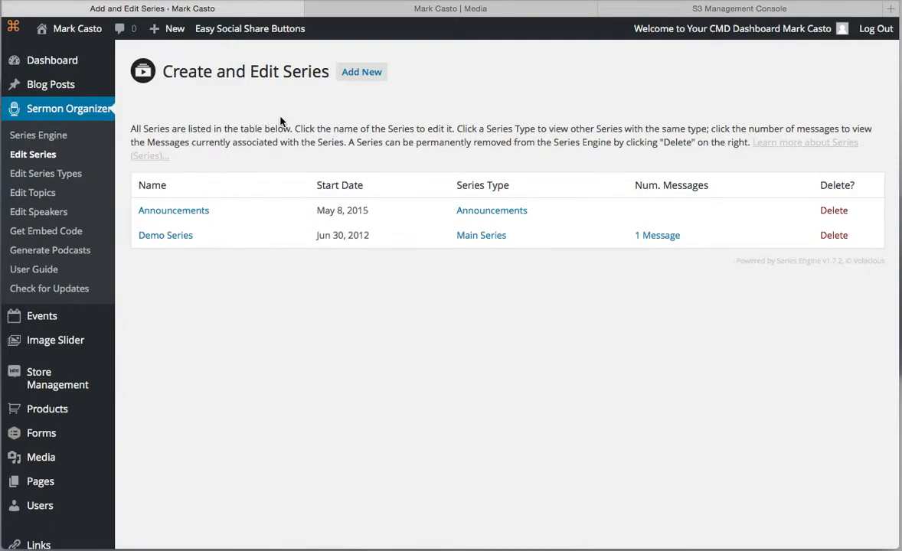
mouse_move(482, 235)
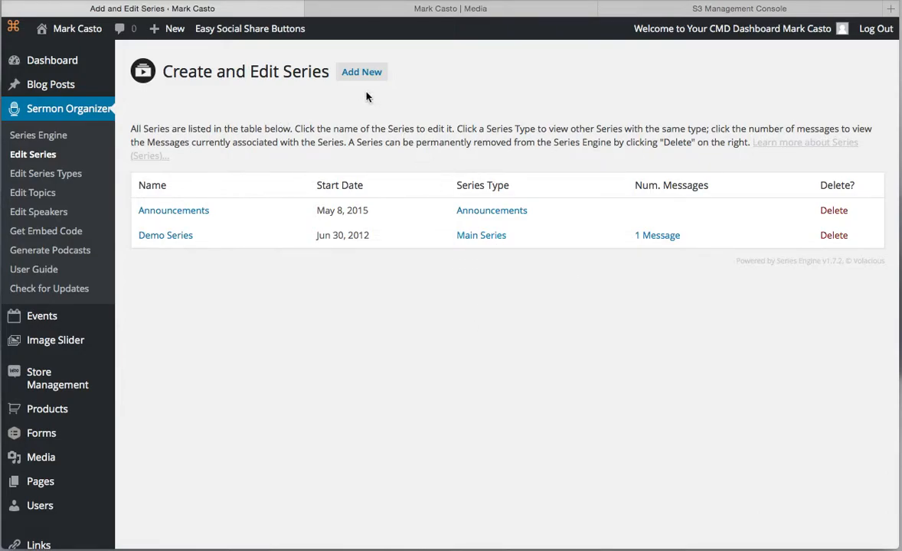
mouse_move(480, 69)
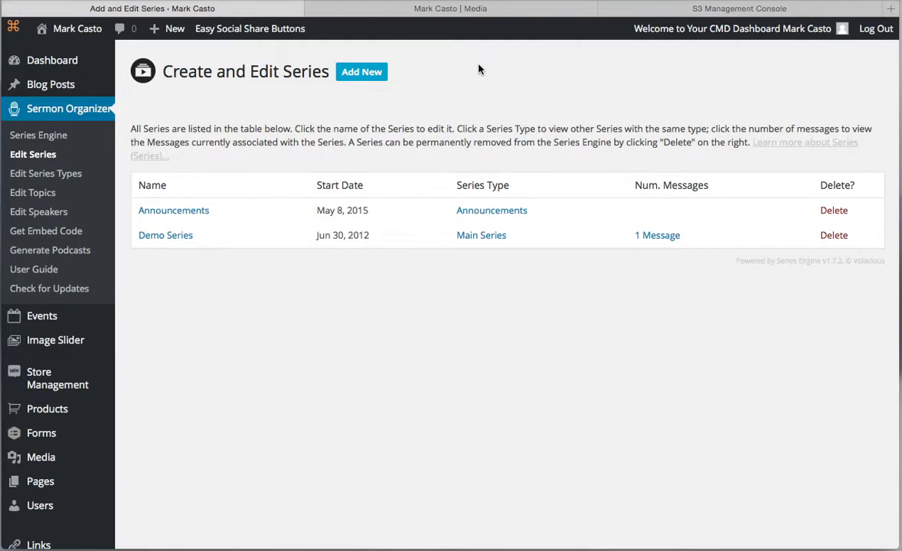
- Start a new series named India Circuit Riders, described as Circuit Riders gatherings in India
click(362, 71)
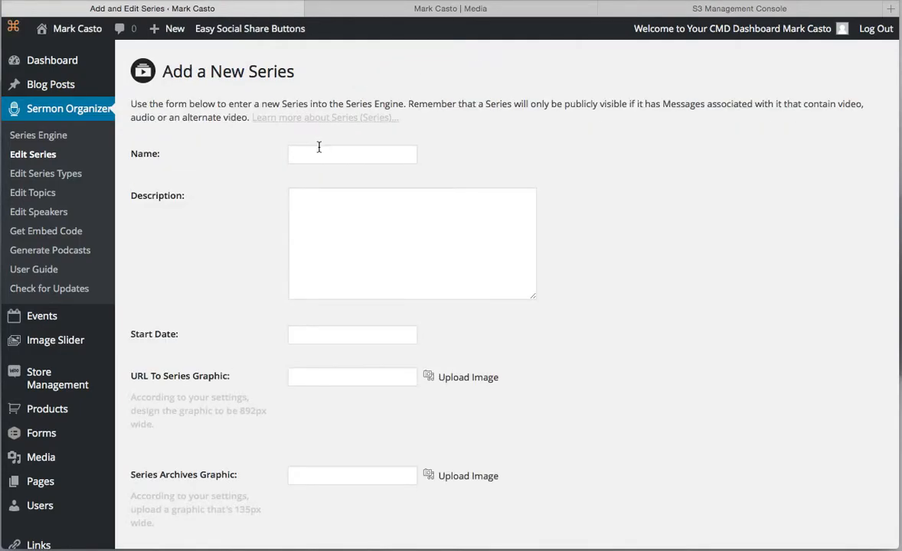
text(India Circuit)
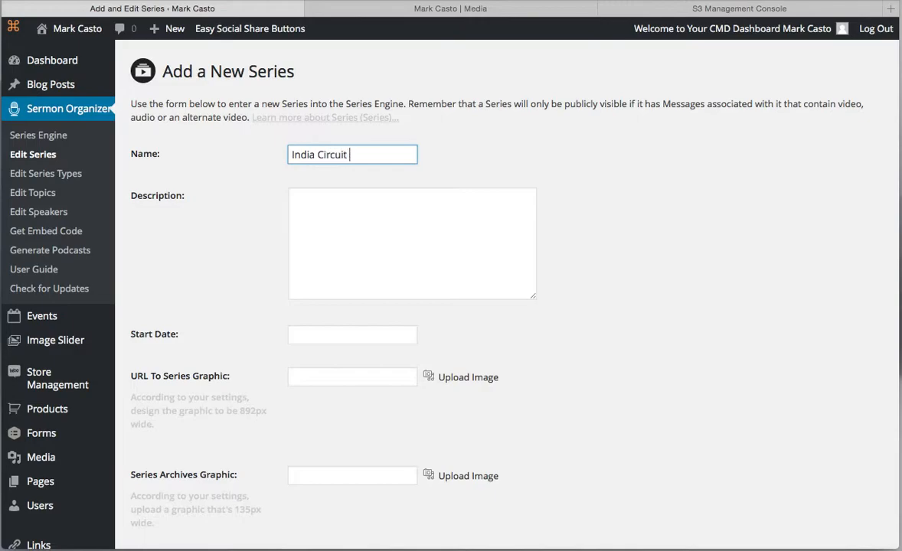
text(Rider)
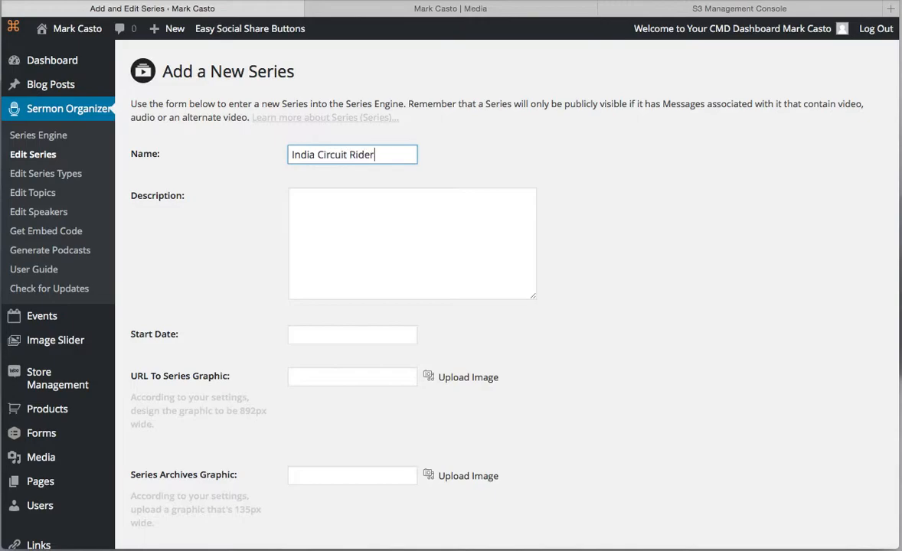
text(s)
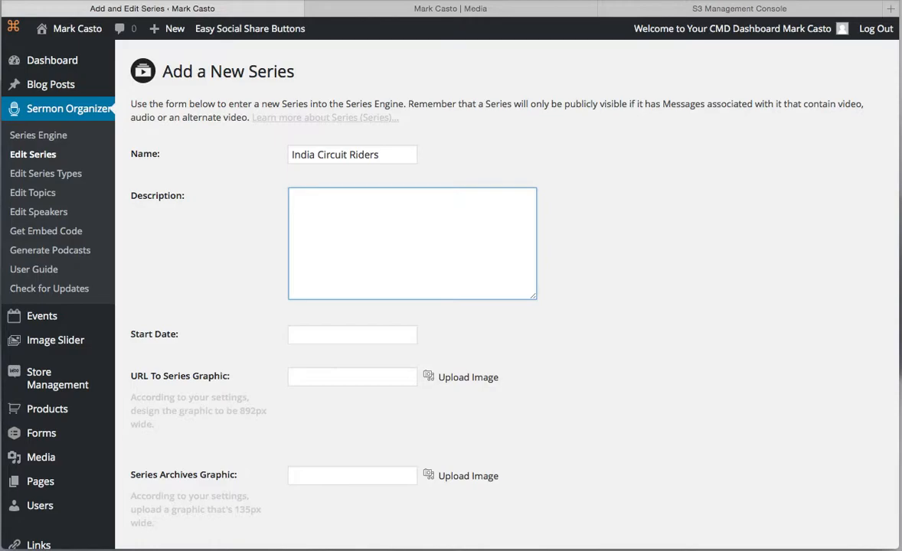
text(Cool messages)
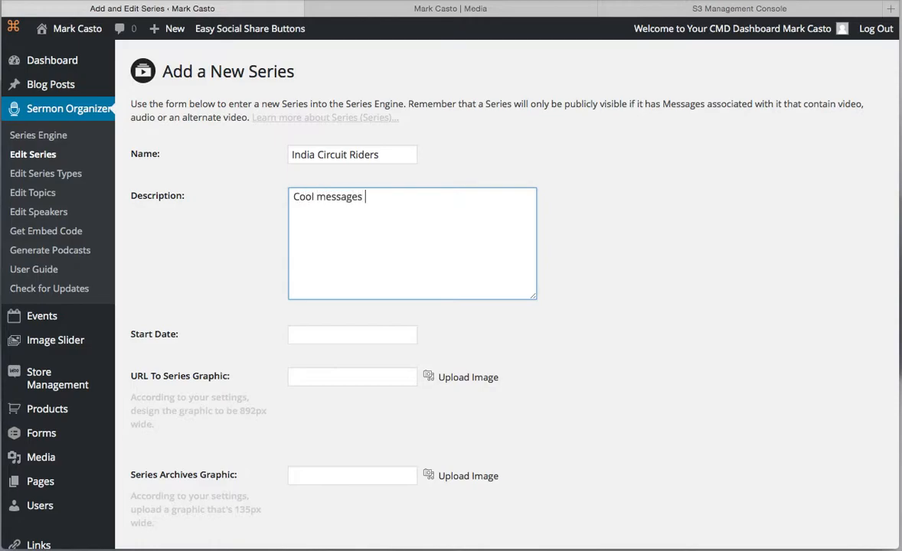
text(from Cir)
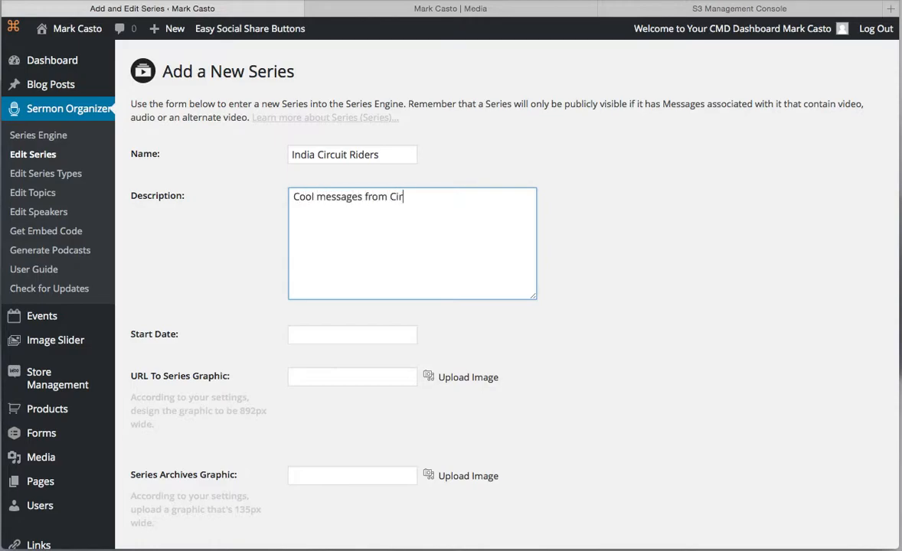
text(cuit Riders)
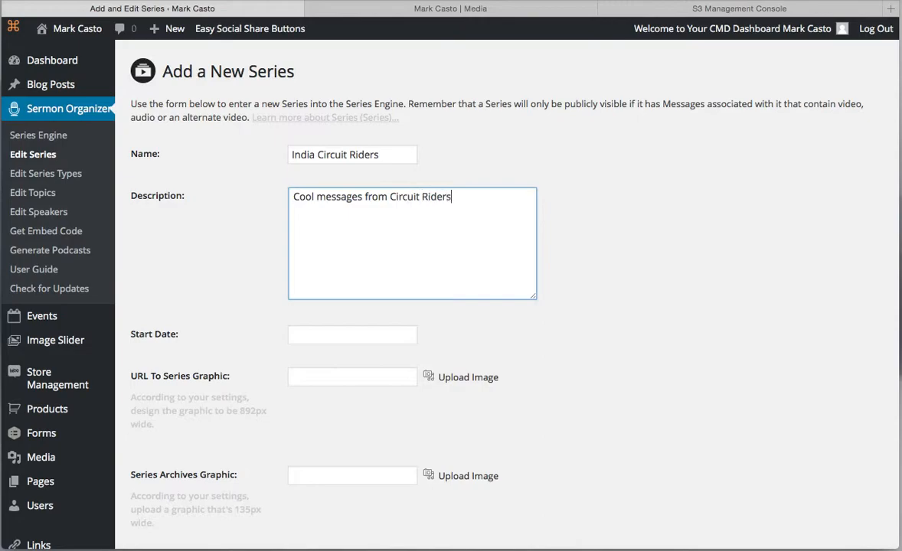
text(gatherings in India.)
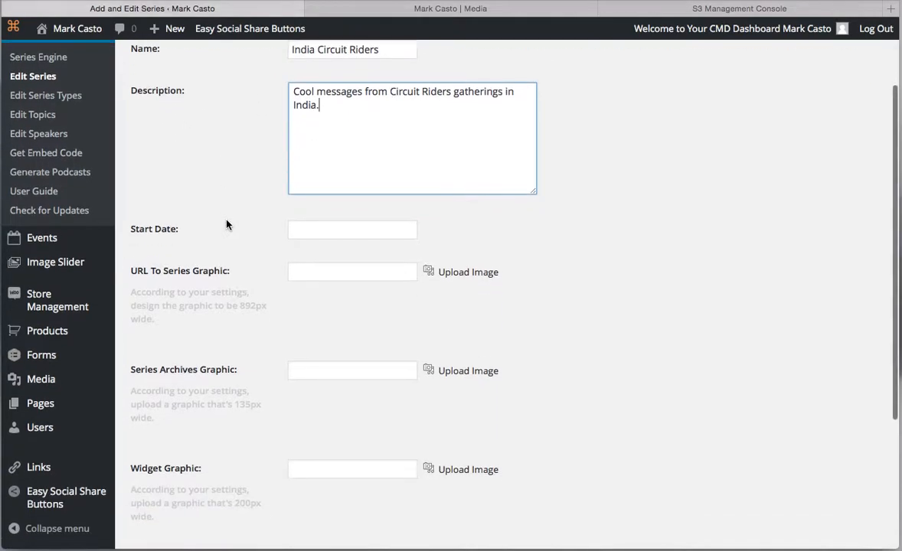
- Set the series start date to 2015-06-07 and check the site's Media page
click(352, 229)
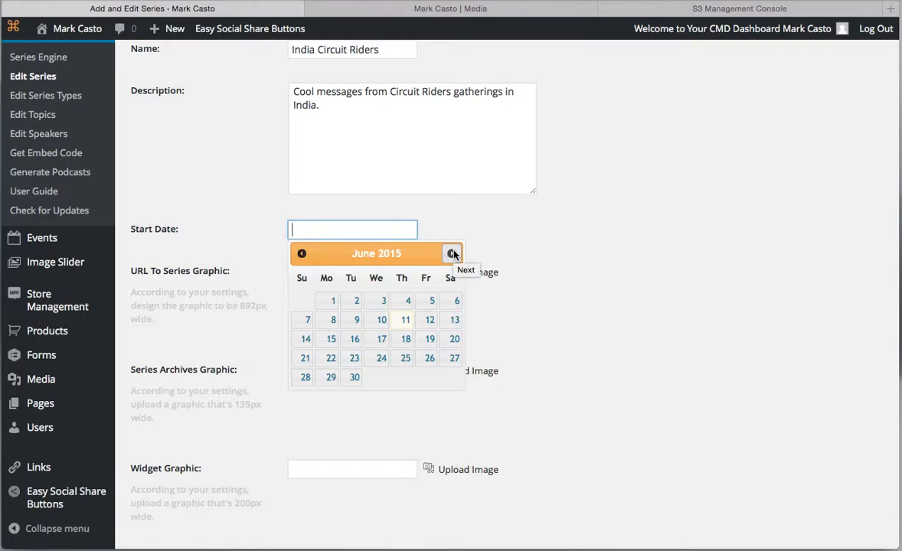
mouse_move(442, 330)
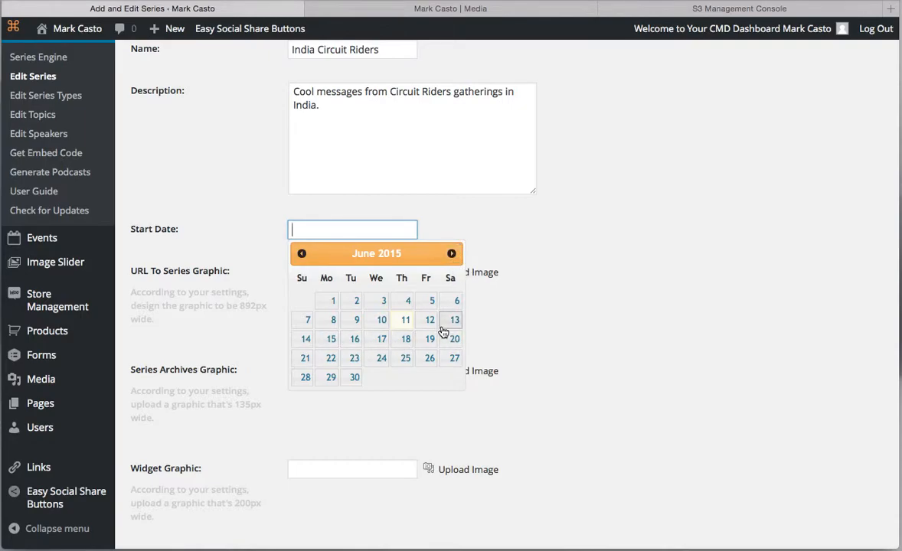
mouse_move(330, 310)
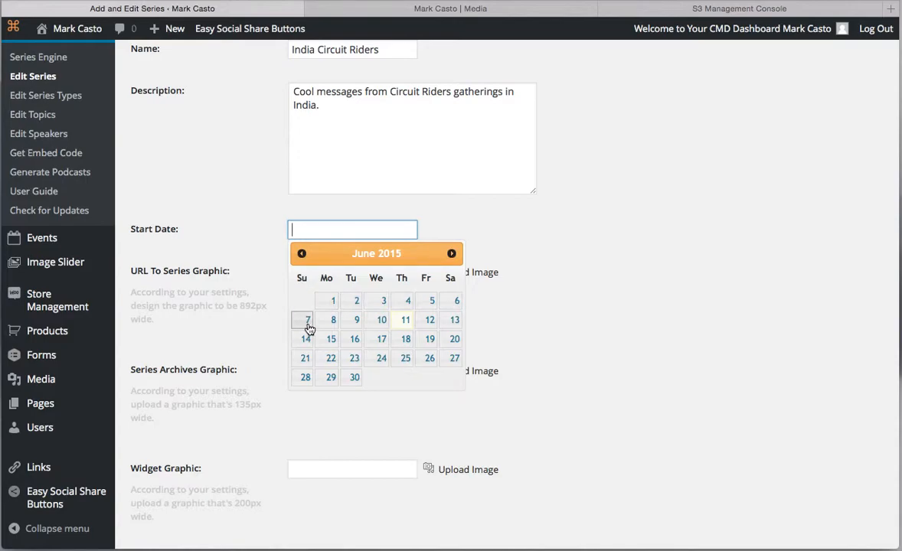
click(304, 320)
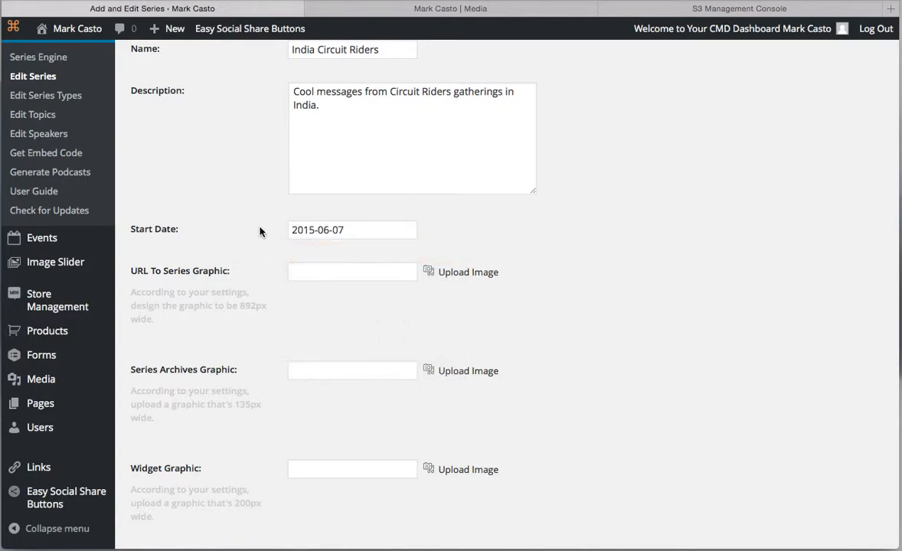
scroll(down, 3)
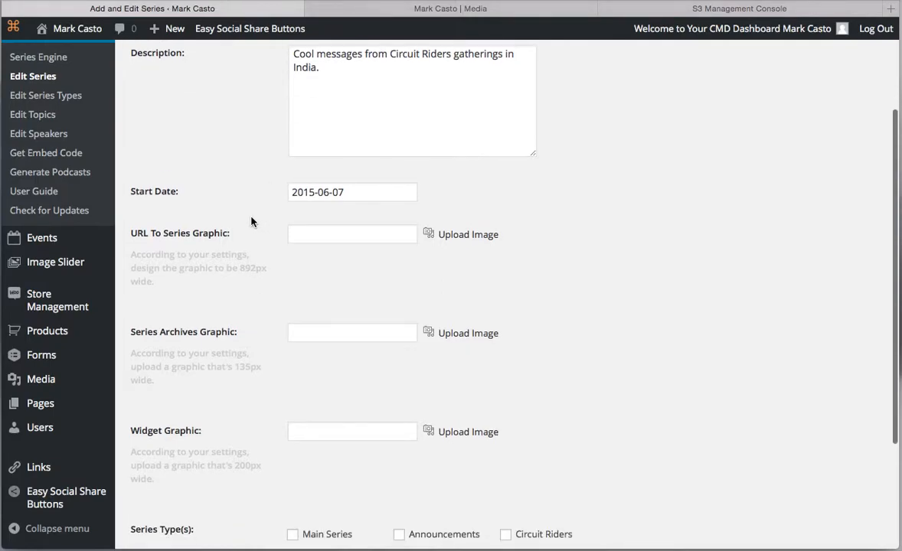
mouse_move(236, 238)
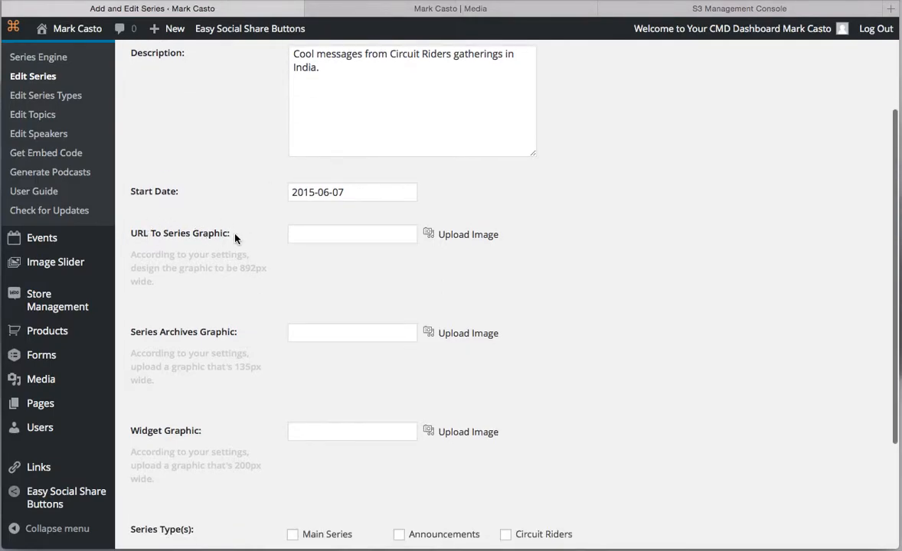
mouse_move(439, 238)
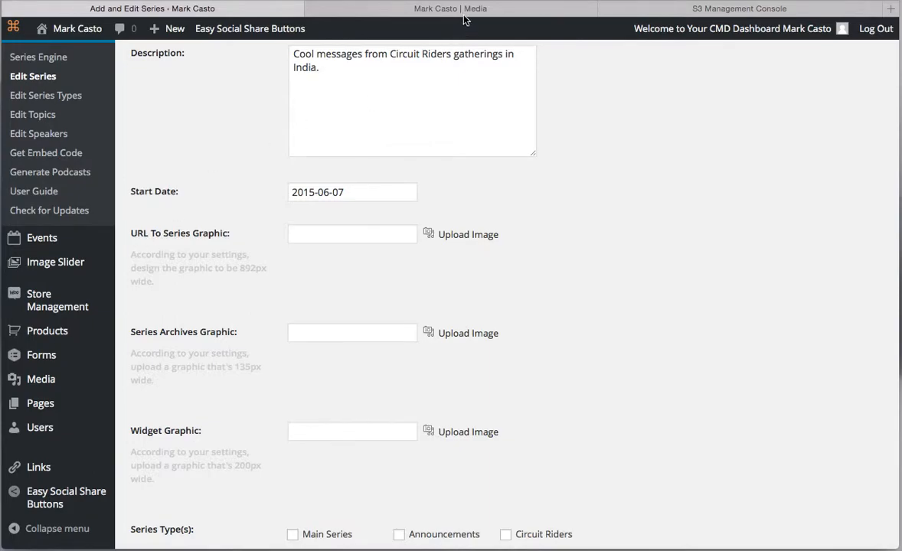
mouse_move(255, 274)
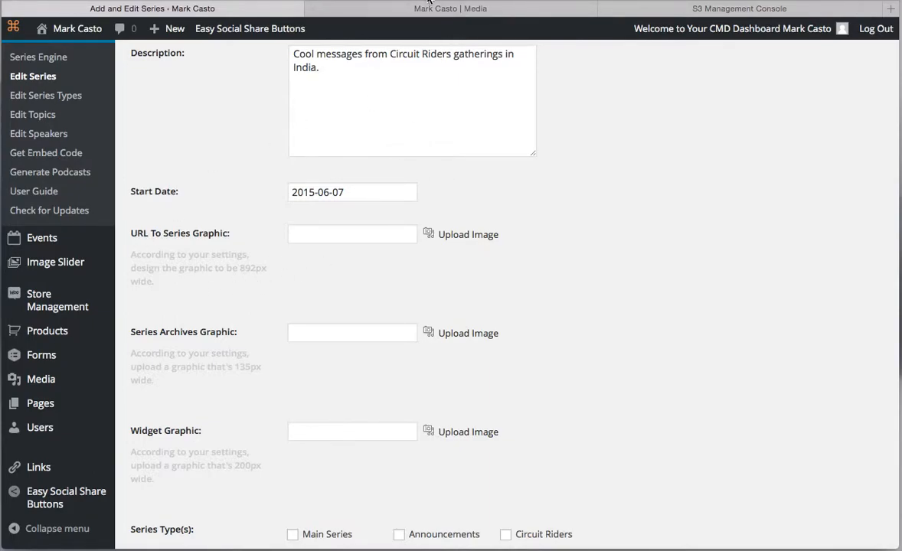
click(450, 9)
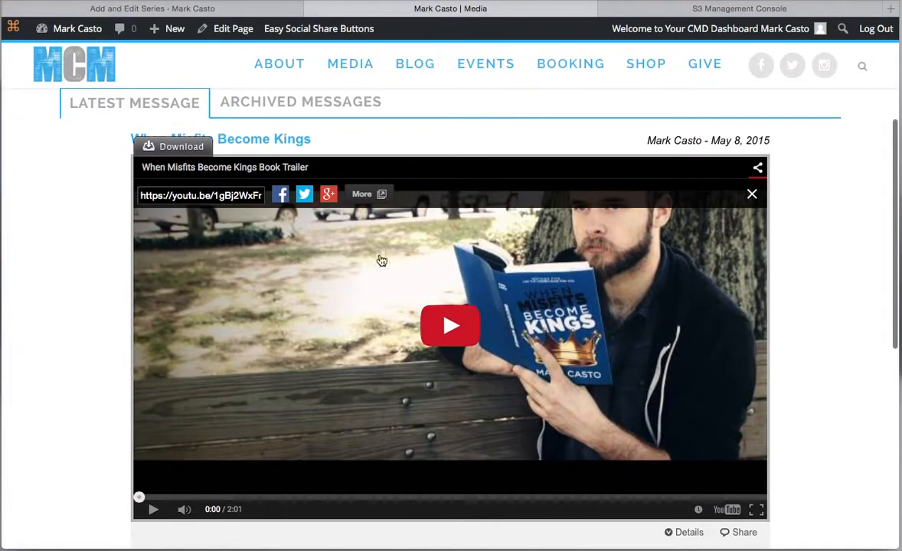
mouse_move(691, 305)
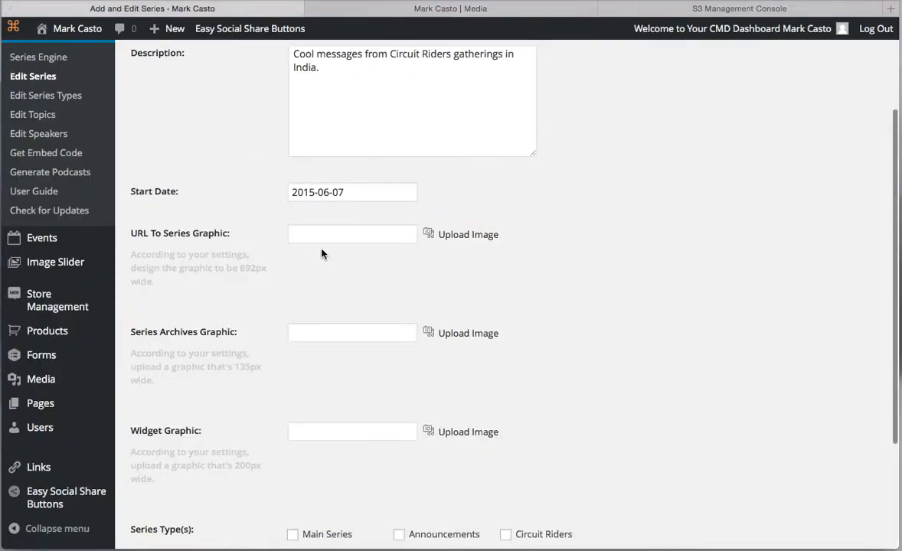
- Set bear.jpg from the Media Library as the series graphic
click(468, 234)
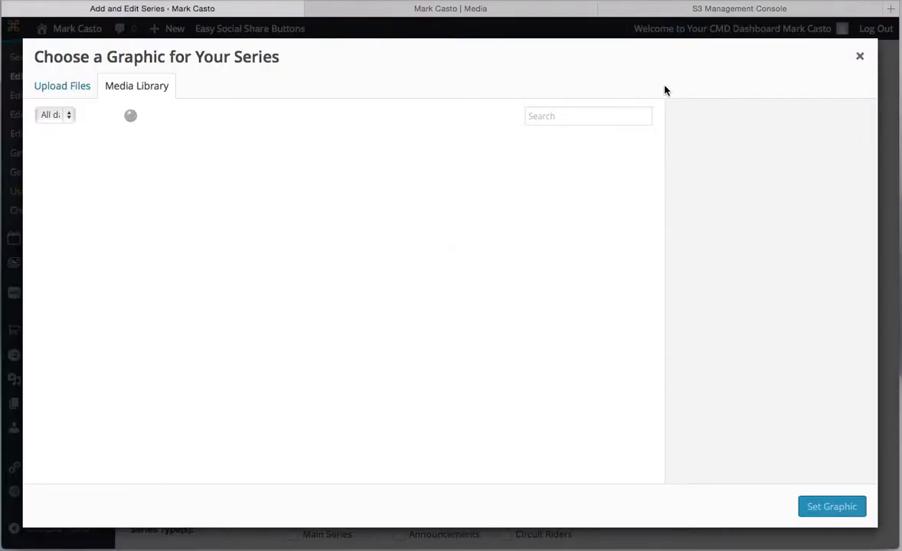
mouse_move(661, 86)
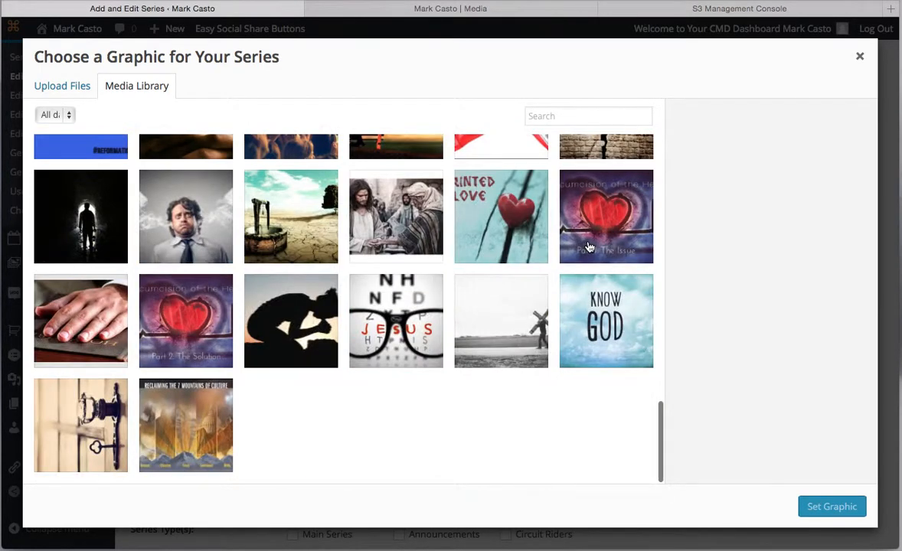
scroll(down, 3)
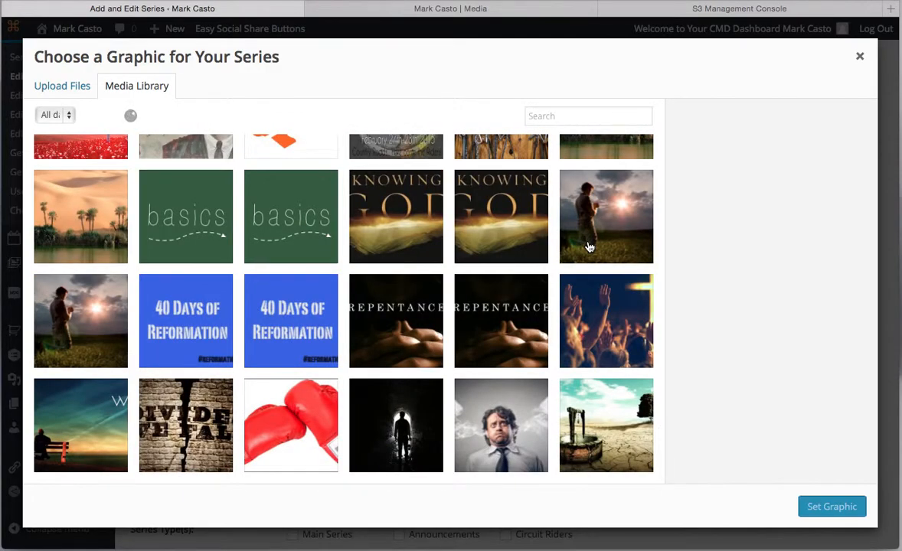
scroll(down, 3)
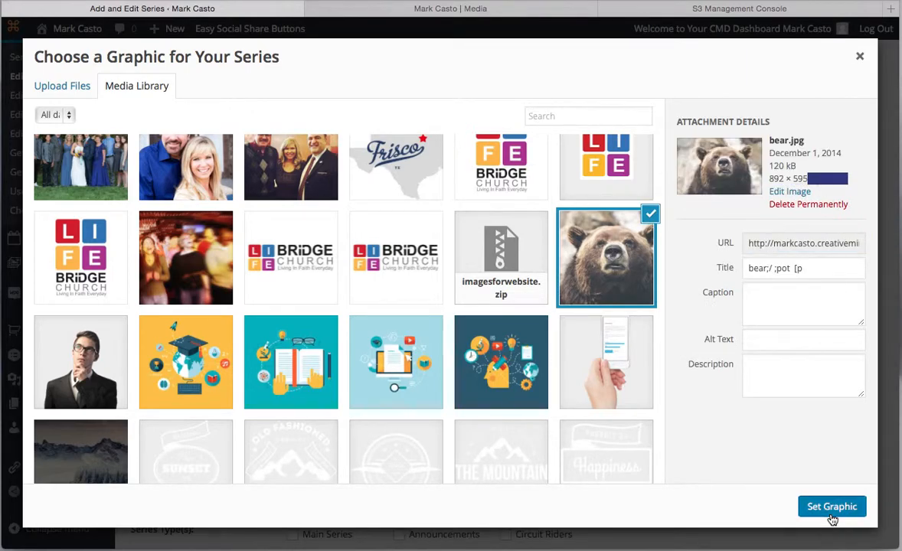
click(831, 506)
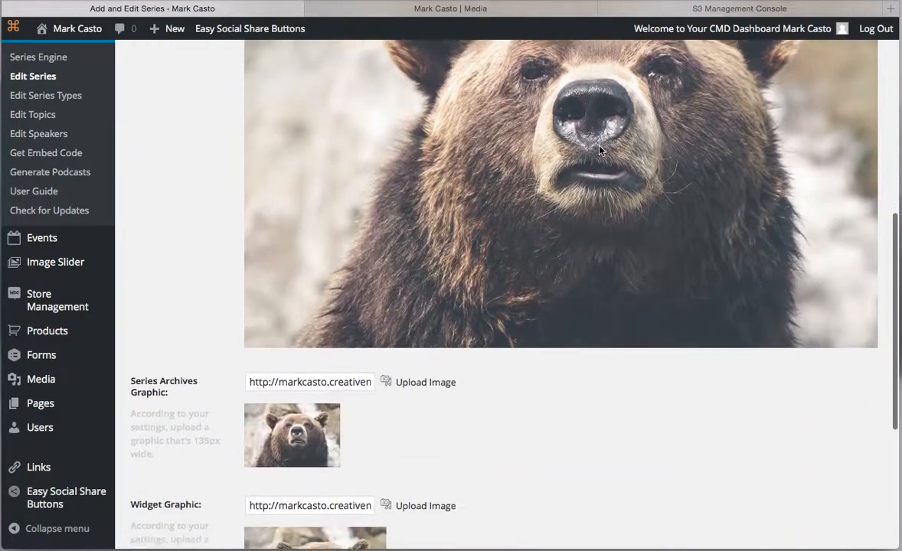
- Tick the Circuit Riders series type and add the India Circuit Riders series
scroll(down, 3)
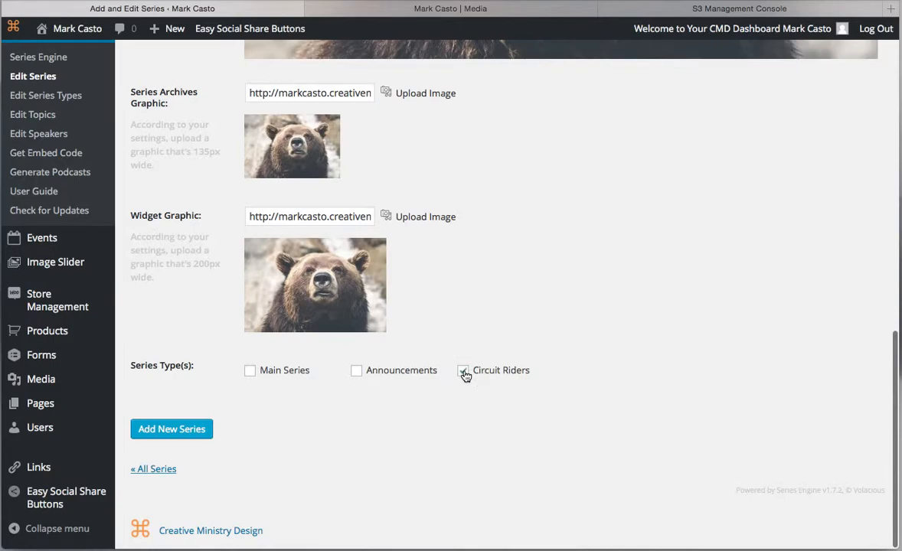
click(462, 371)
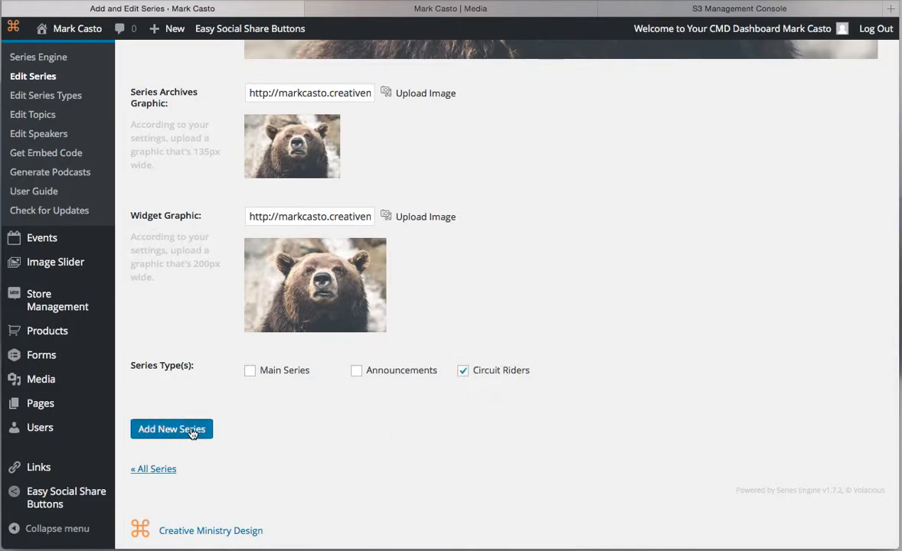
mouse_move(630, 360)
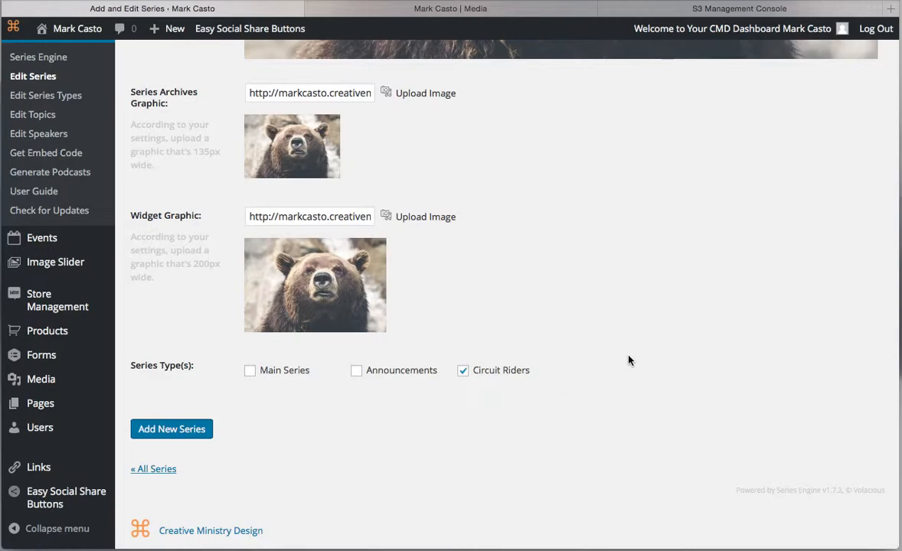
click(171, 428)
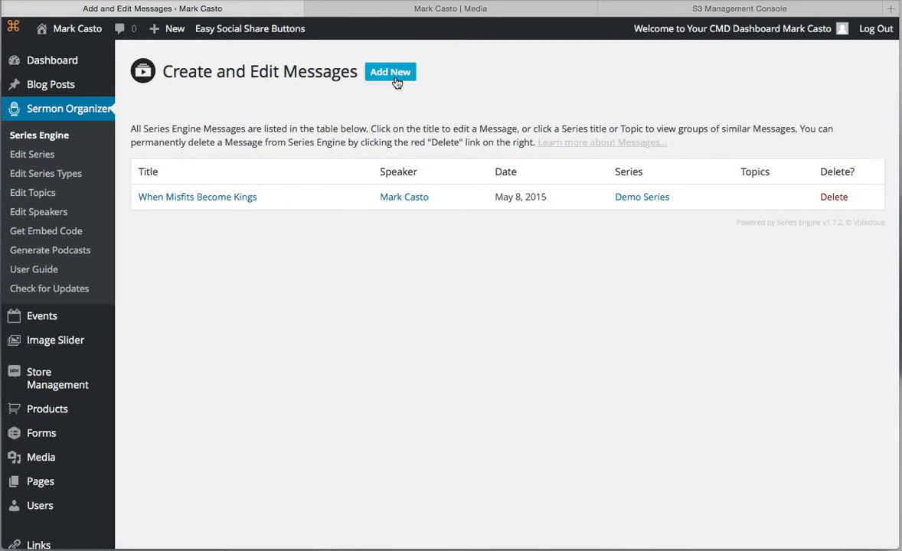
mouse_move(488, 73)
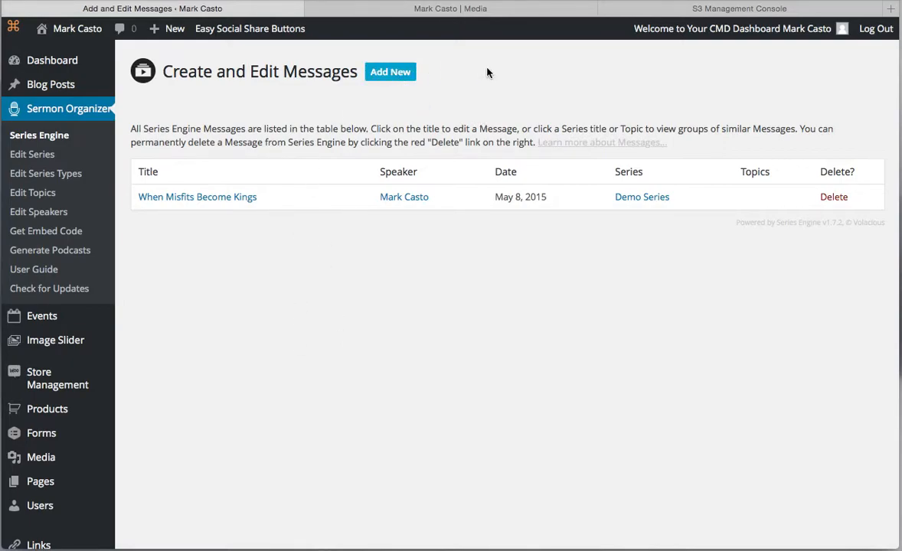
- Create a new message titled 'First CRR Message' and choose Add a New Speaker
click(389, 71)
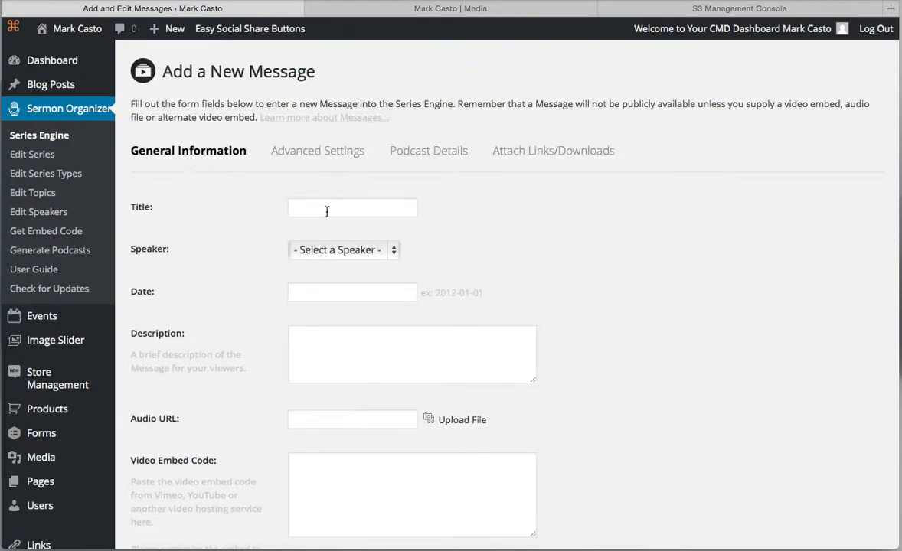
click(353, 207)
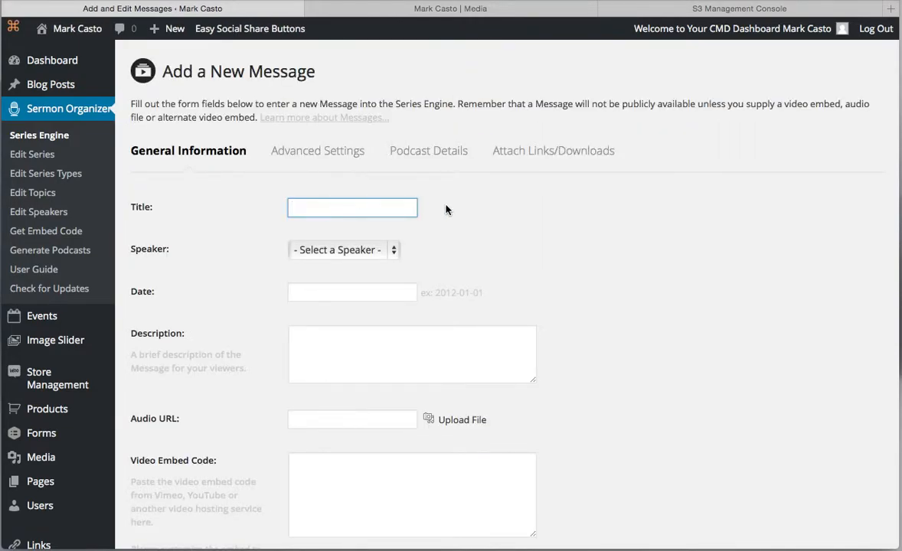
text(First CCR)
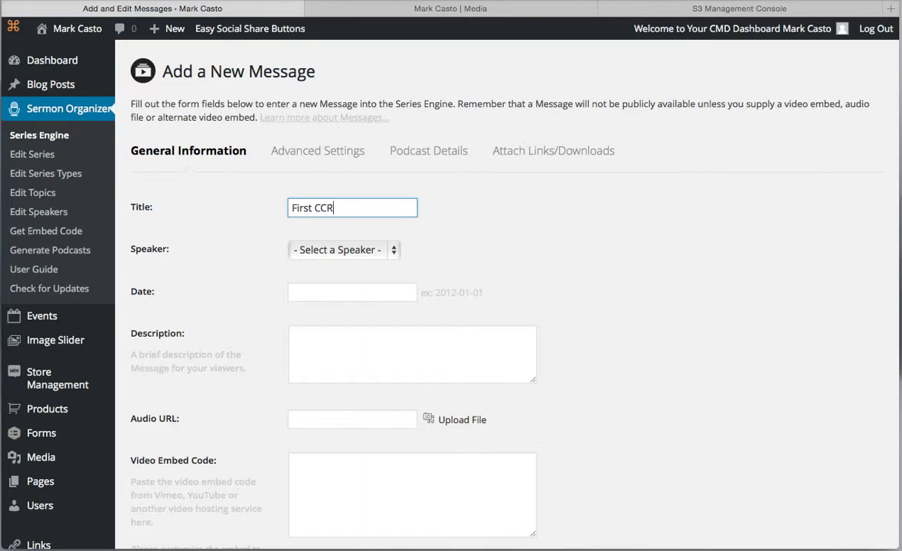
key(BackSpace)
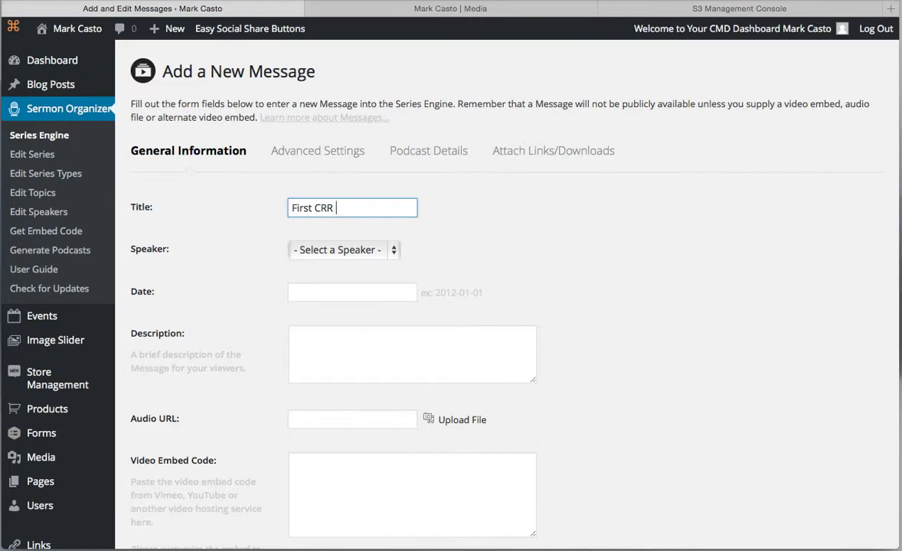
text(Message)
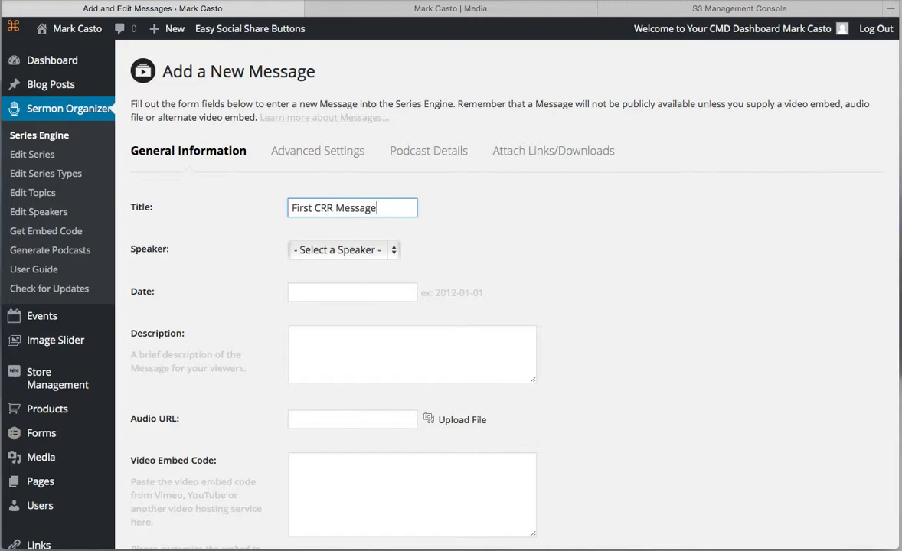
click(343, 249)
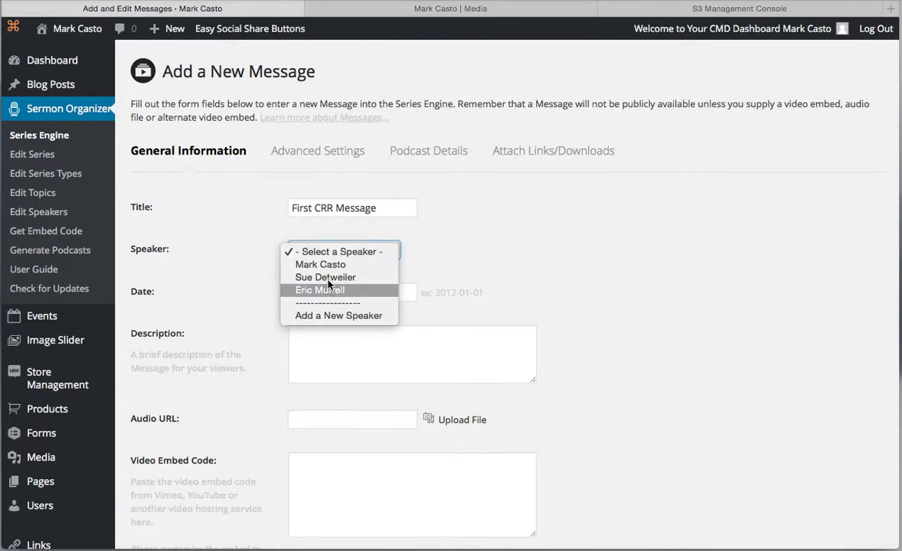
mouse_move(339, 316)
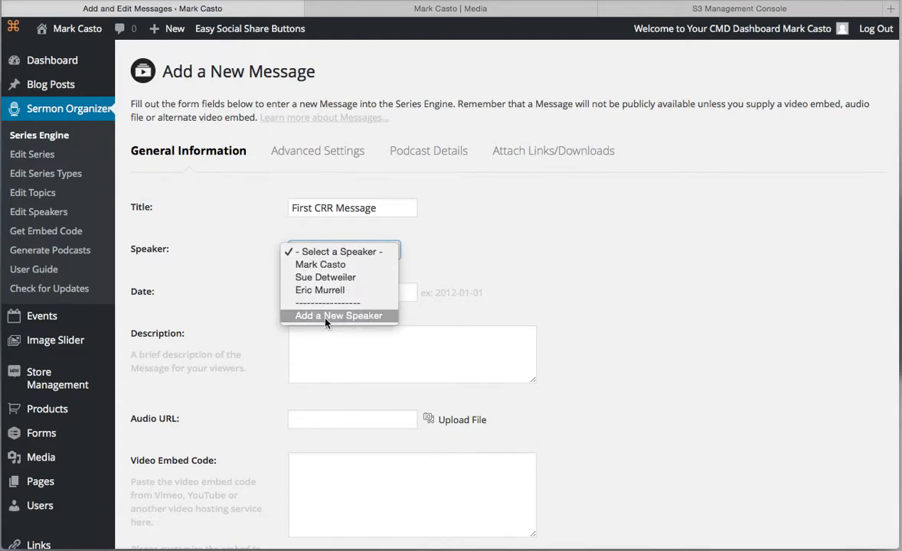
click(338, 315)
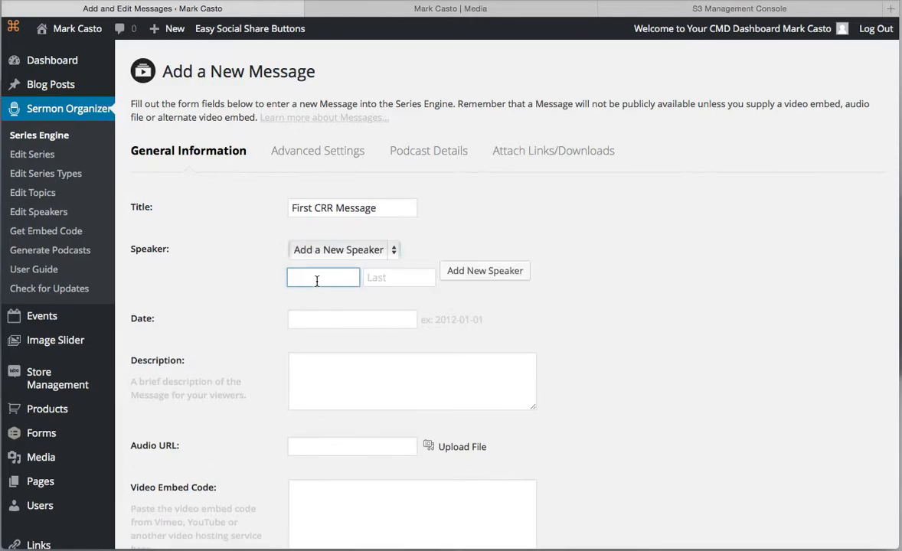
- Set the message speaker to Andrew Peters and the date to 2015-06-07
text(Peters)
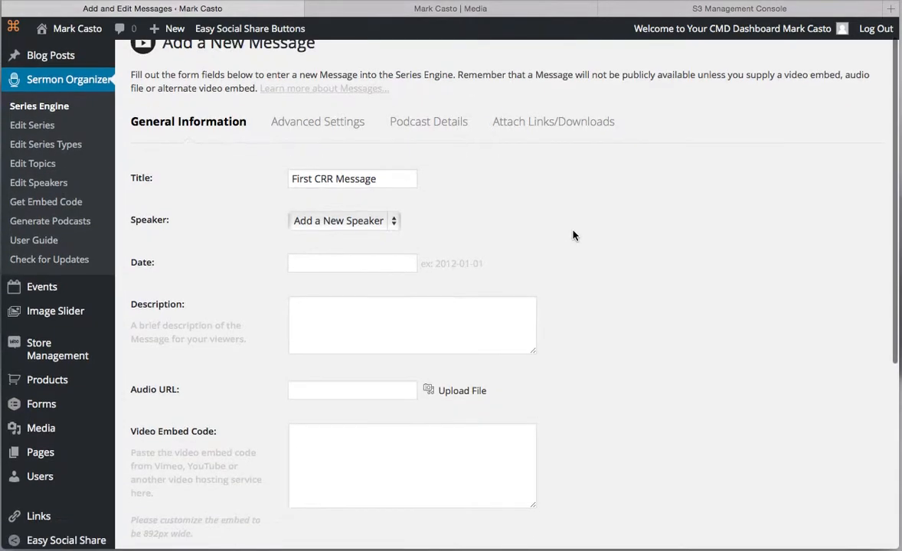
click(344, 220)
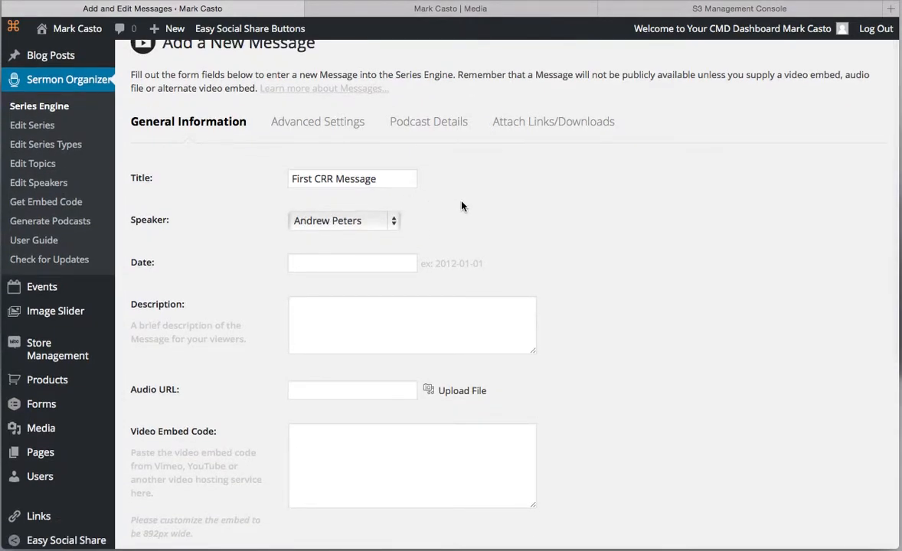
click(352, 263)
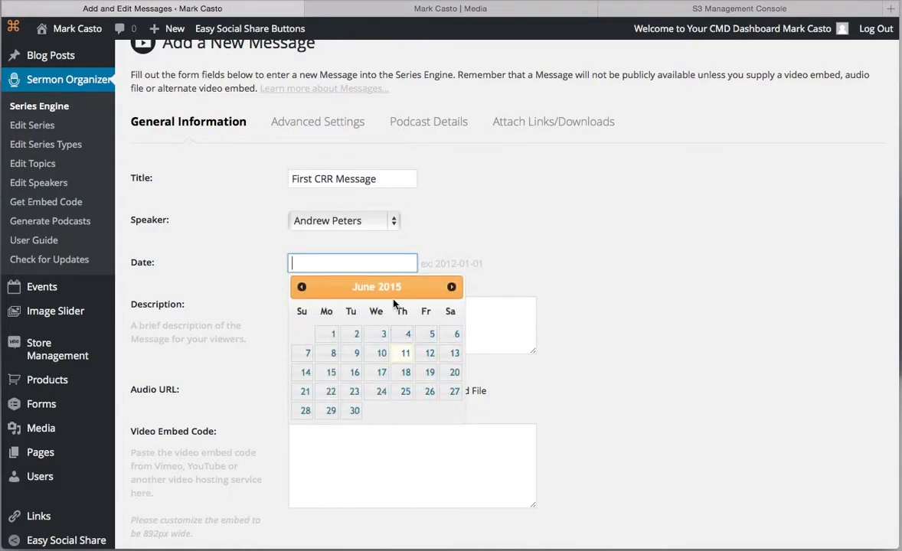
click(306, 353)
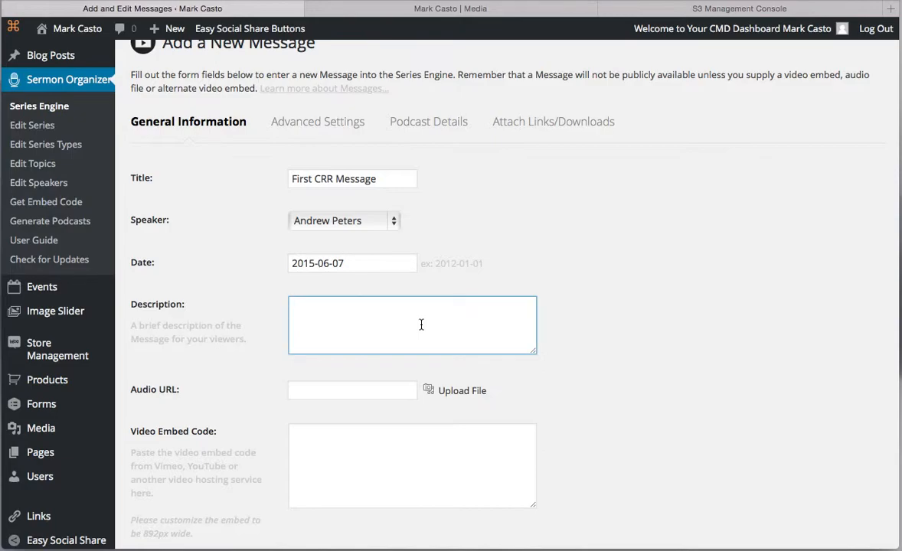
- Describe the message as Andrew preaching a neat message from the Bible
text(Andrew)
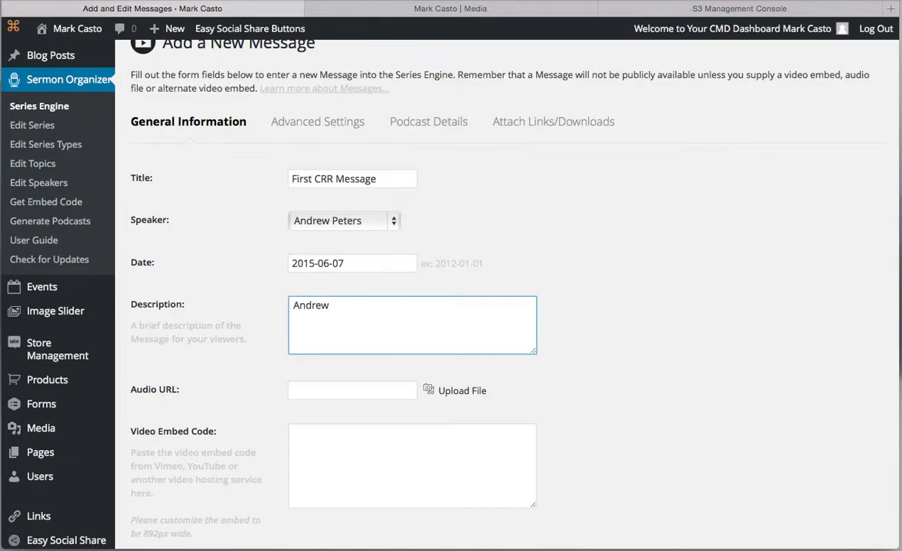
text(preache)
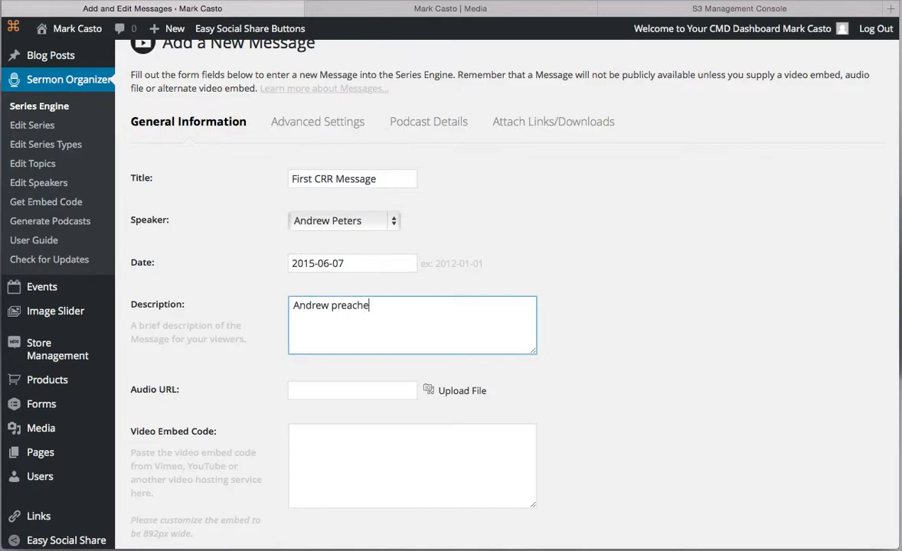
text(s a neat message from th)
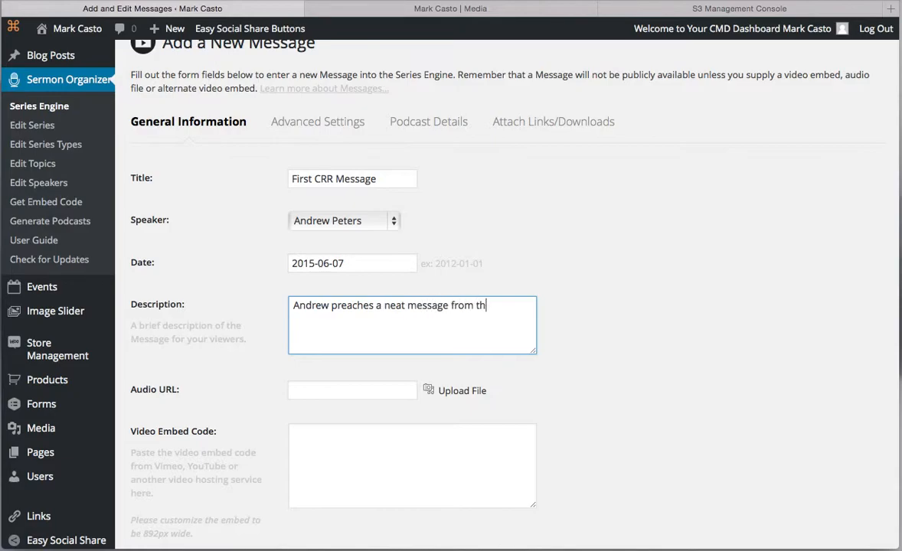
text(e Bibo)
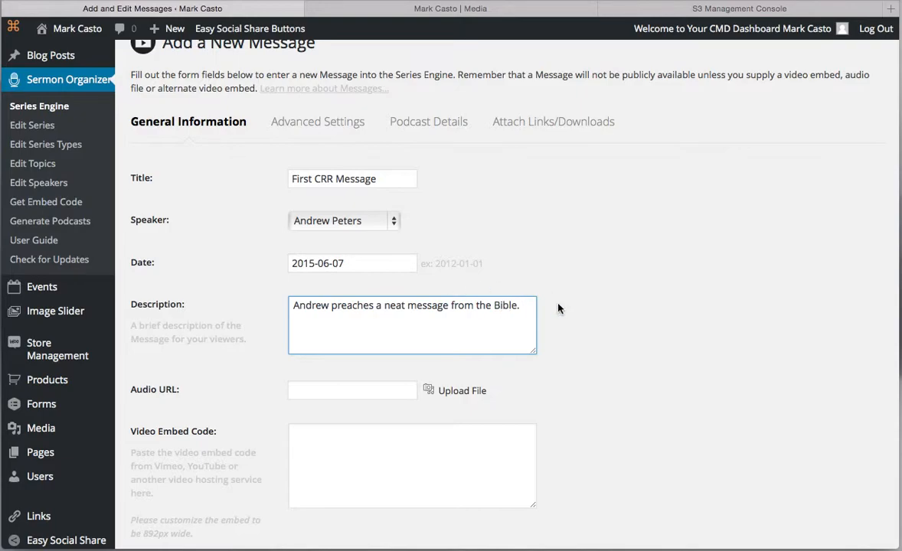
- Place the cursor in the Audio URL field, then switch to the S3 Management Console
scroll(down, 3)
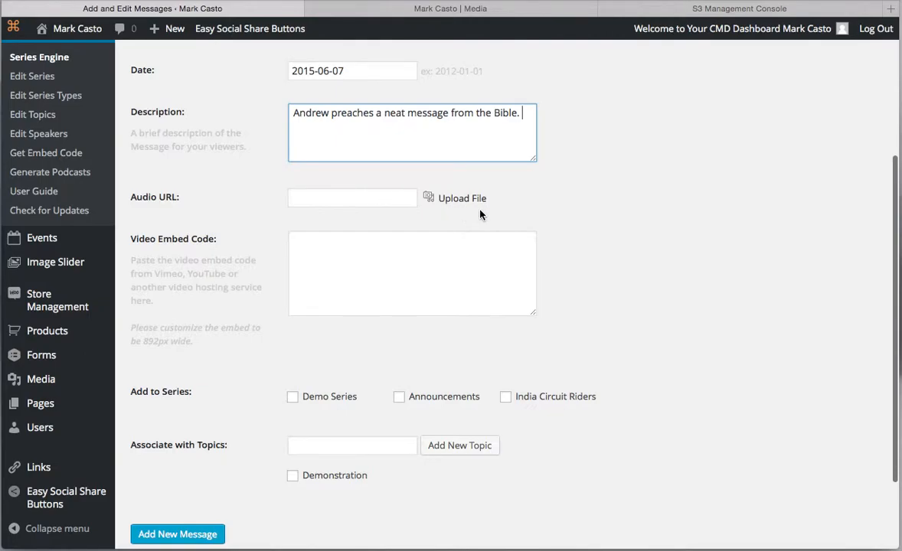
mouse_move(352, 198)
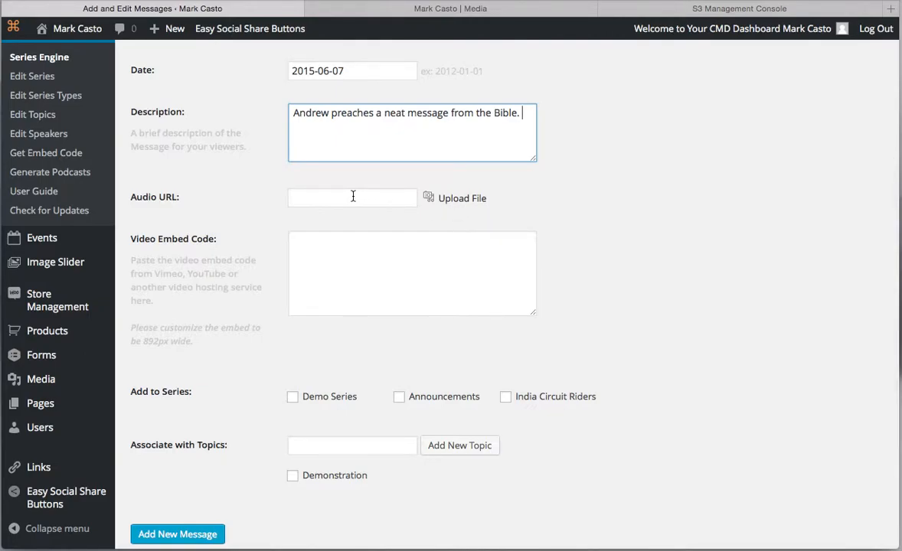
click(352, 197)
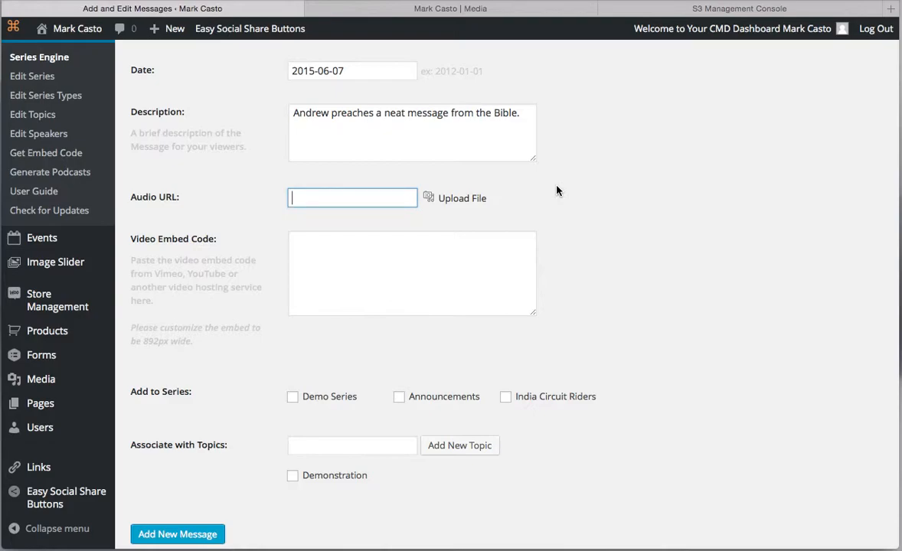
mouse_move(554, 192)
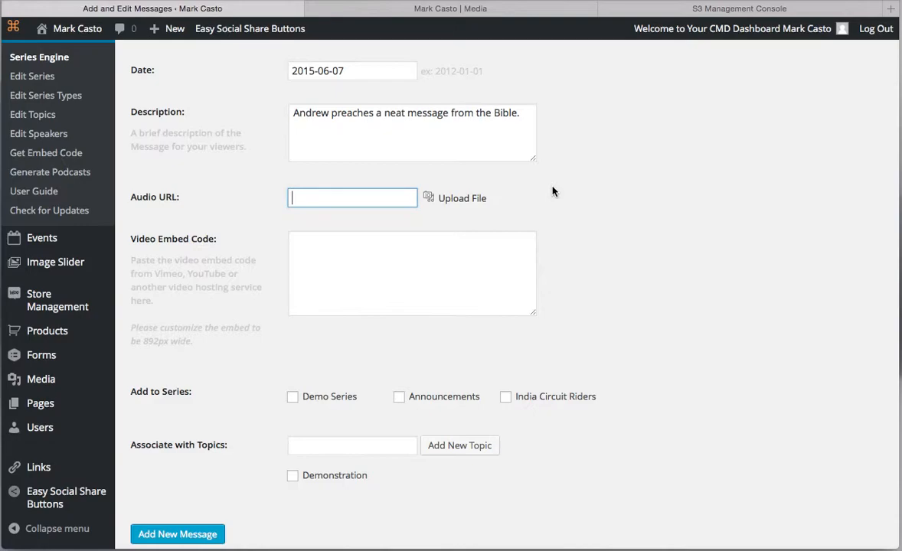
mouse_move(392, 226)
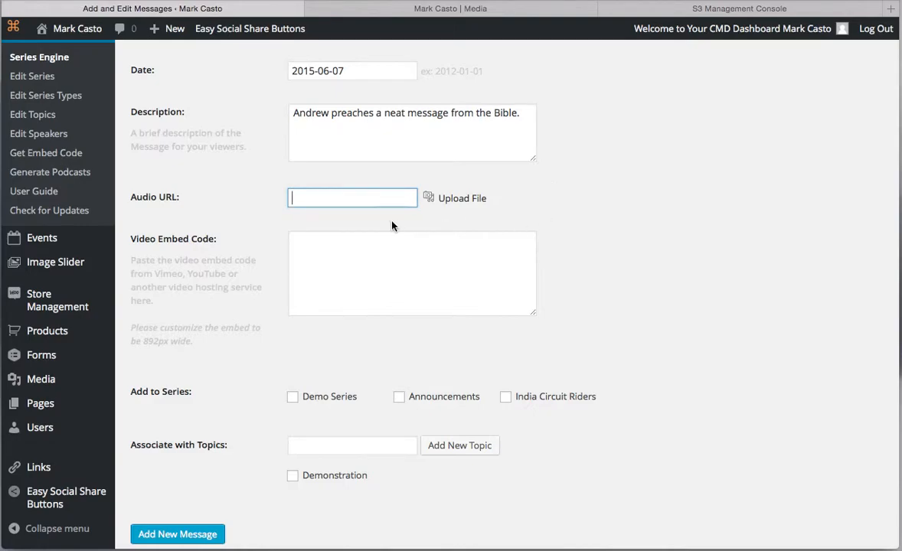
mouse_move(631, 153)
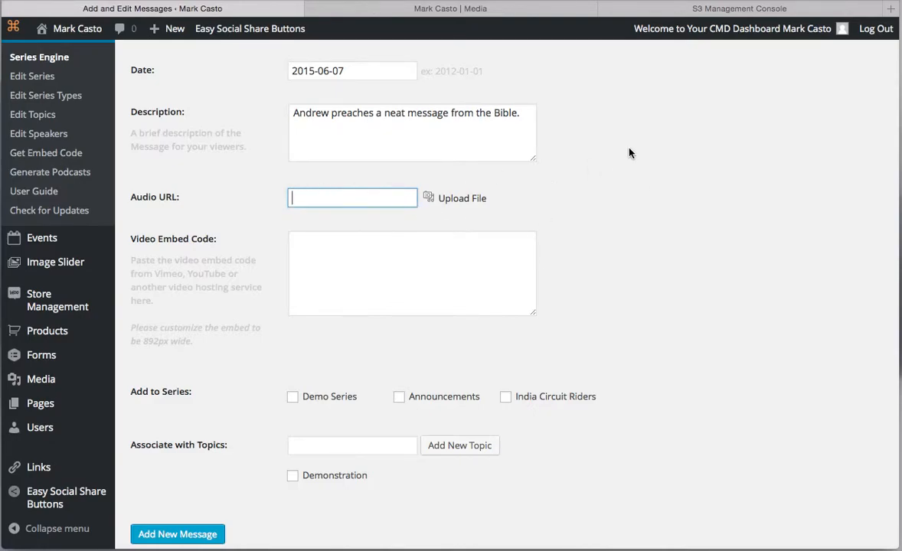
click(738, 8)
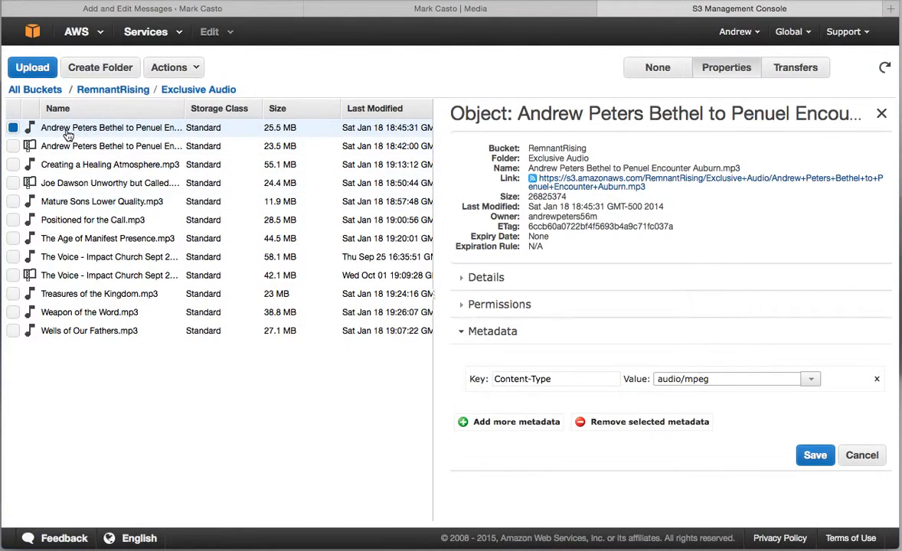
mouse_move(118, 202)
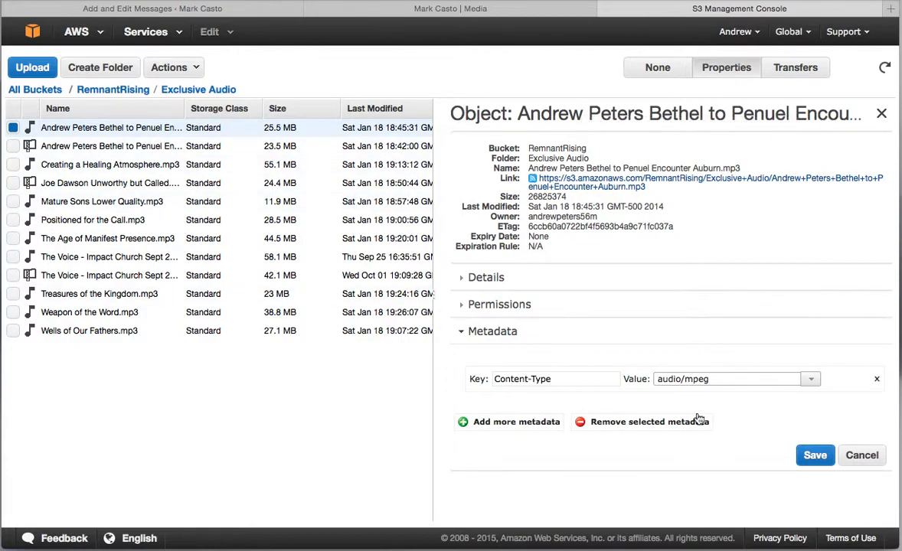
mouse_move(861, 455)
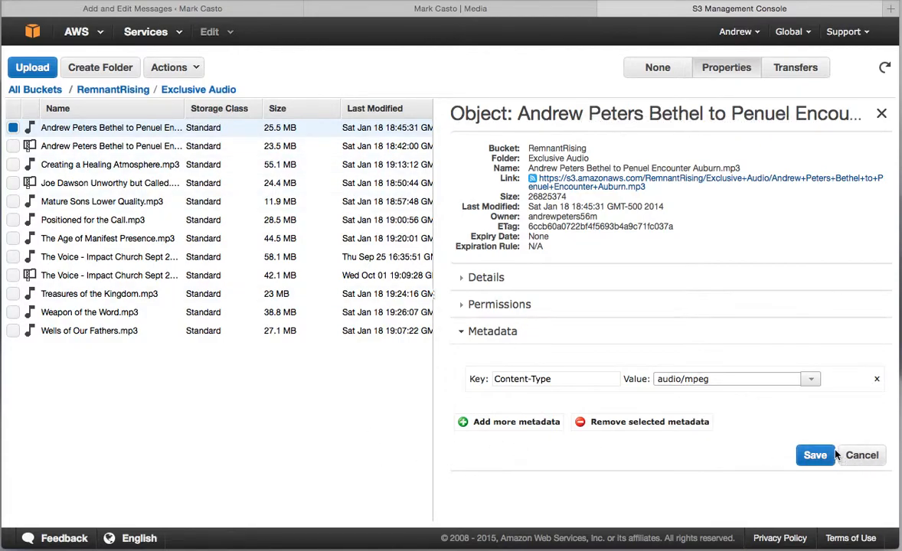
click(815, 455)
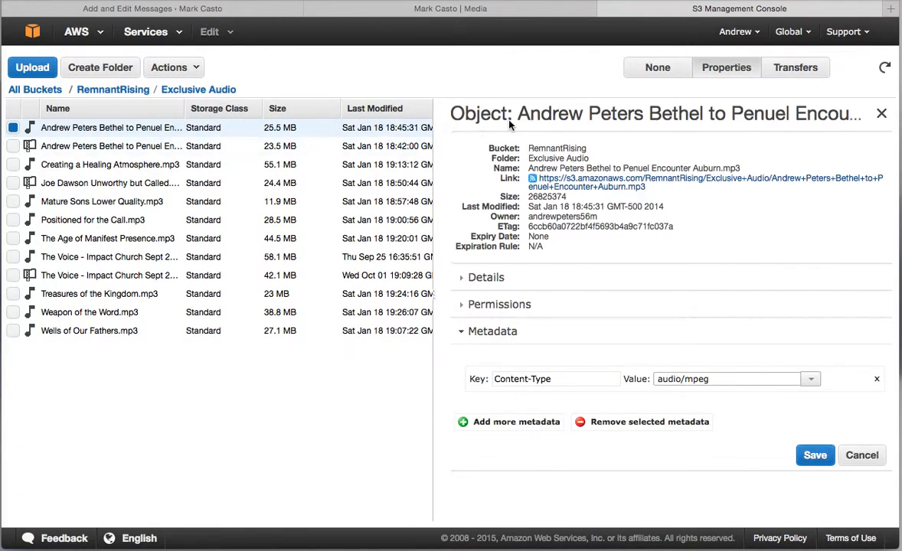
mouse_move(629, 245)
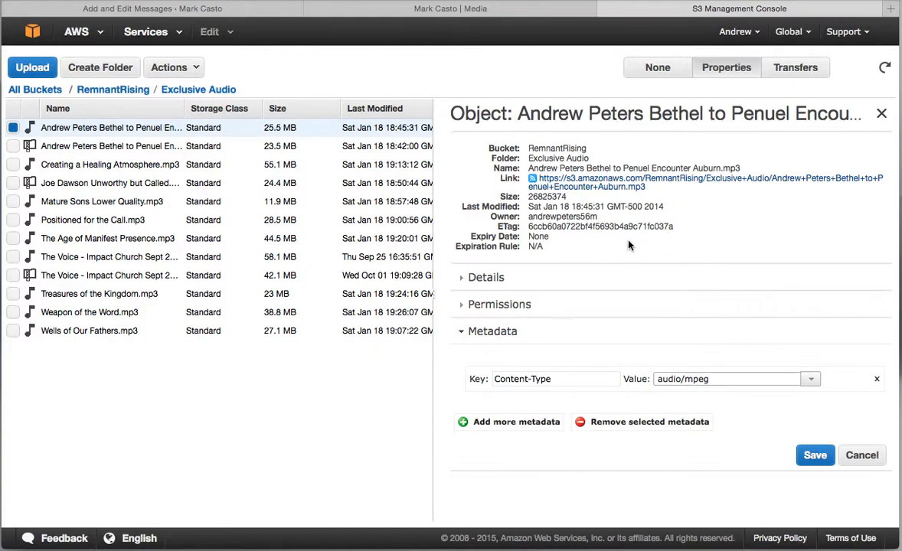
mouse_move(571, 232)
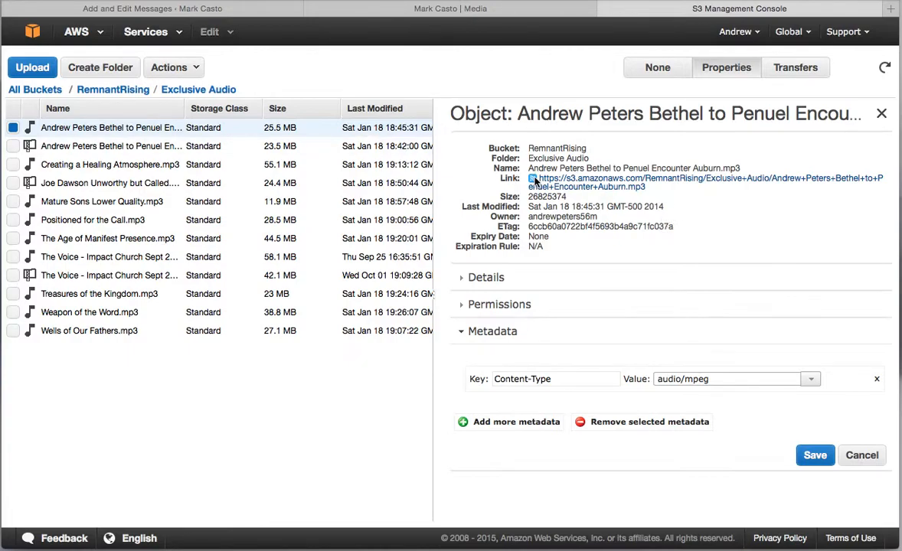
mouse_move(254, 131)
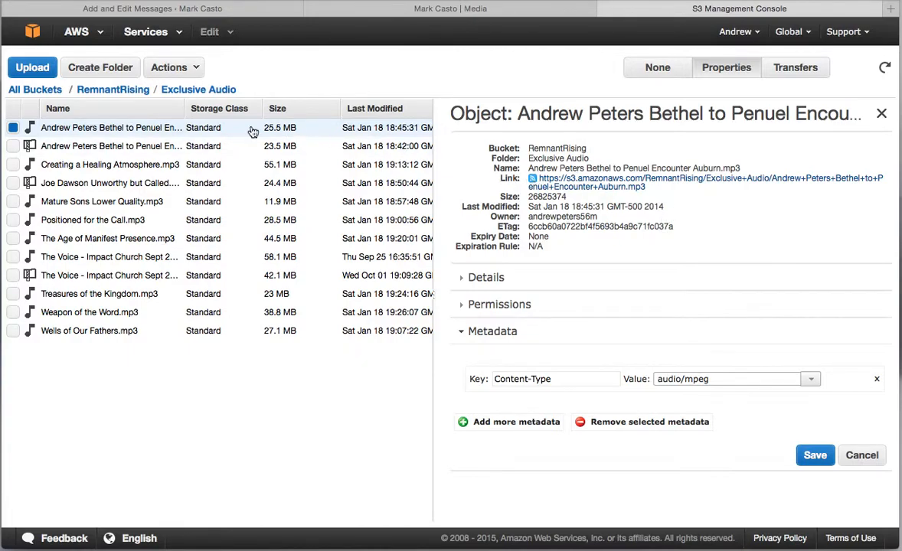
- Make the Bethel to Penuel Encounter mp3 public, dismiss Transfers, and reopen its properties
click(173, 67)
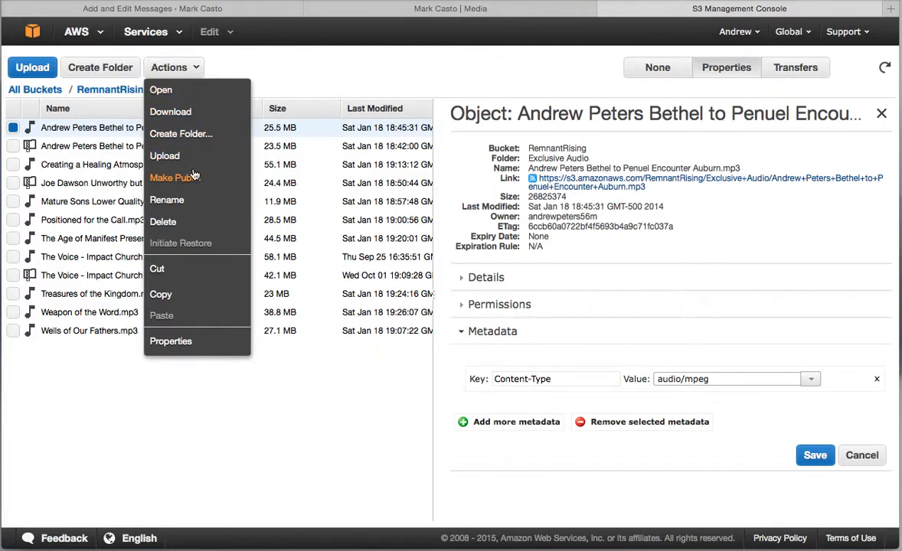
click(175, 178)
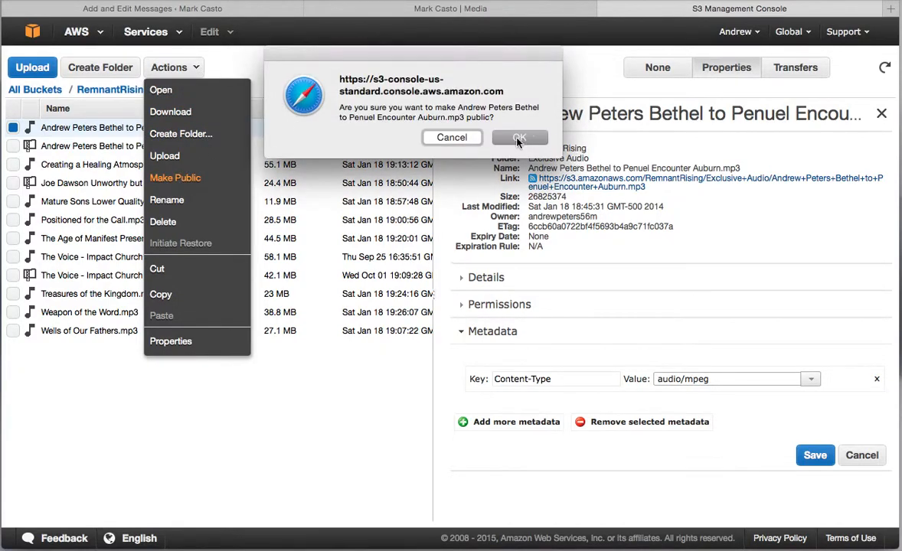
click(519, 138)
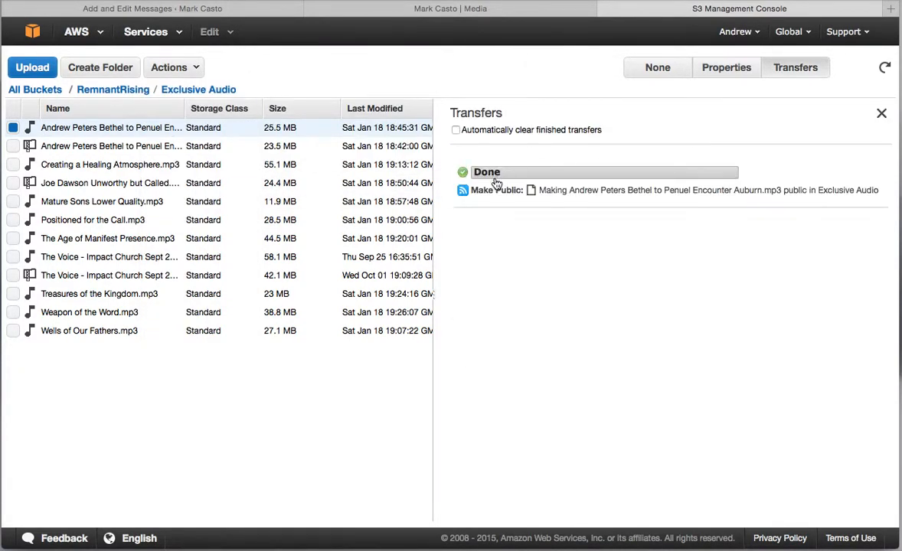
mouse_move(191, 105)
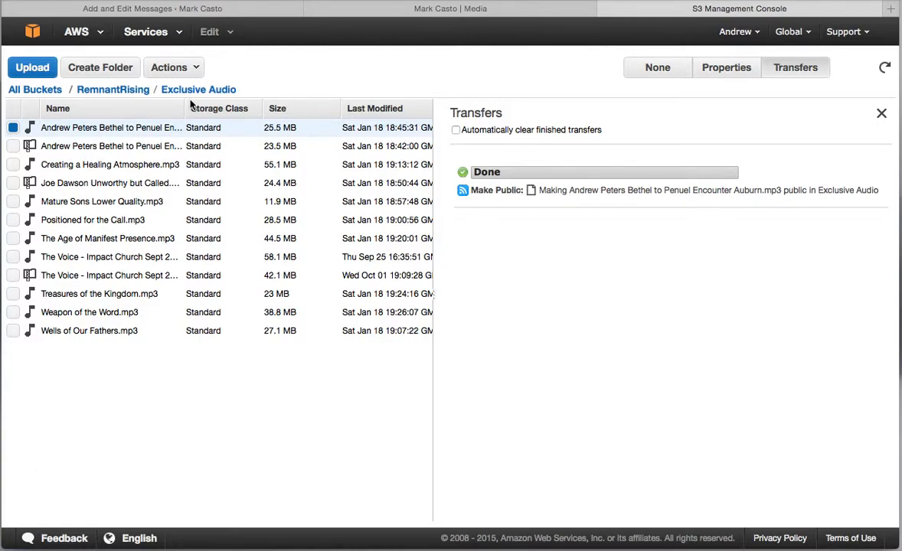
mouse_move(137, 137)
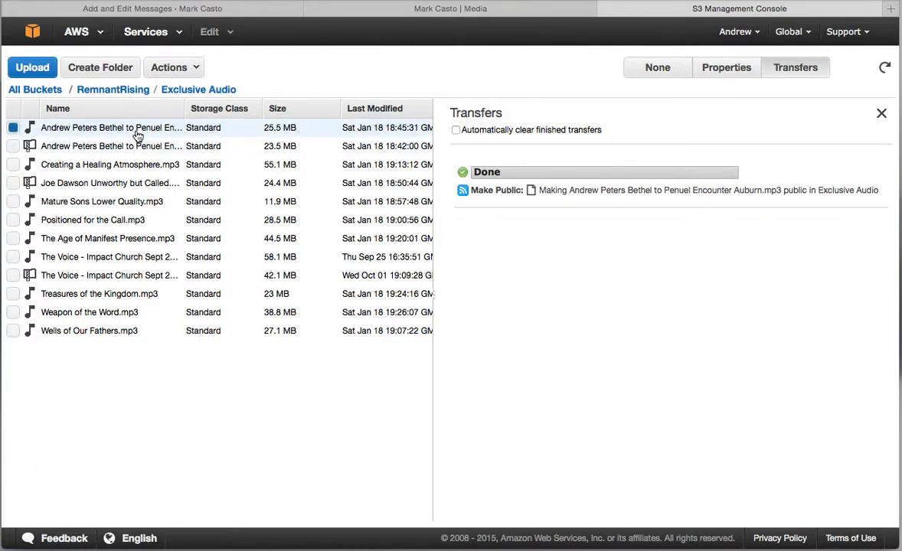
click(881, 113)
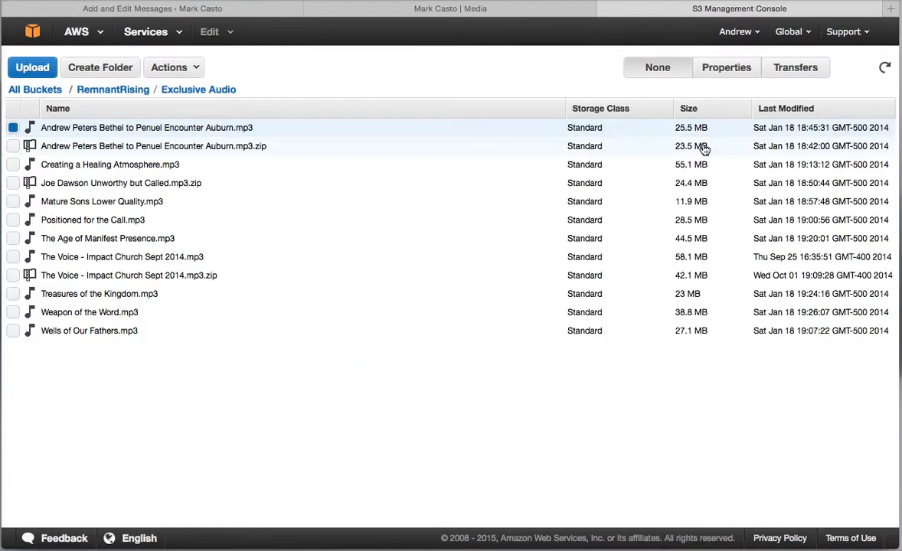
click(169, 68)
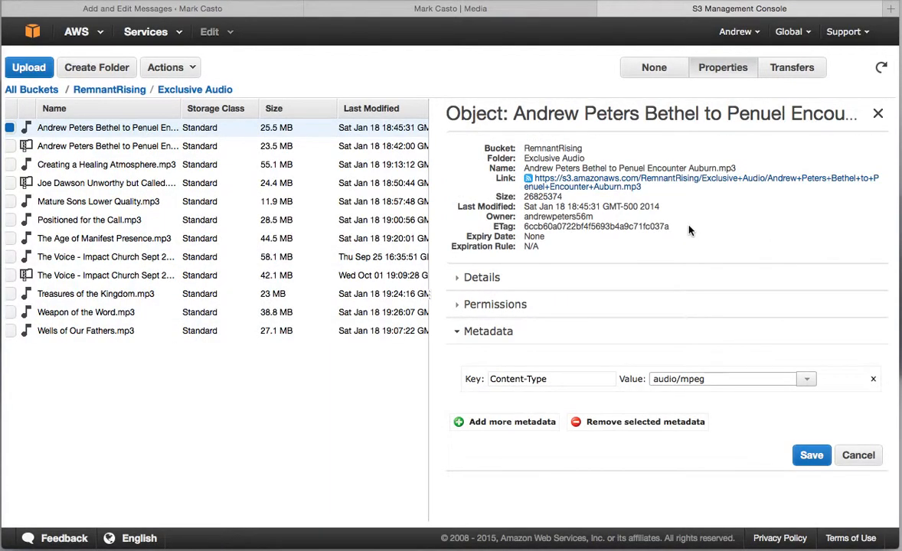
- Grant Everyone open/download permission on the Bethel to Penuel Encounter Auburn mp3 in S3
click(494, 304)
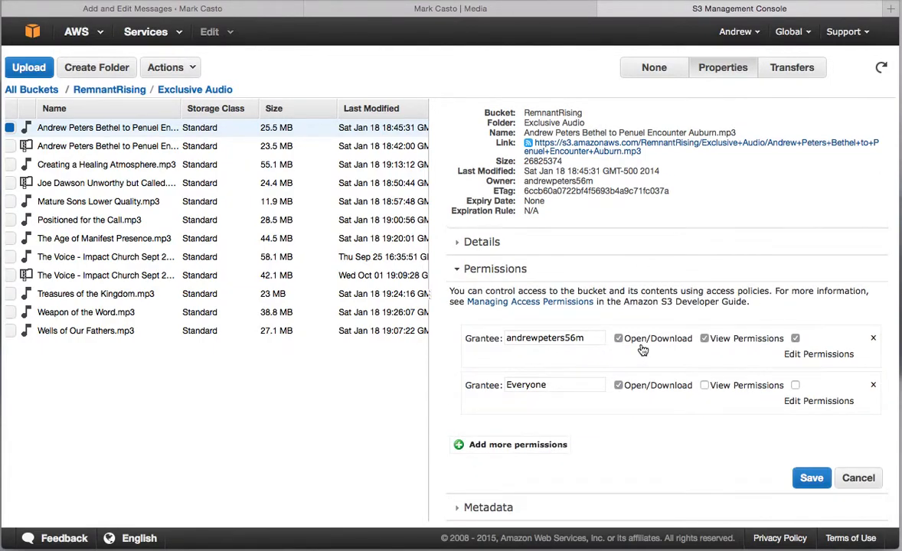
mouse_move(557, 343)
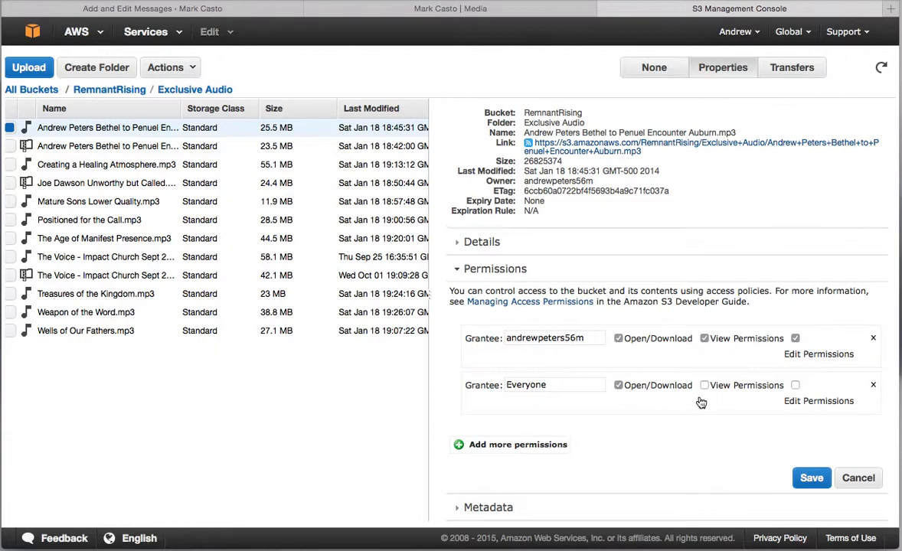
mouse_move(796, 400)
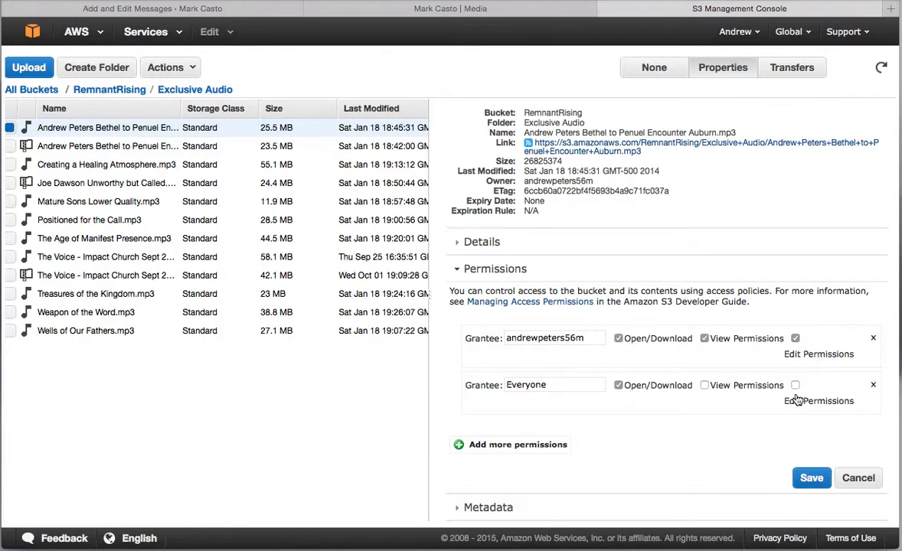
click(618, 385)
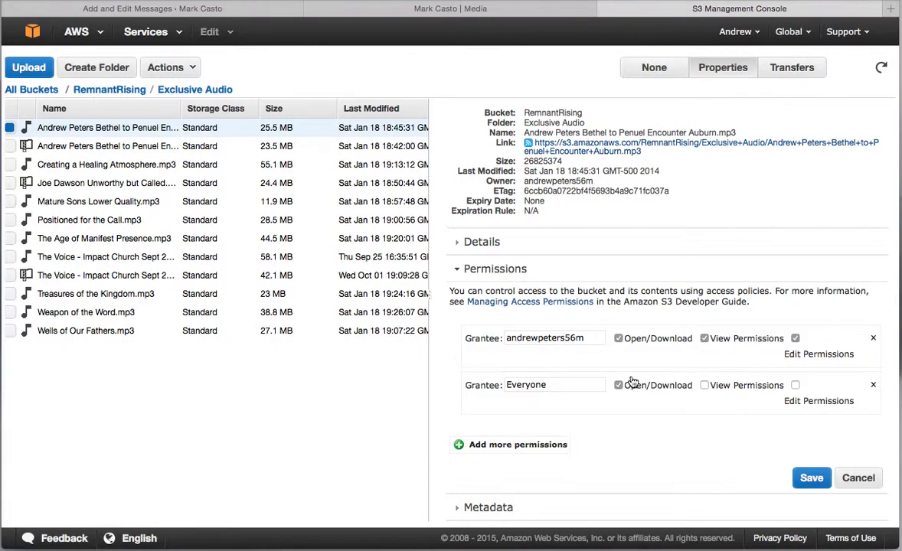
mouse_move(652, 369)
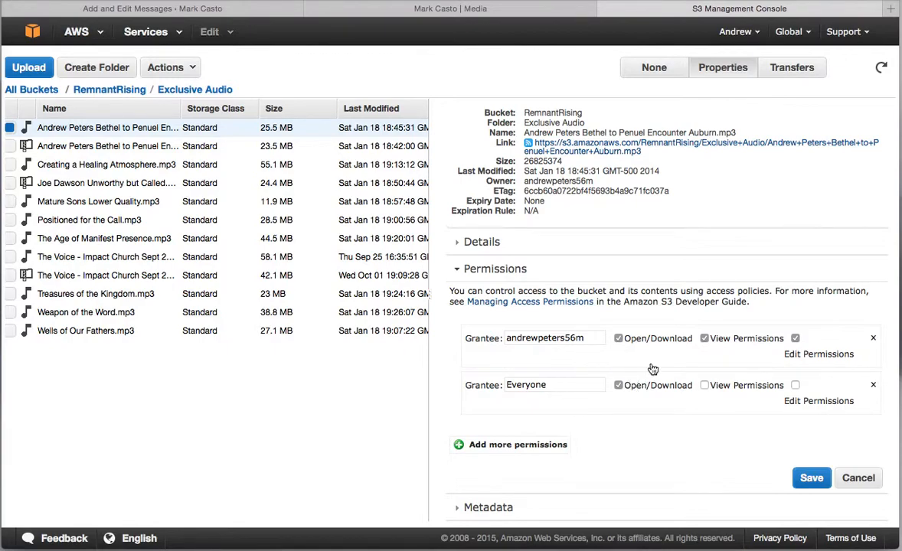
mouse_move(657, 163)
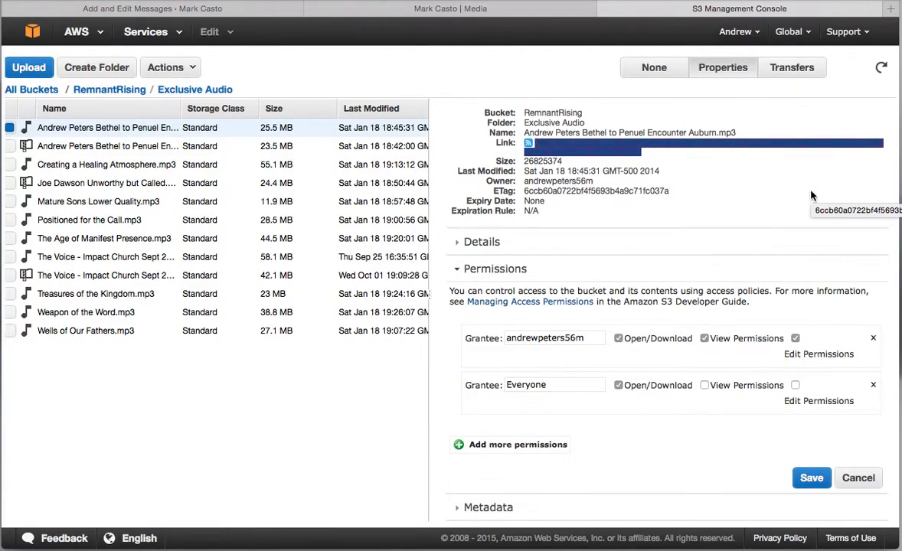
click(450, 8)
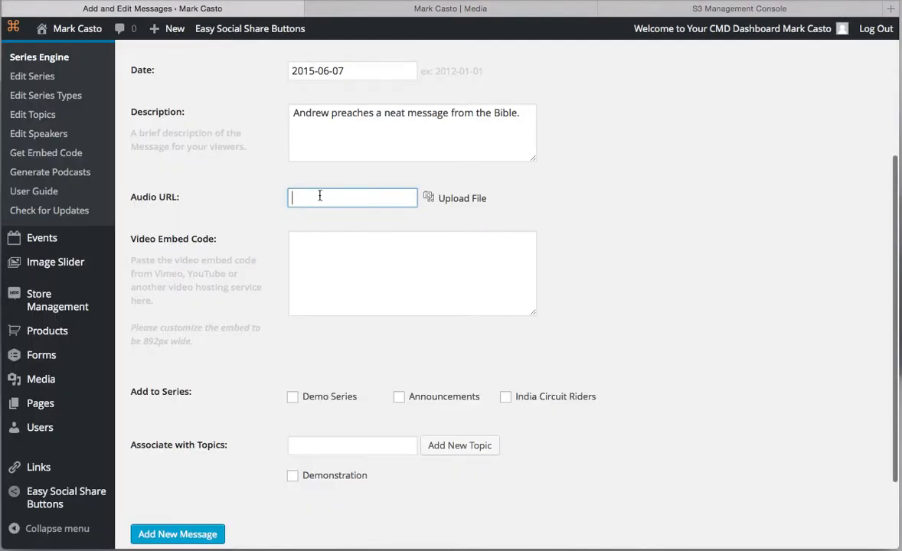
text(https://s3.amazonaws.com)
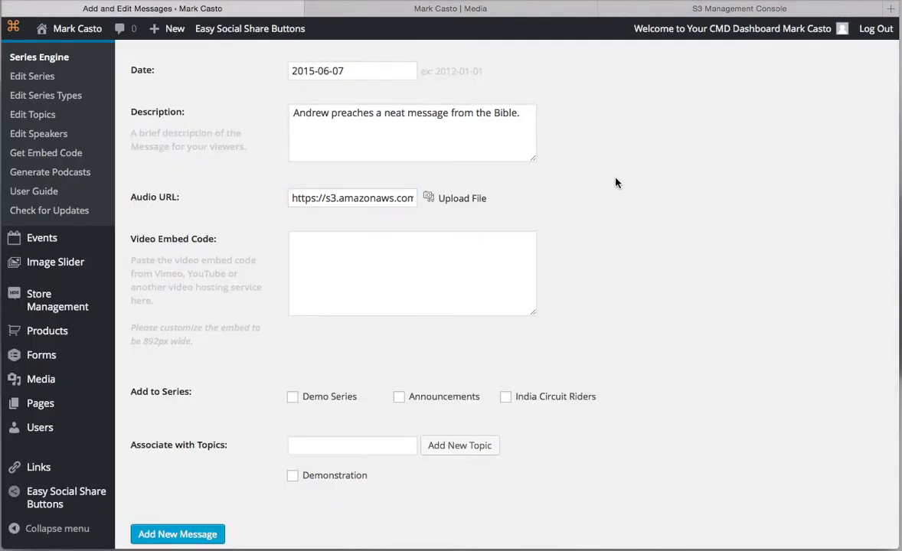
scroll(down, 3)
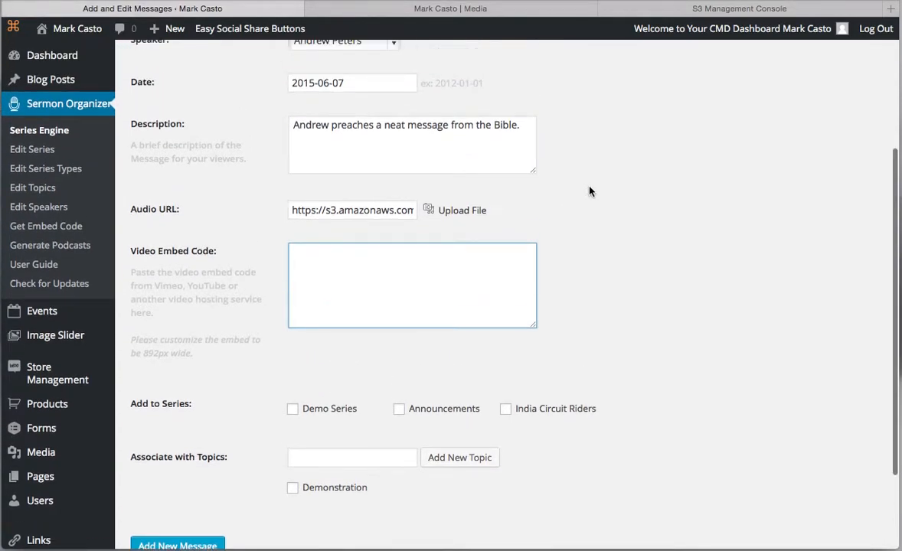
click(450, 8)
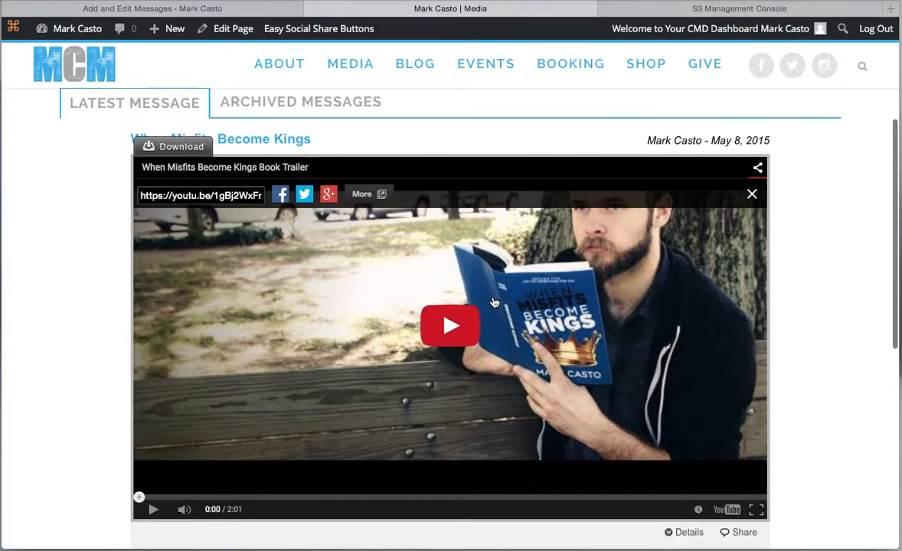
mouse_move(419, 280)
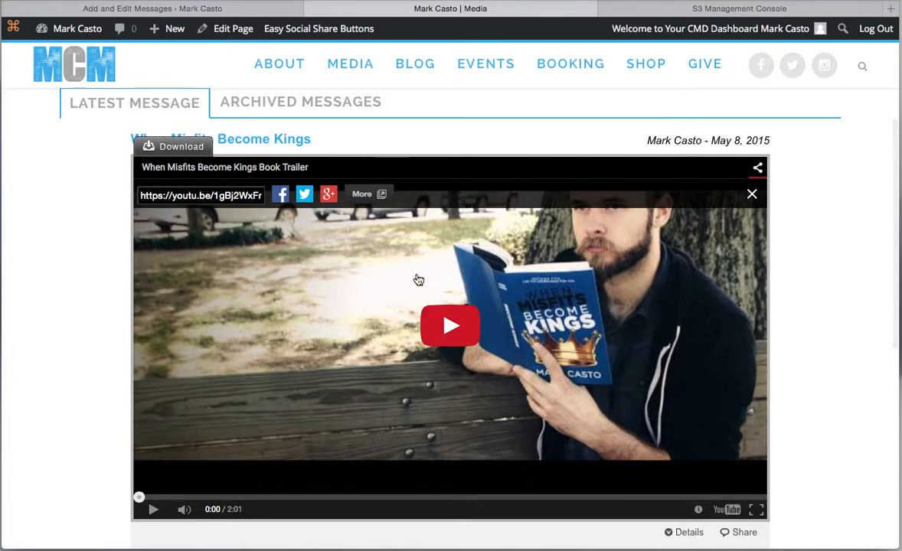
click(152, 8)
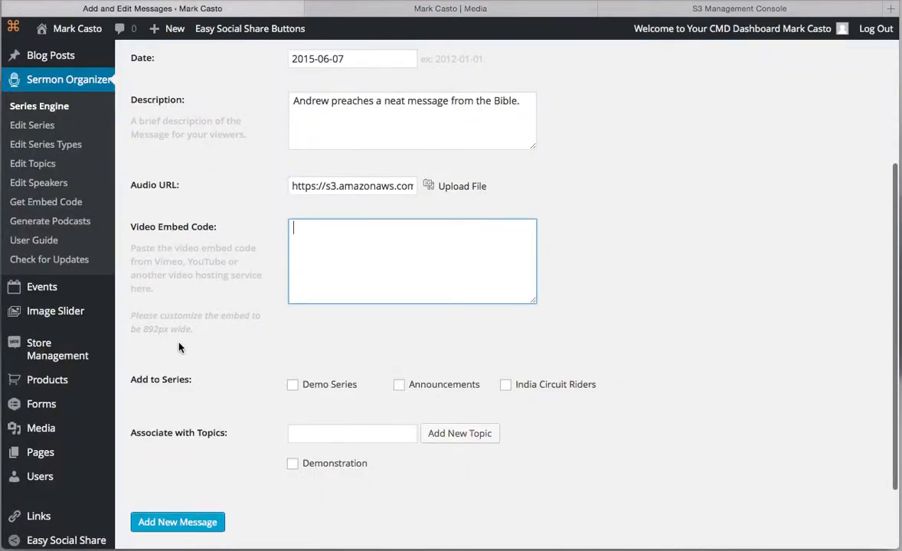
mouse_move(163, 332)
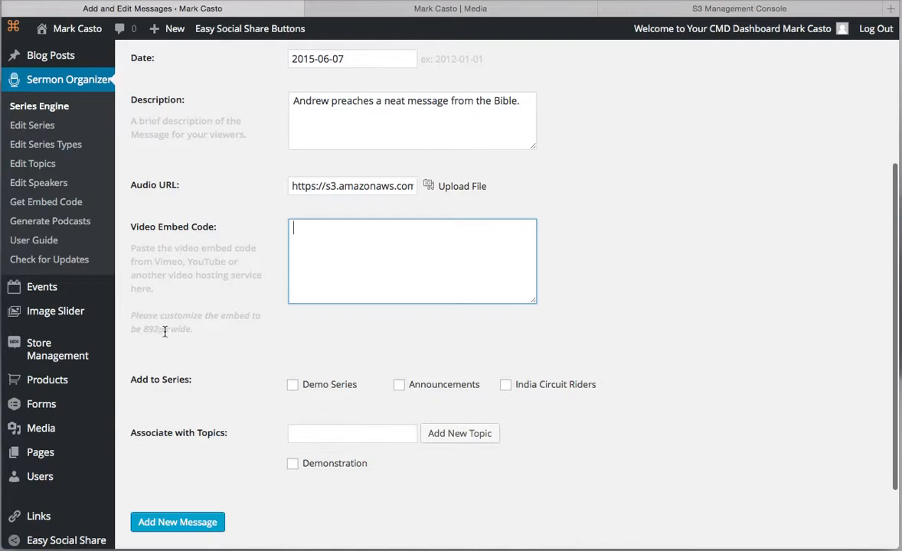
mouse_move(460, 47)
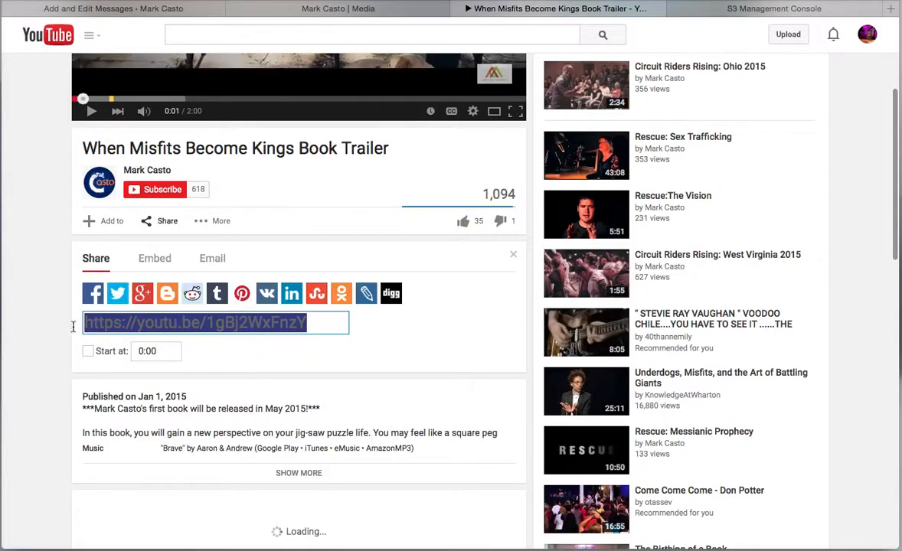
- Bring up and select the When Misfits Become Kings trailer's iframe embed code under Share > Embed
click(155, 258)
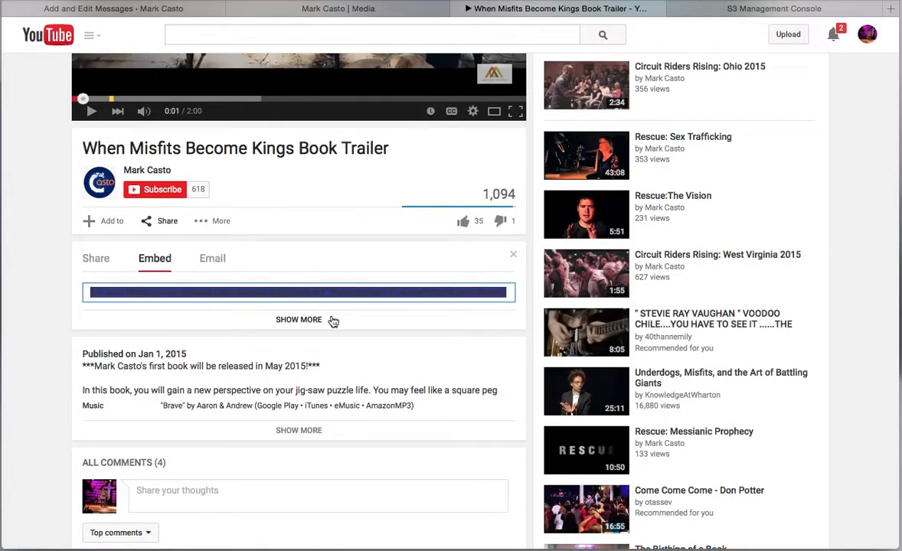
click(298, 319)
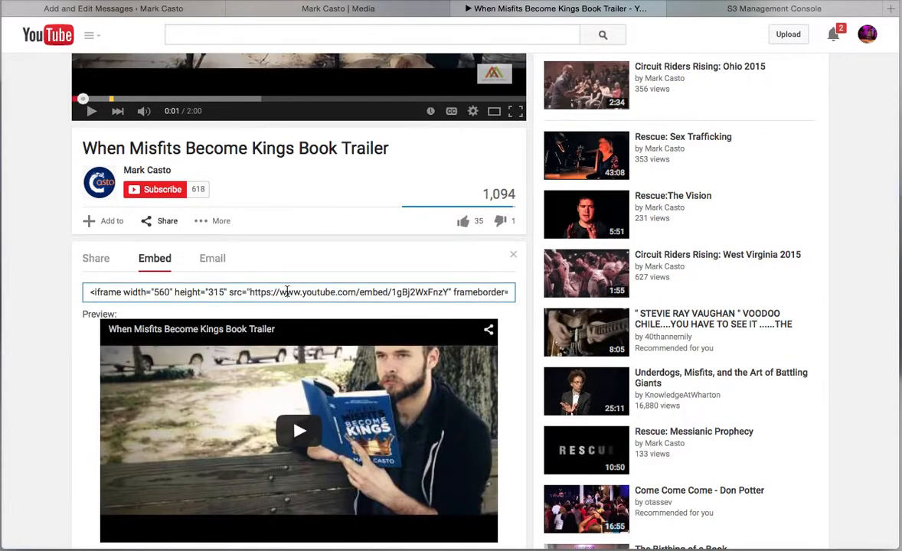
click(299, 292)
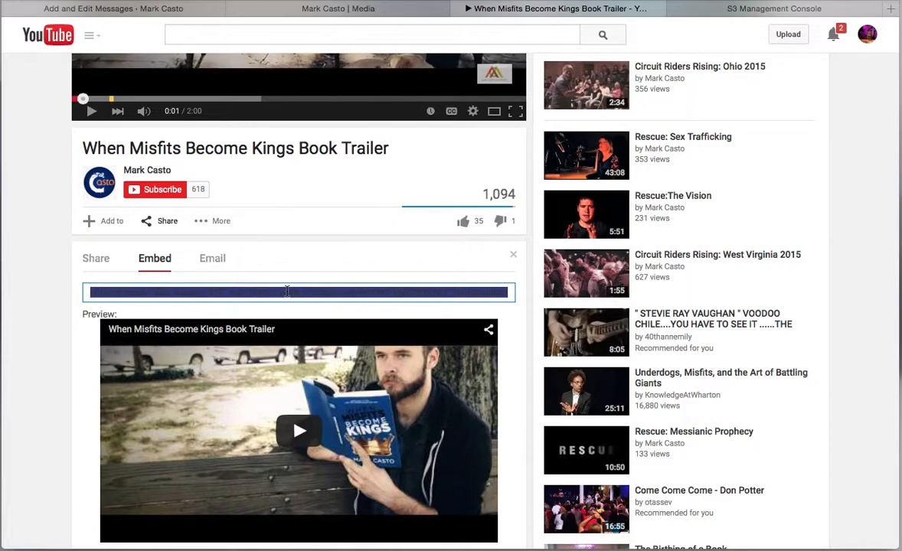
click(220, 221)
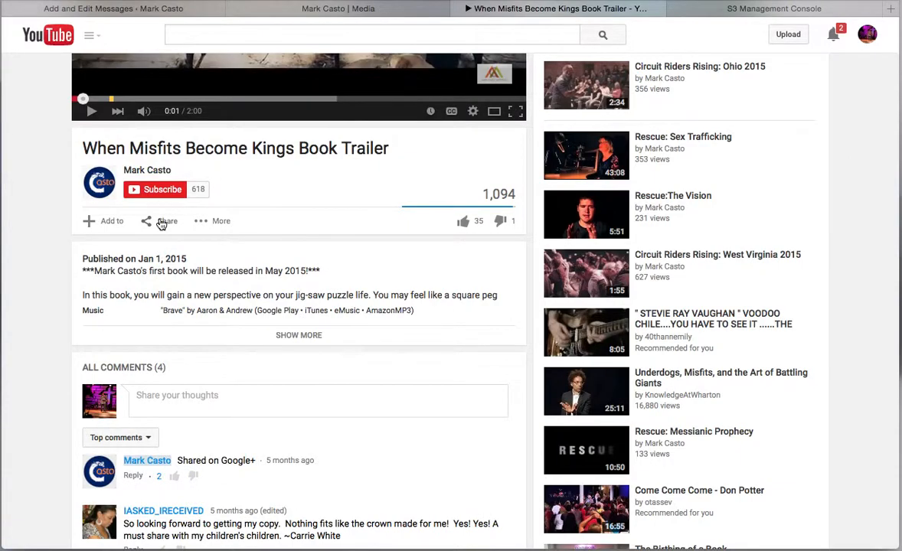
click(167, 222)
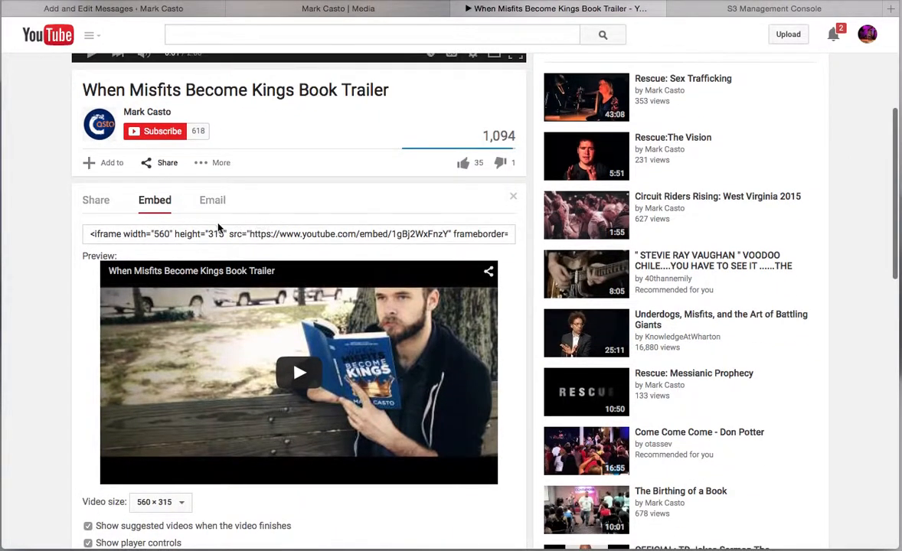
click(298, 233)
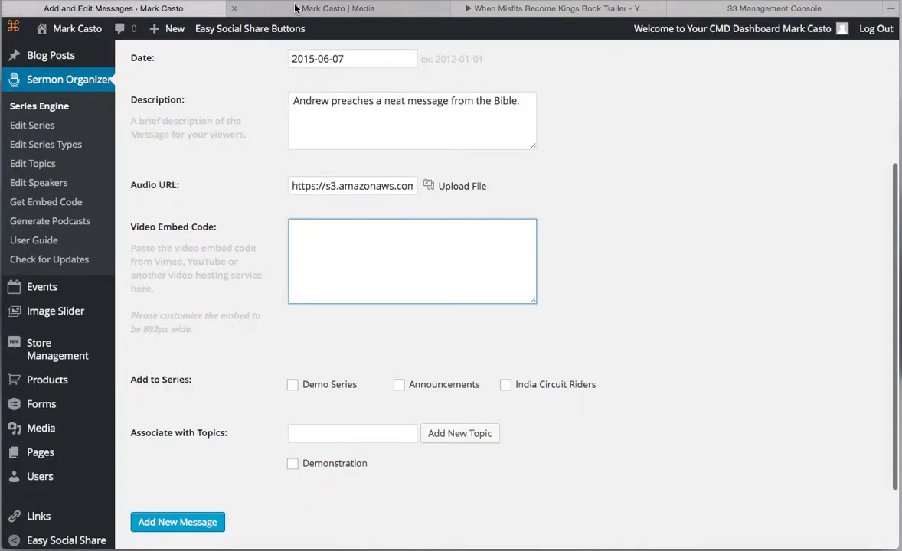
- Paste the trailer's iframe into Video Embed Code and change its width from 560 to 892
text(<iframe width="560" height="315" src="https://www.youtube.com/embed/1gBj2WxFnzY" frameborder="0" allowfullscreen></iframe>)
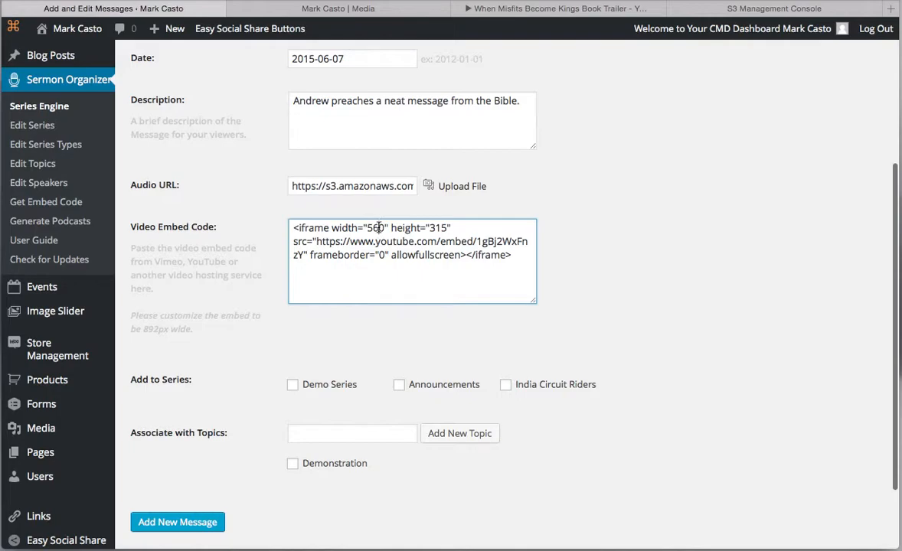
text(892)
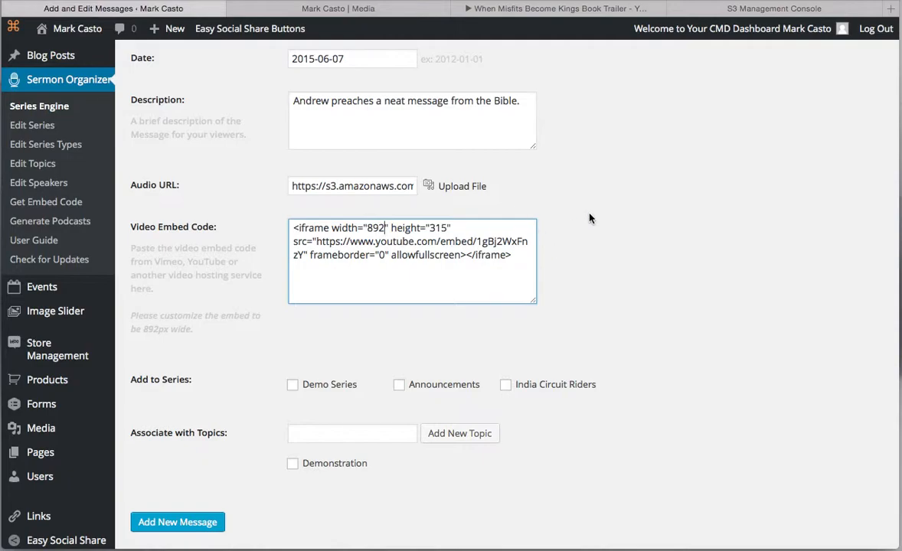
scroll(down, 3)
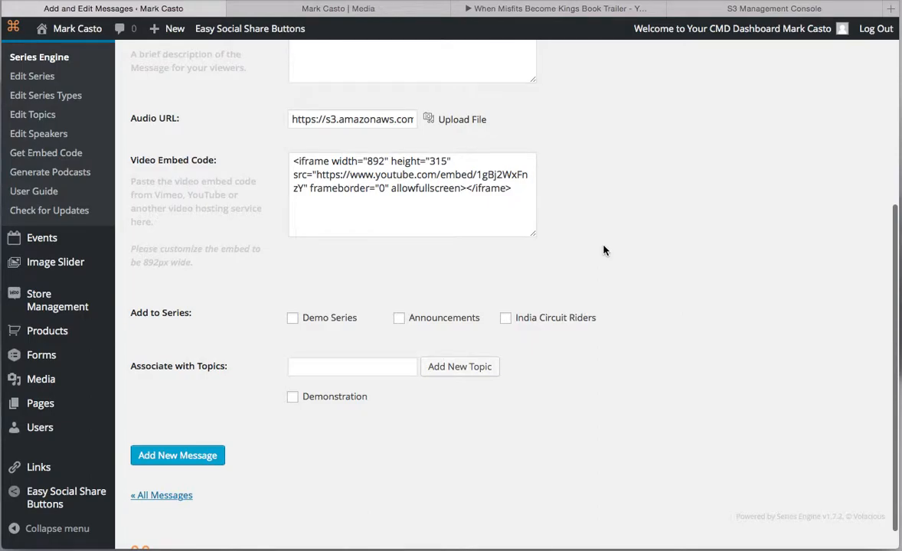
scroll(down, 3)
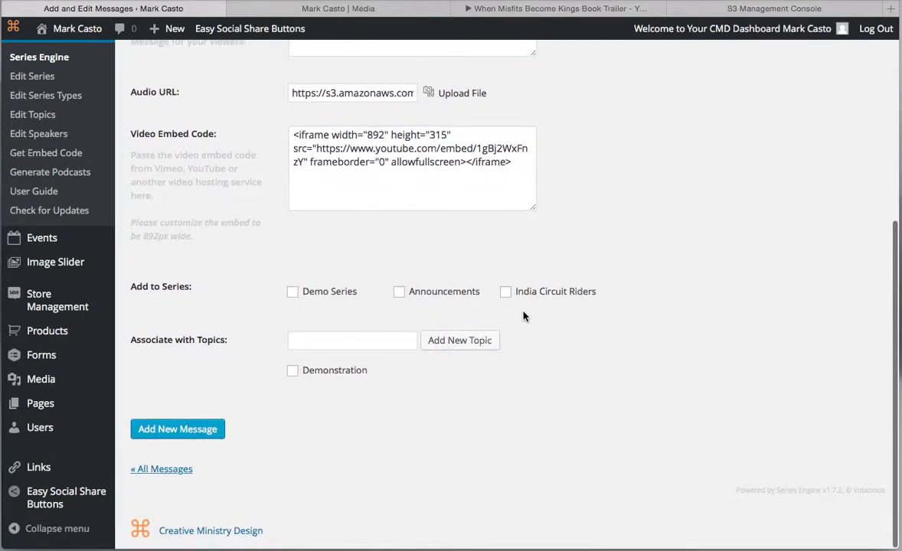
- File the message under India Circuit Riders, add new topic 'jesus', and submit it
click(505, 291)
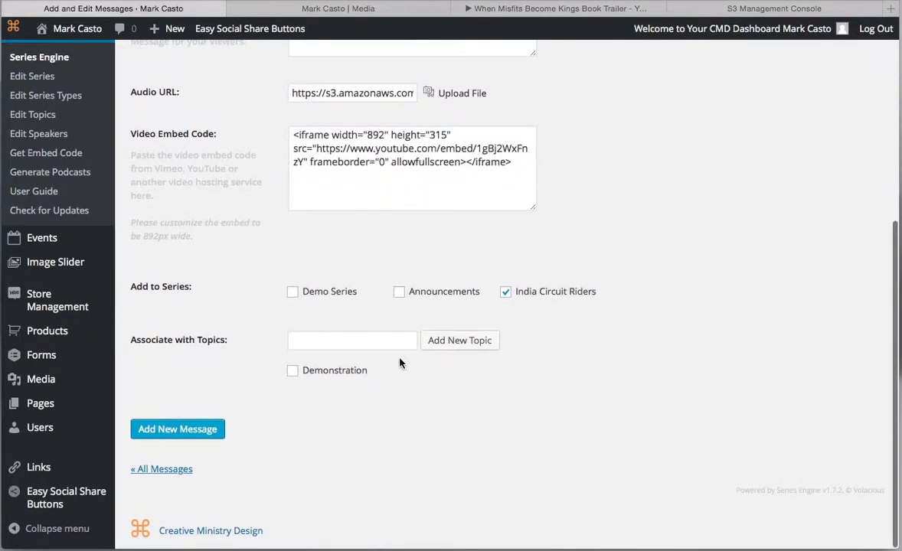
click(352, 340)
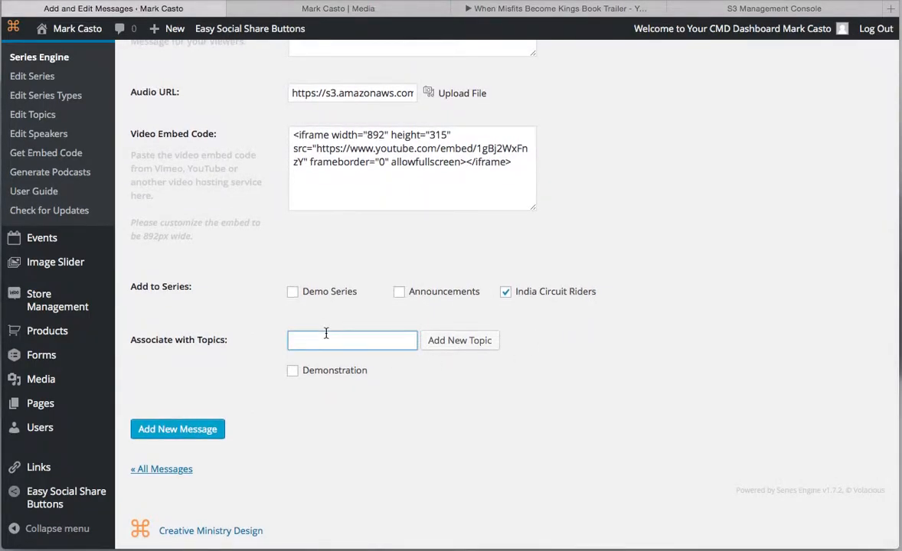
text(jesus)
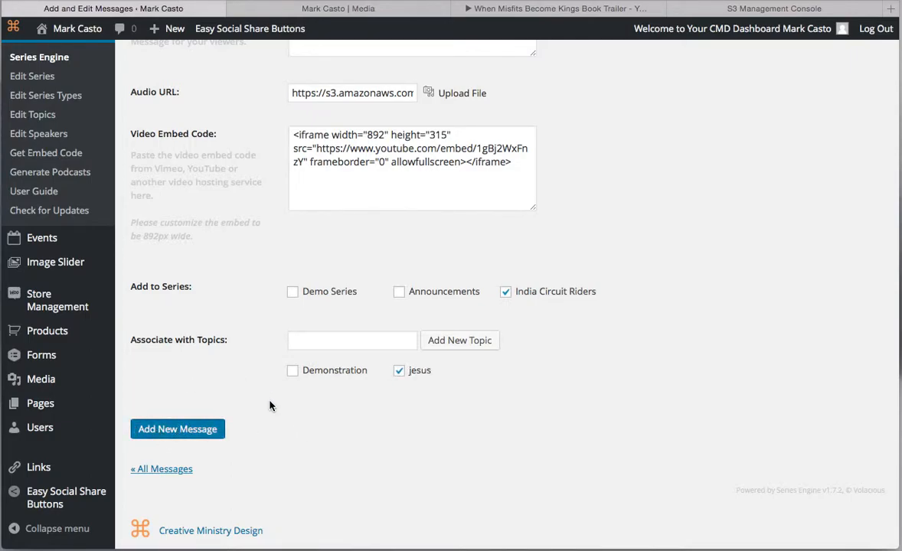
click(177, 429)
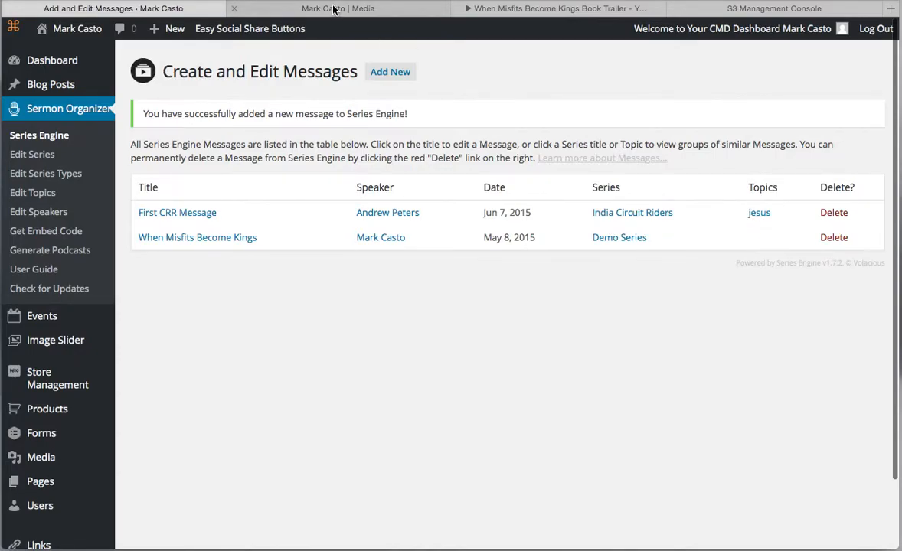
- Switch to the site's Mark Casto | Media browser tab
click(338, 8)
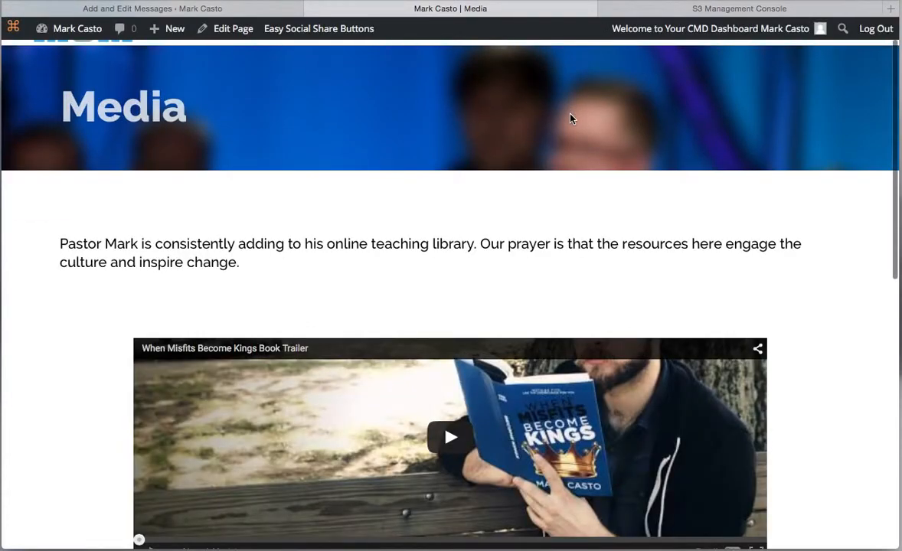
- View the Media page's Archived Messages list, then the Latest Message with its YouTube player
scroll(down, 3)
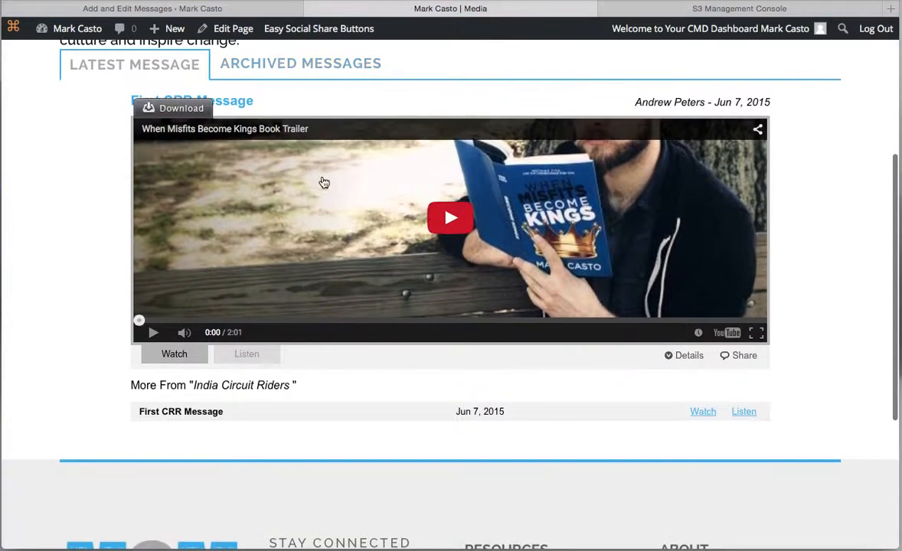
scroll(down, 3)
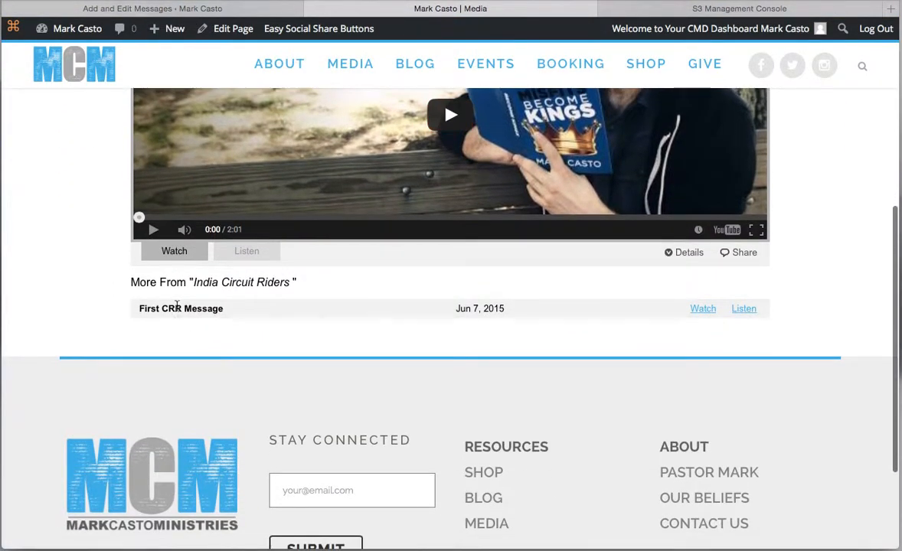
scroll(up, 3)
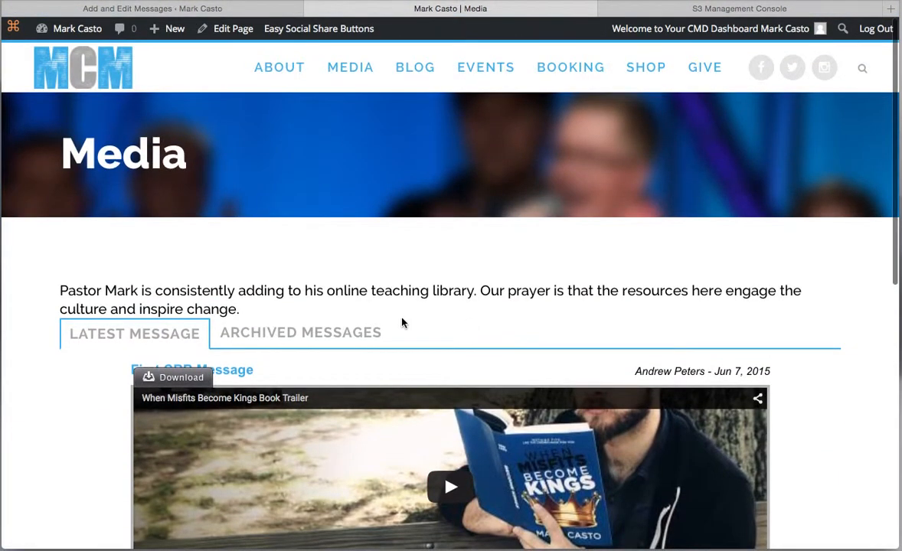
click(300, 332)
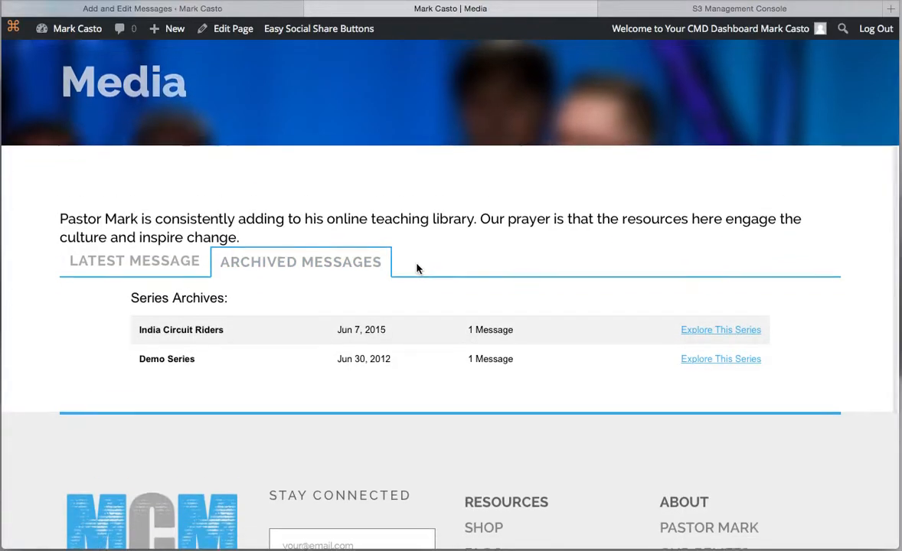
scroll(down, 3)
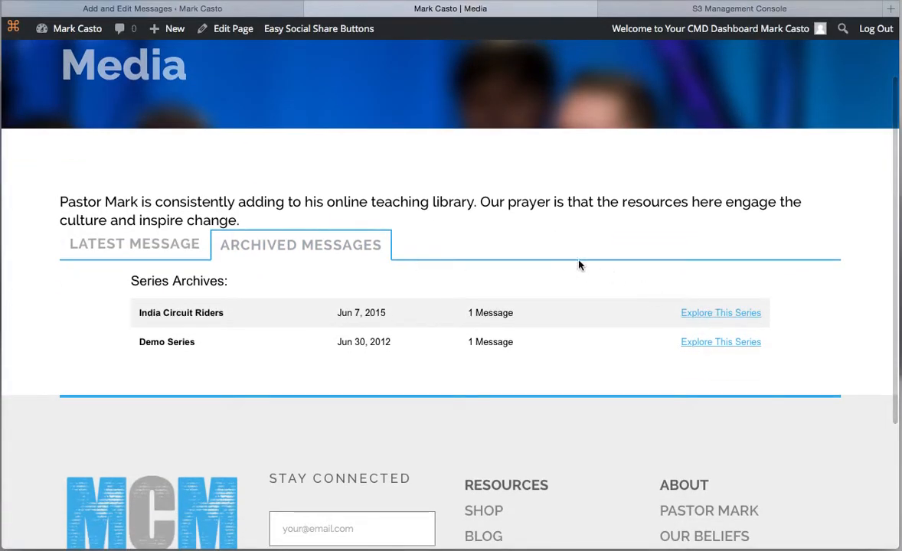
mouse_move(514, 271)
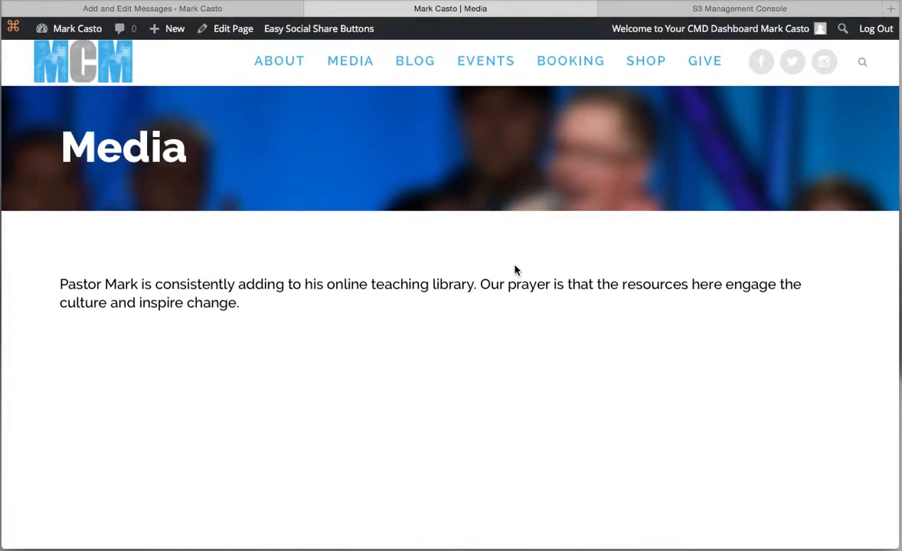
scroll(down, 3)
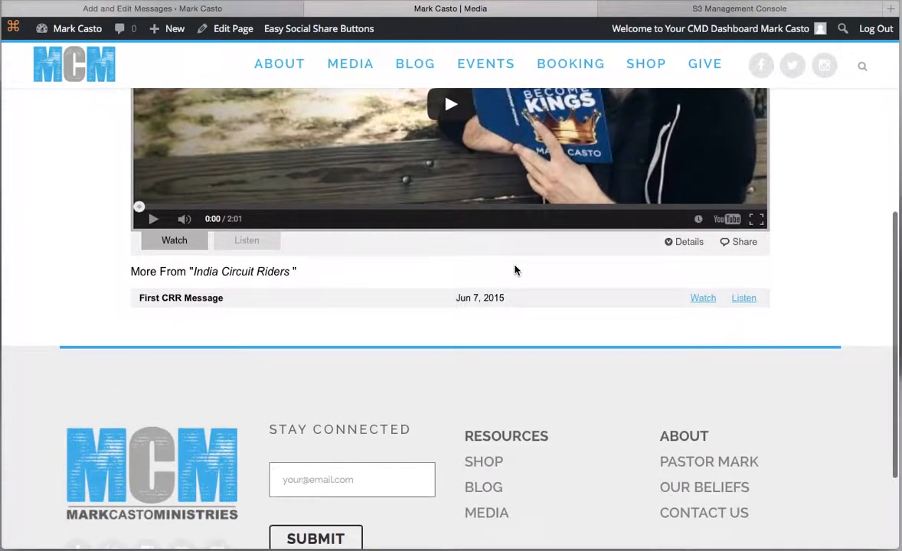
click(247, 239)
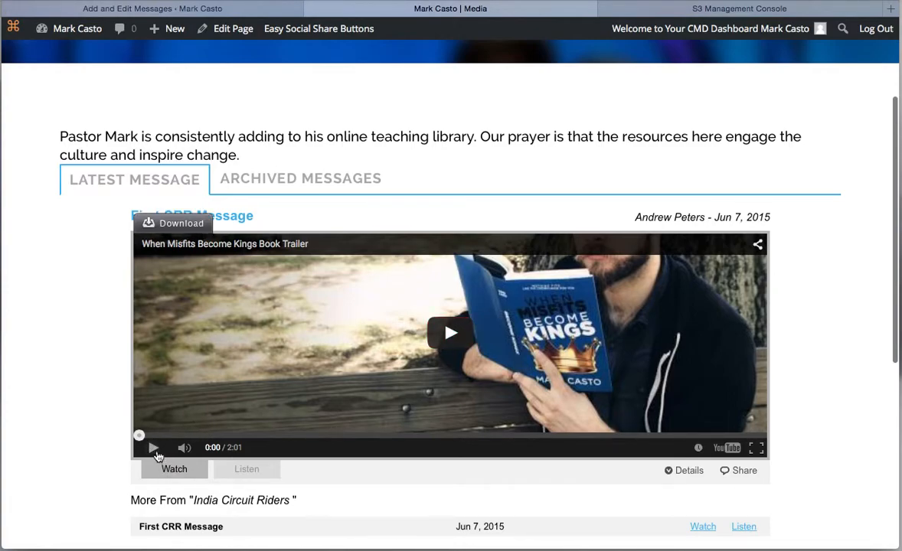
mouse_move(405, 429)
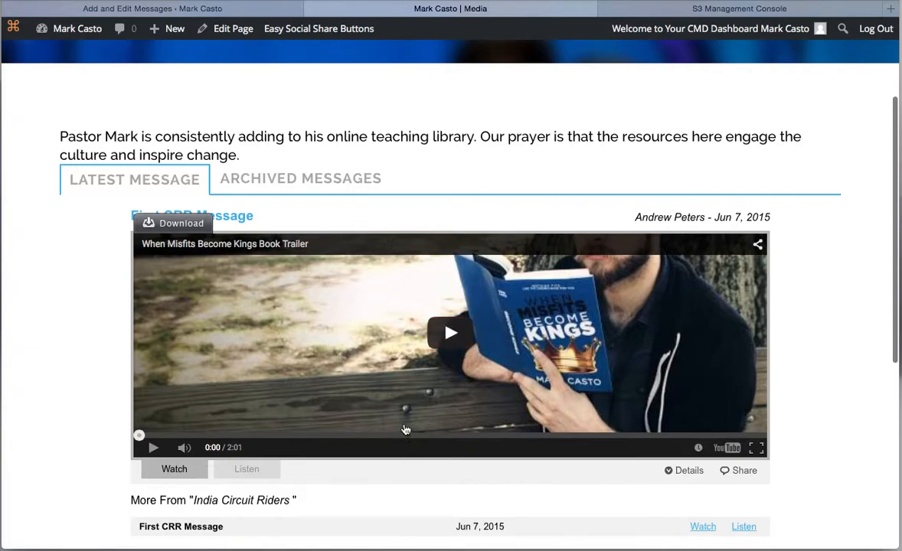
mouse_move(395, 487)
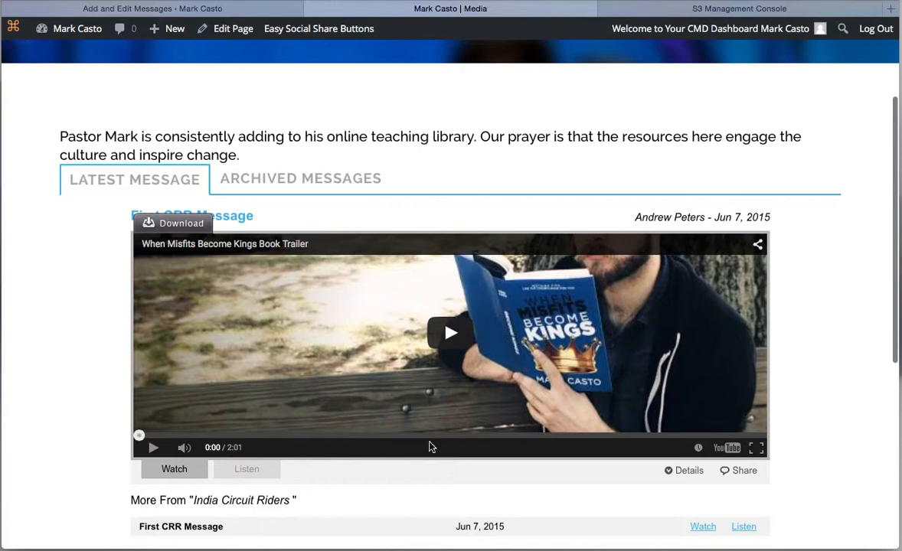
- Switch First CRR Message to its audio version and play it
scroll(down, 3)
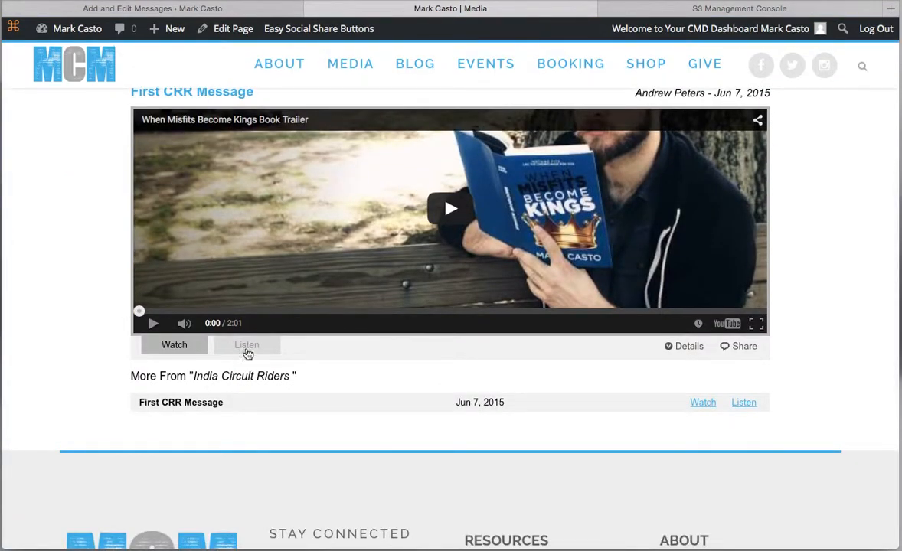
click(246, 344)
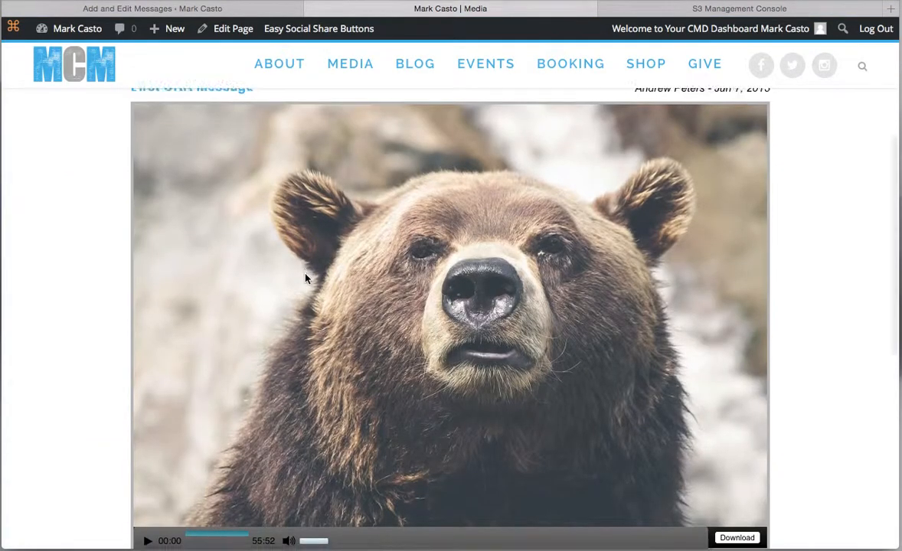
scroll(down, 3)
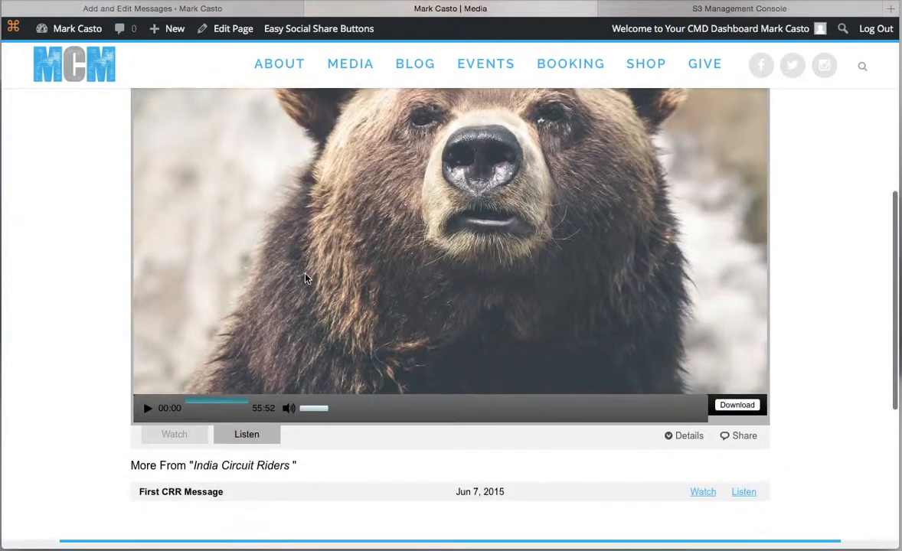
click(148, 408)
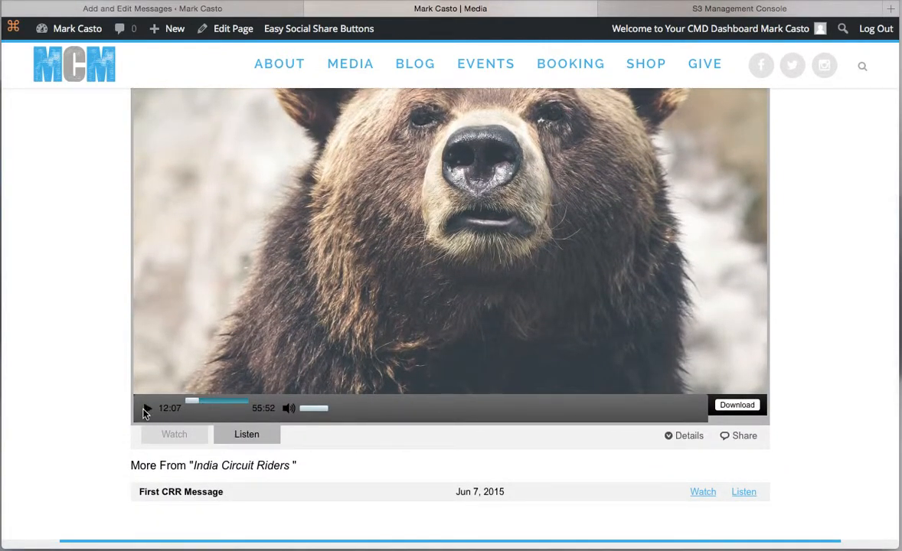
- Expand Details to show the description, India Circuit Riders series and jesus topic
scroll(down, 3)
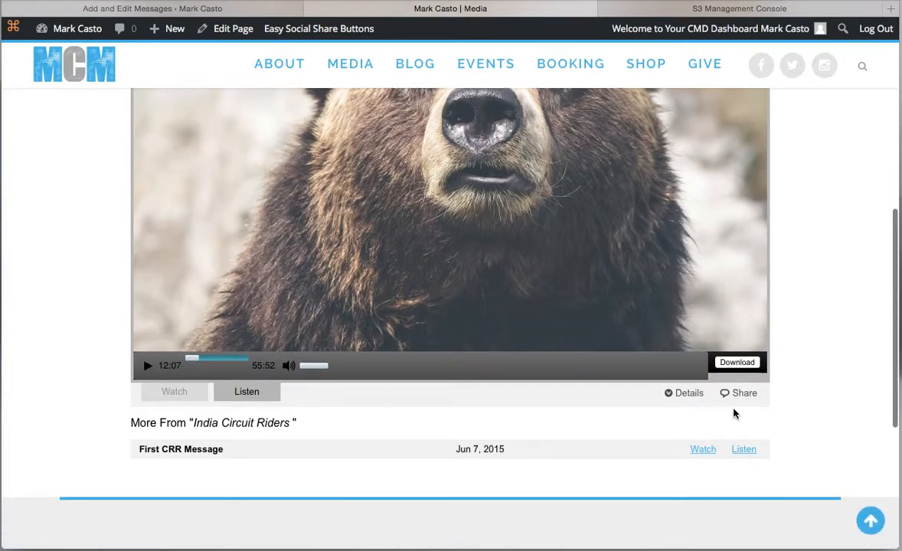
mouse_move(731, 353)
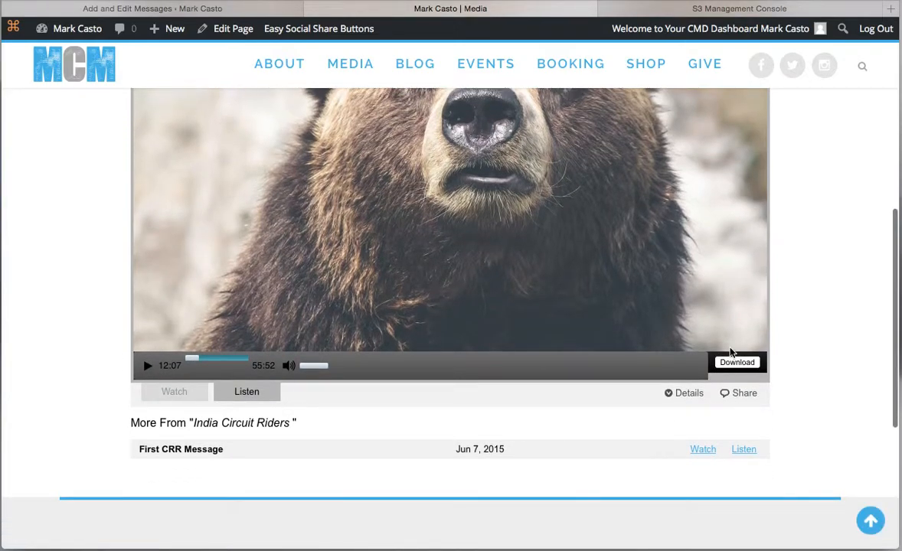
scroll(down, 3)
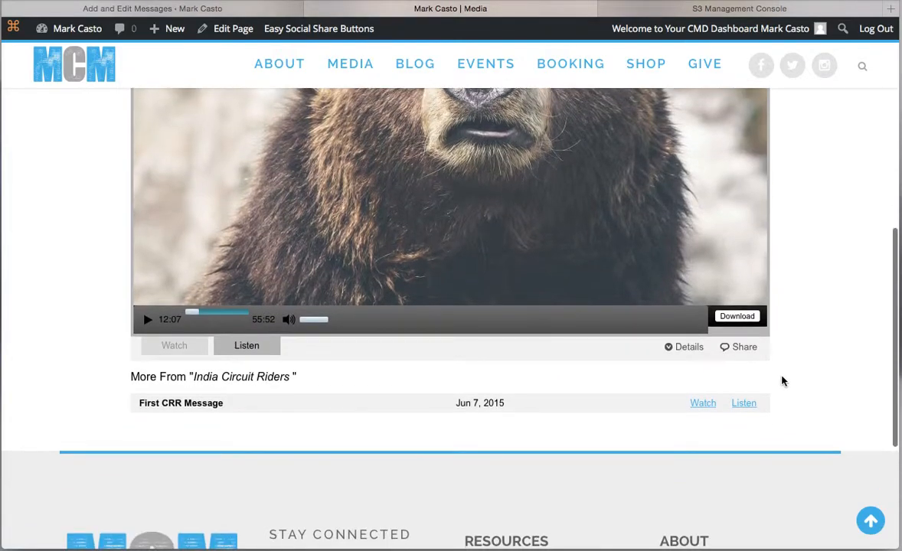
click(683, 346)
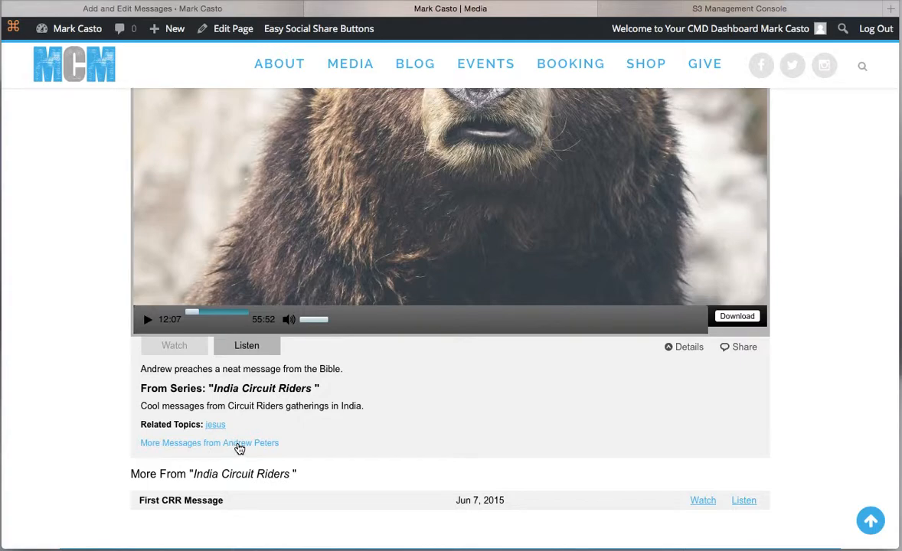
mouse_move(419, 418)
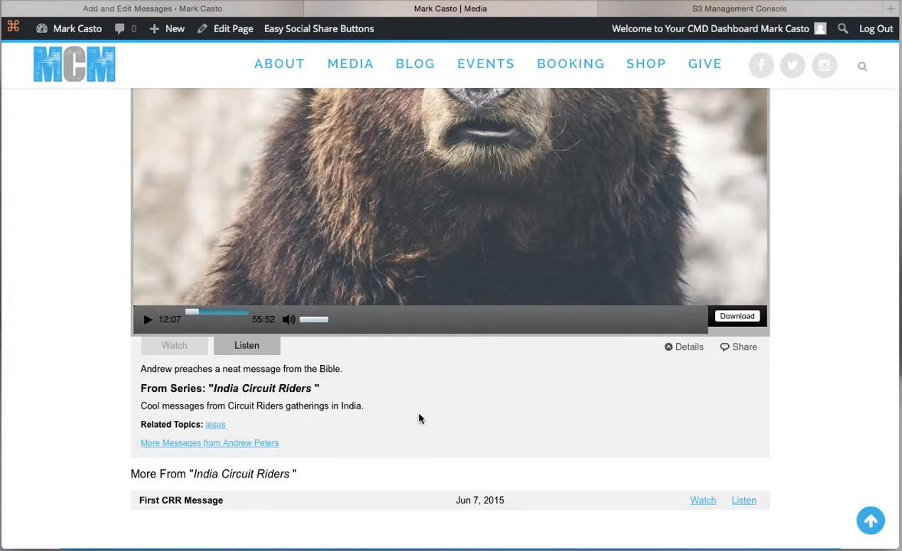
scroll(down, 3)
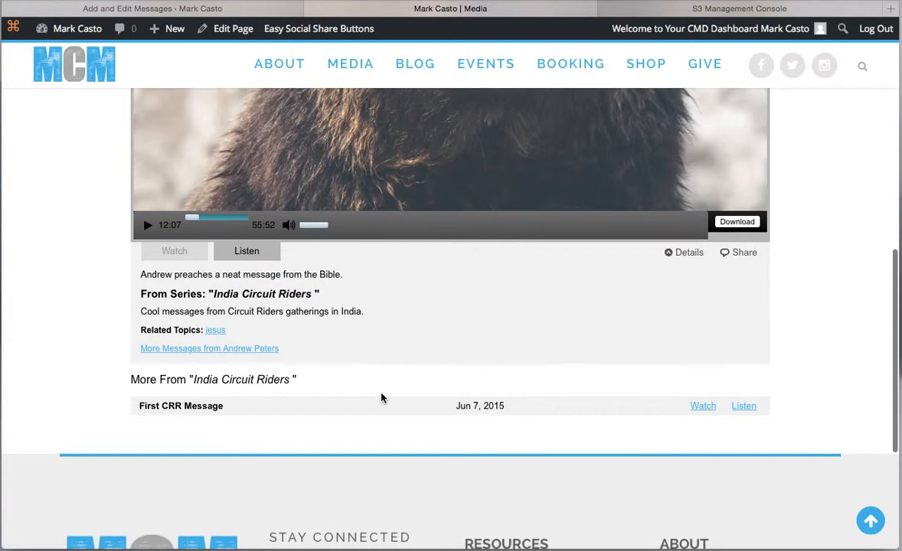
mouse_move(205, 390)
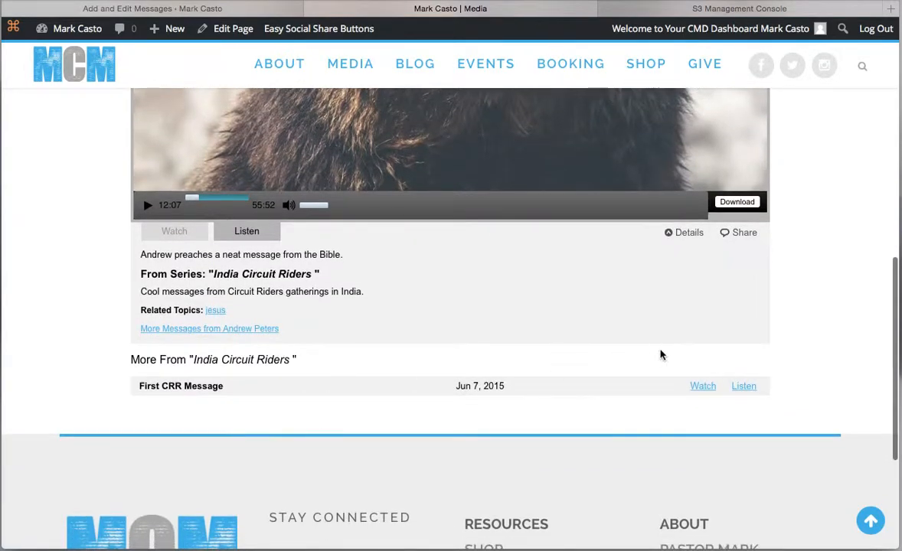
click(738, 232)
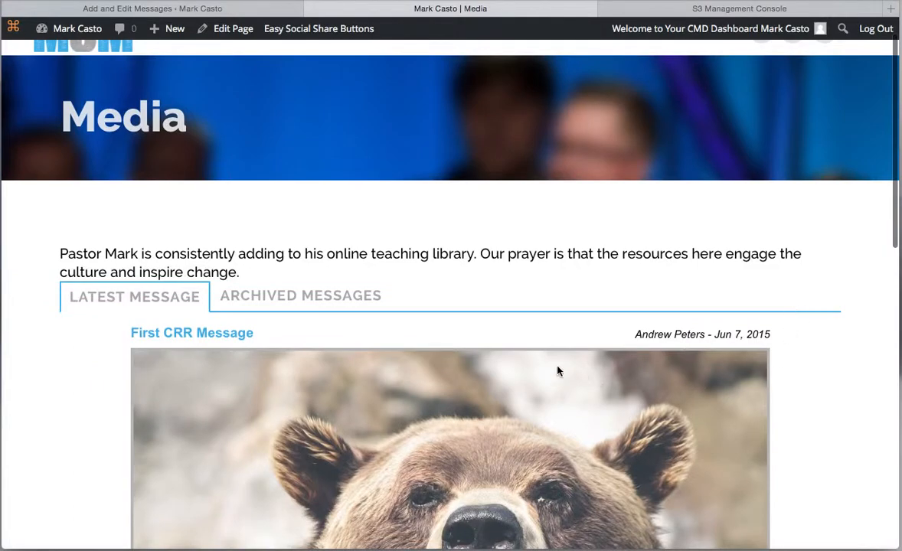
- Check the Archived Messages Browse Series dropdown for India Circuit Riders, then close it
click(300, 296)
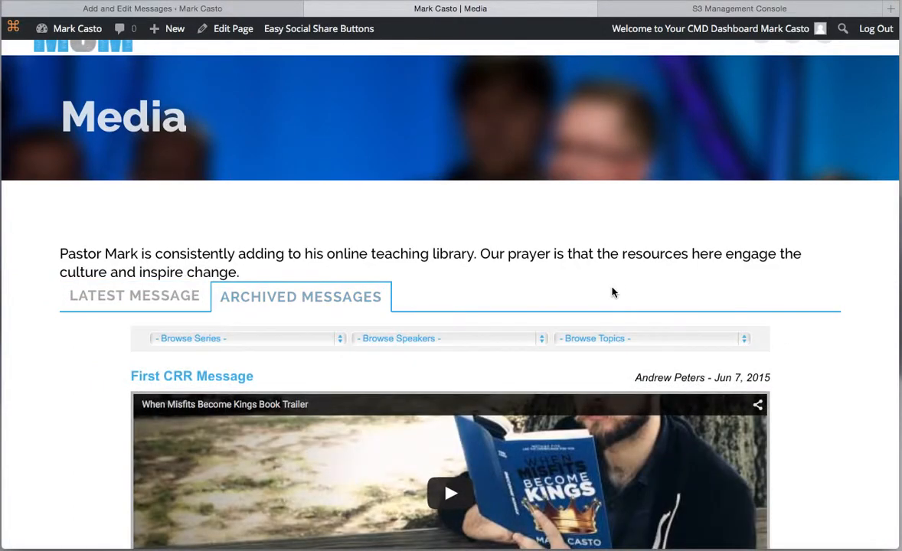
scroll(down, 3)
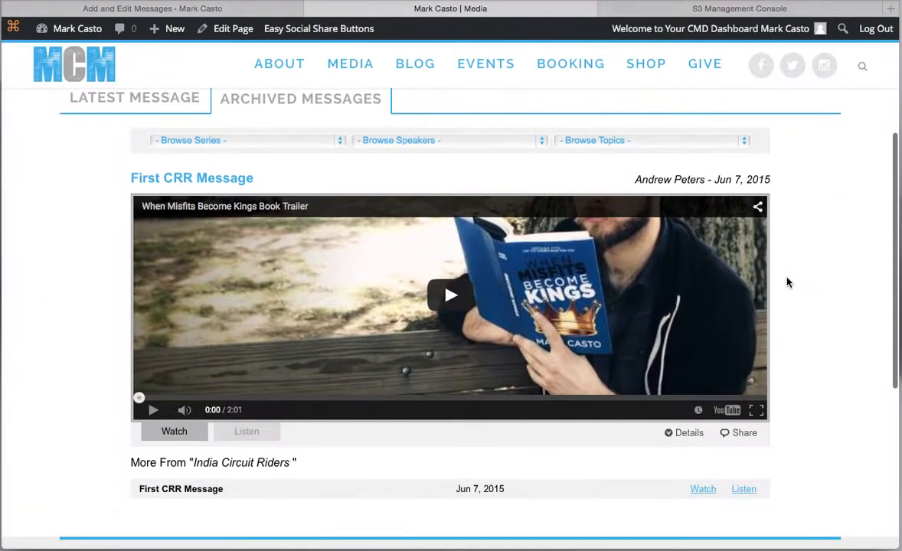
mouse_move(298, 158)
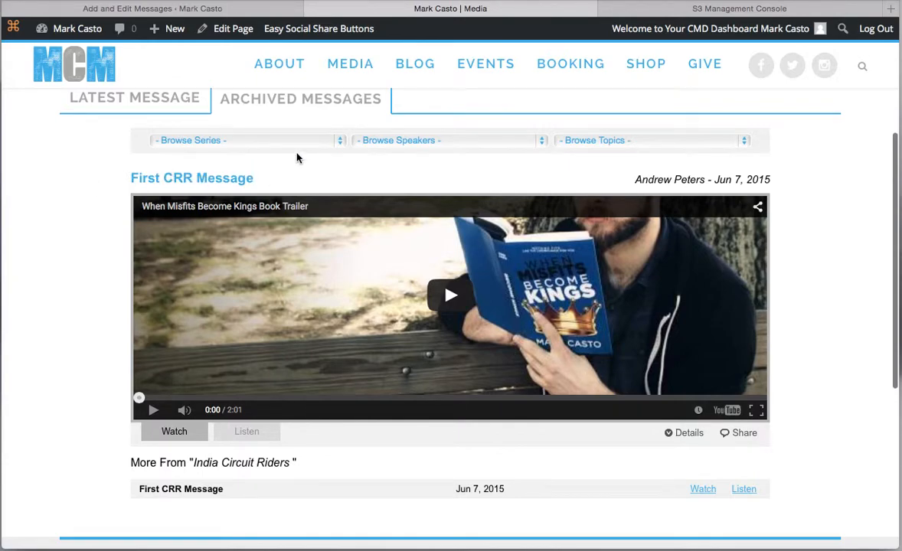
click(239, 140)
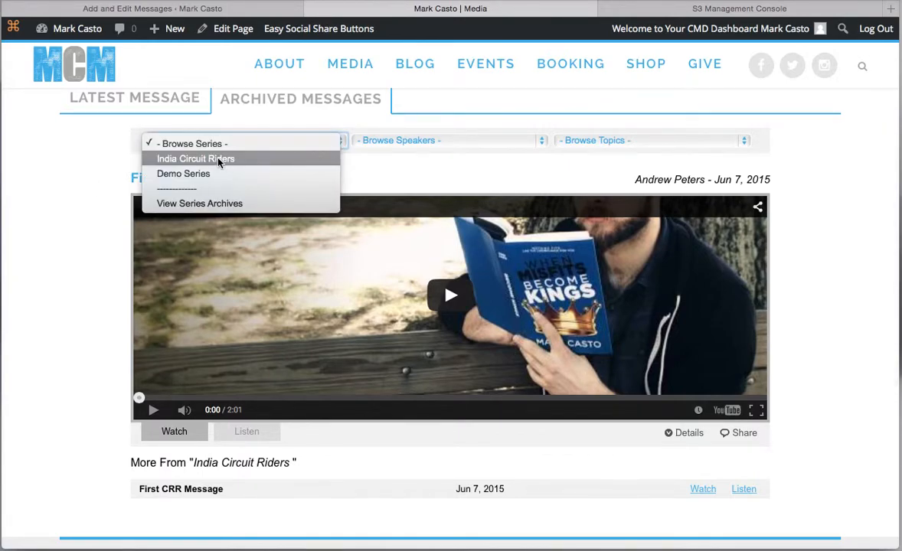
mouse_move(396, 177)
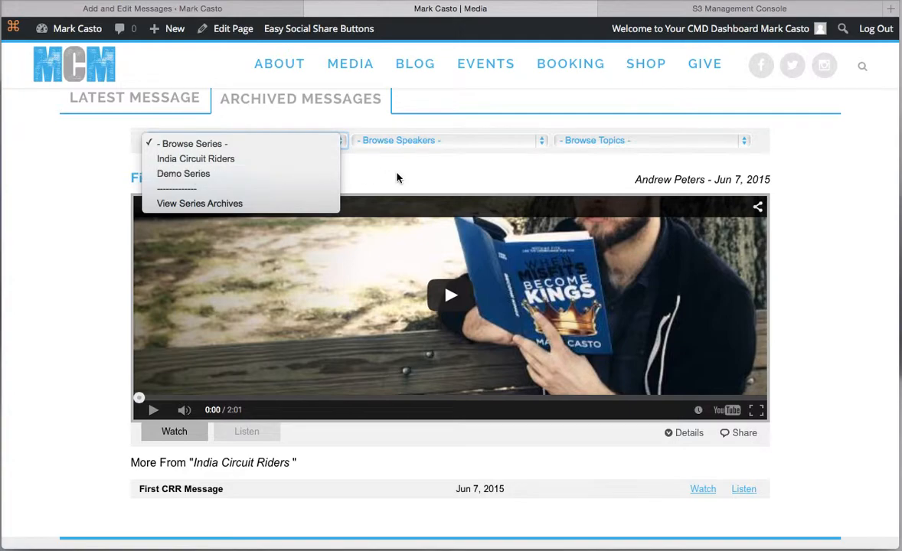
click(448, 140)
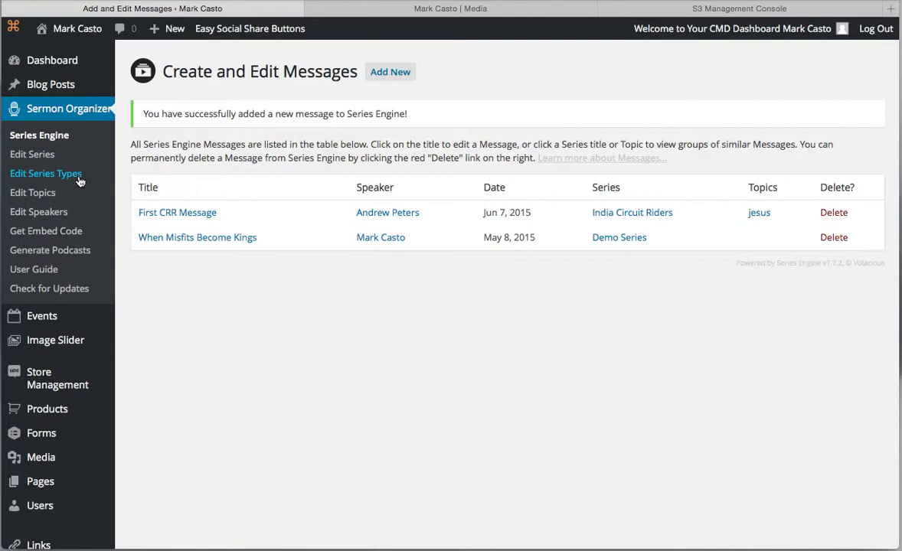
mouse_move(32, 154)
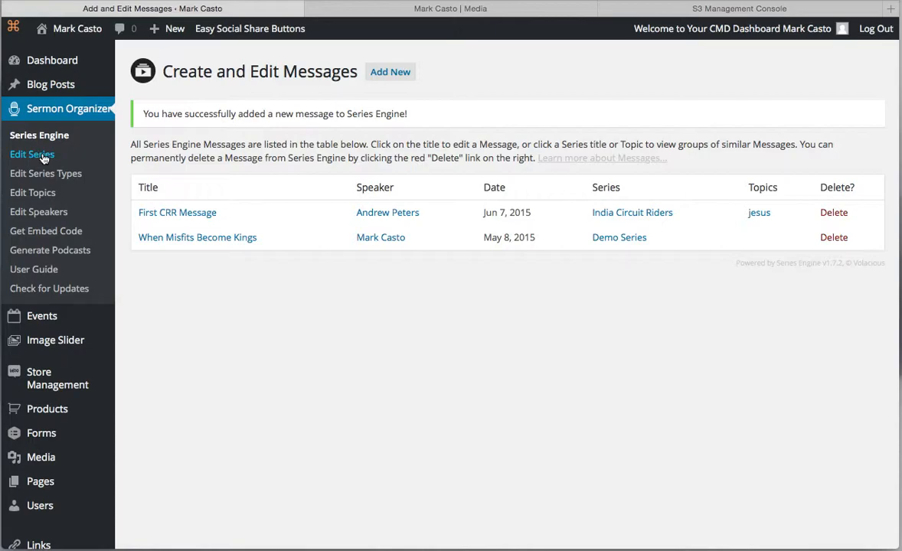
mouse_move(30, 139)
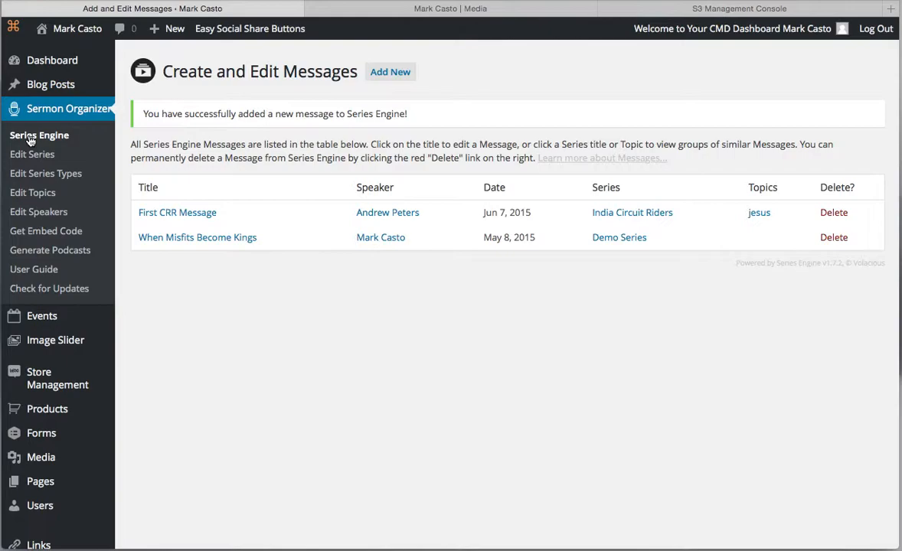
mouse_move(191, 92)
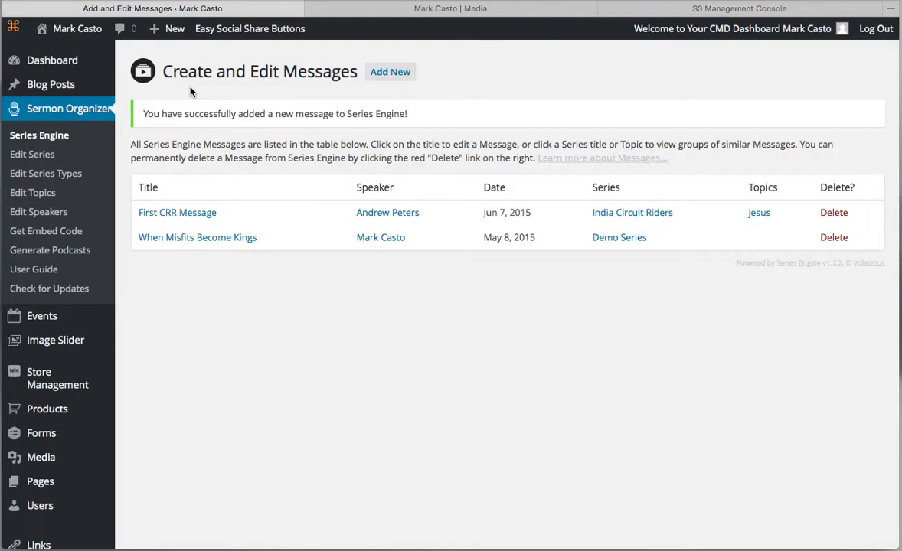